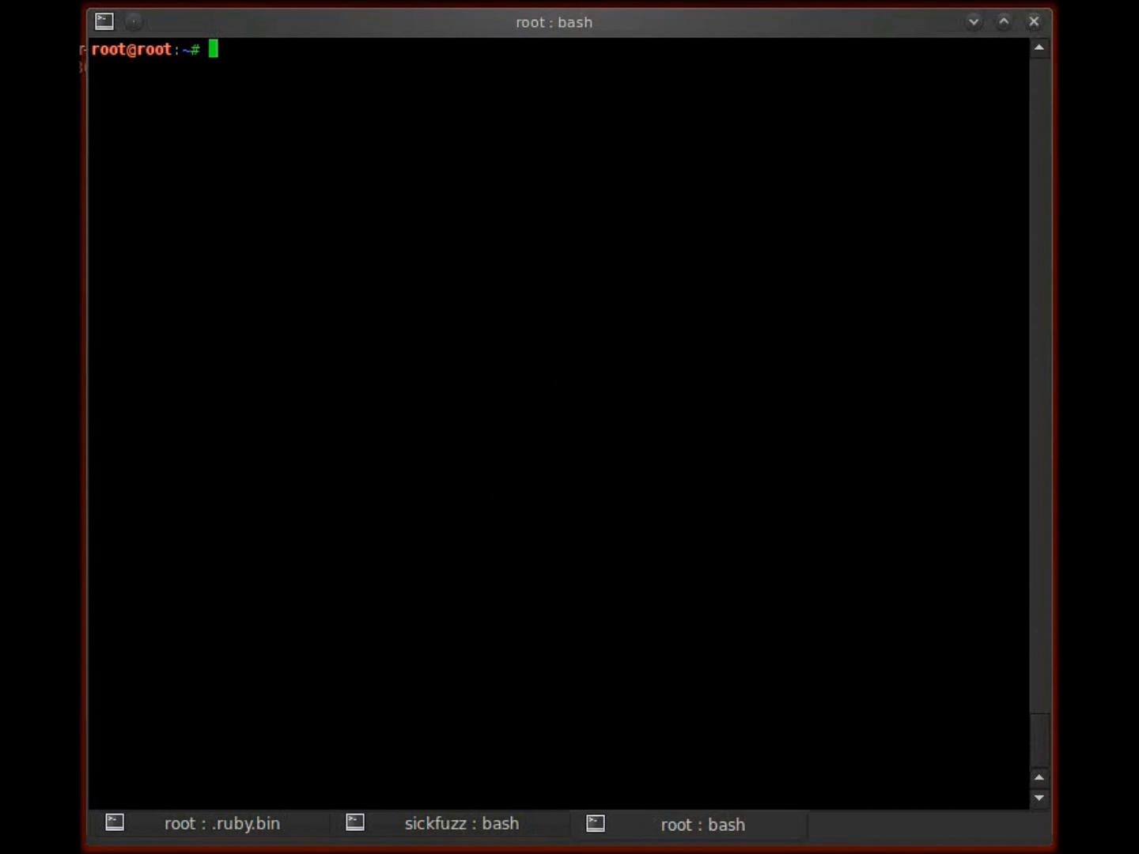
Write a greeting introducing a simple demonstration on detecting ssh versions from your target
{"action": "type", "text": "Hello fri"}
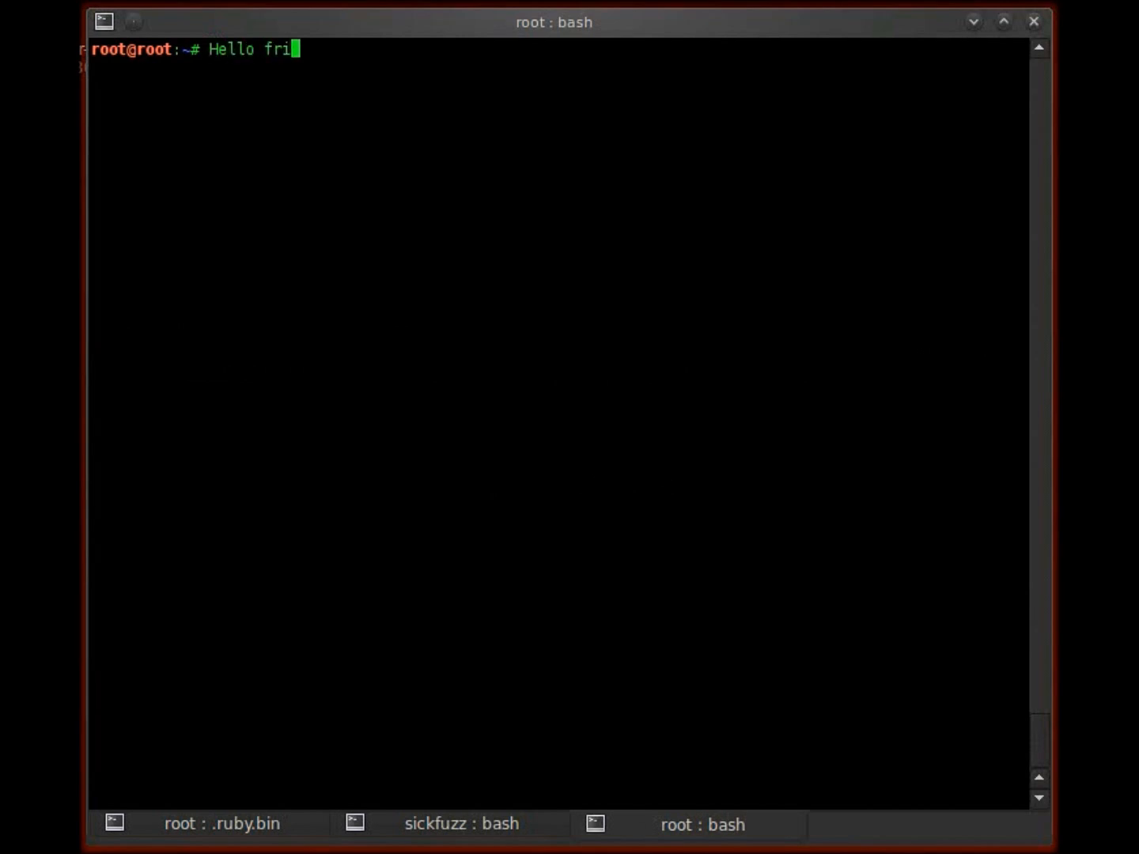
{"action": "type", "text": "ends :)"}
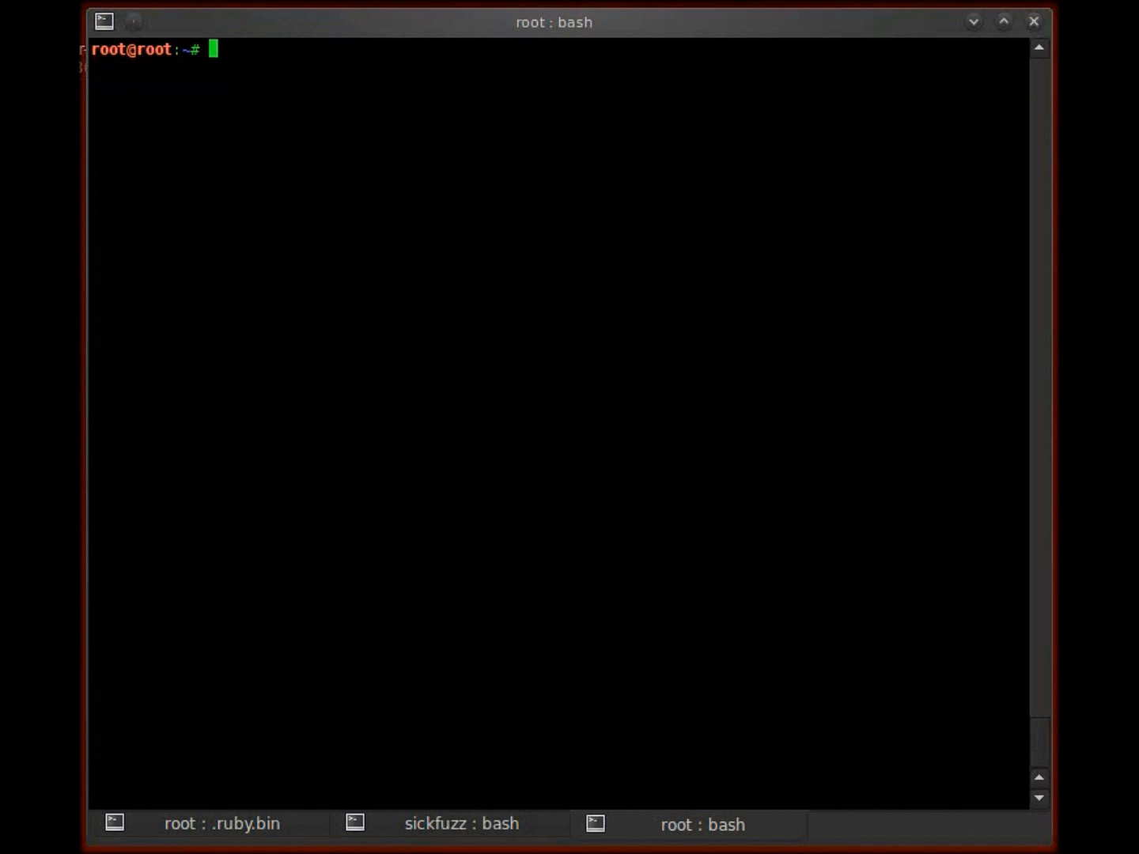
{"action": "type", "text": "Today a ver"}
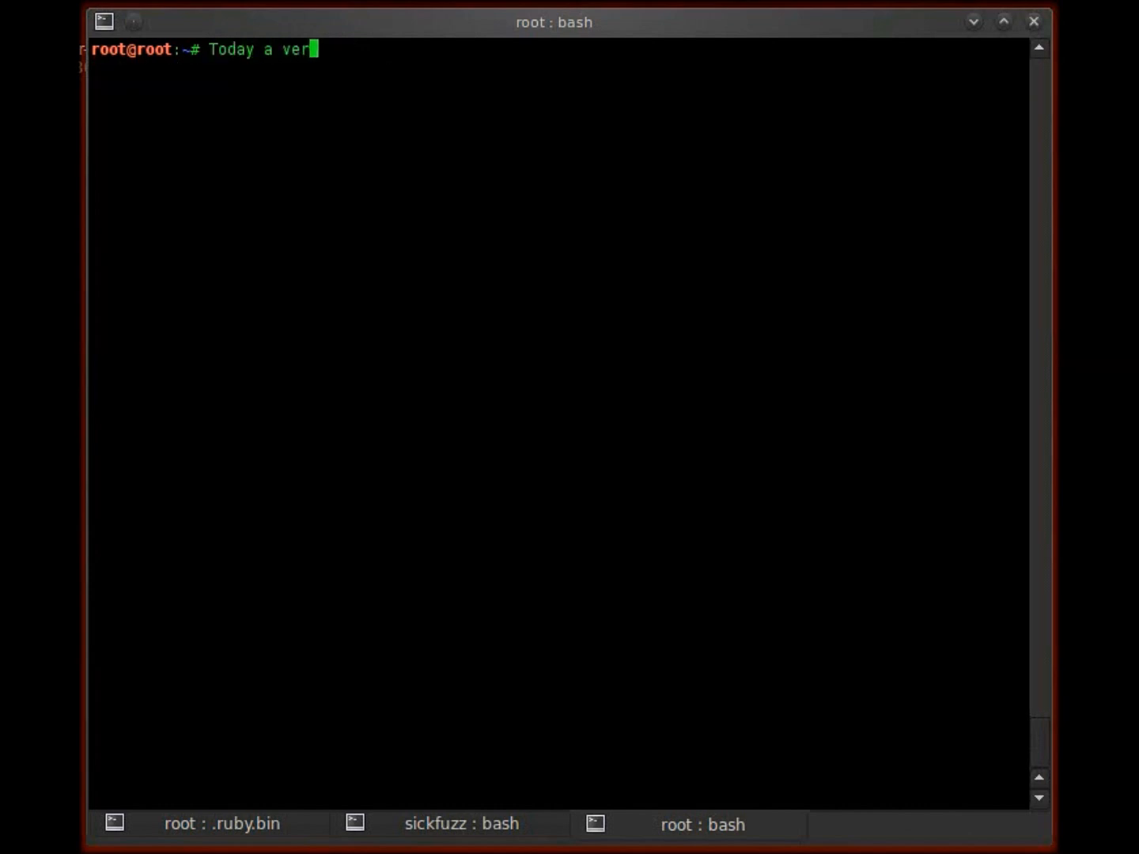
{"action": "type", "text": "ry straightfor"}
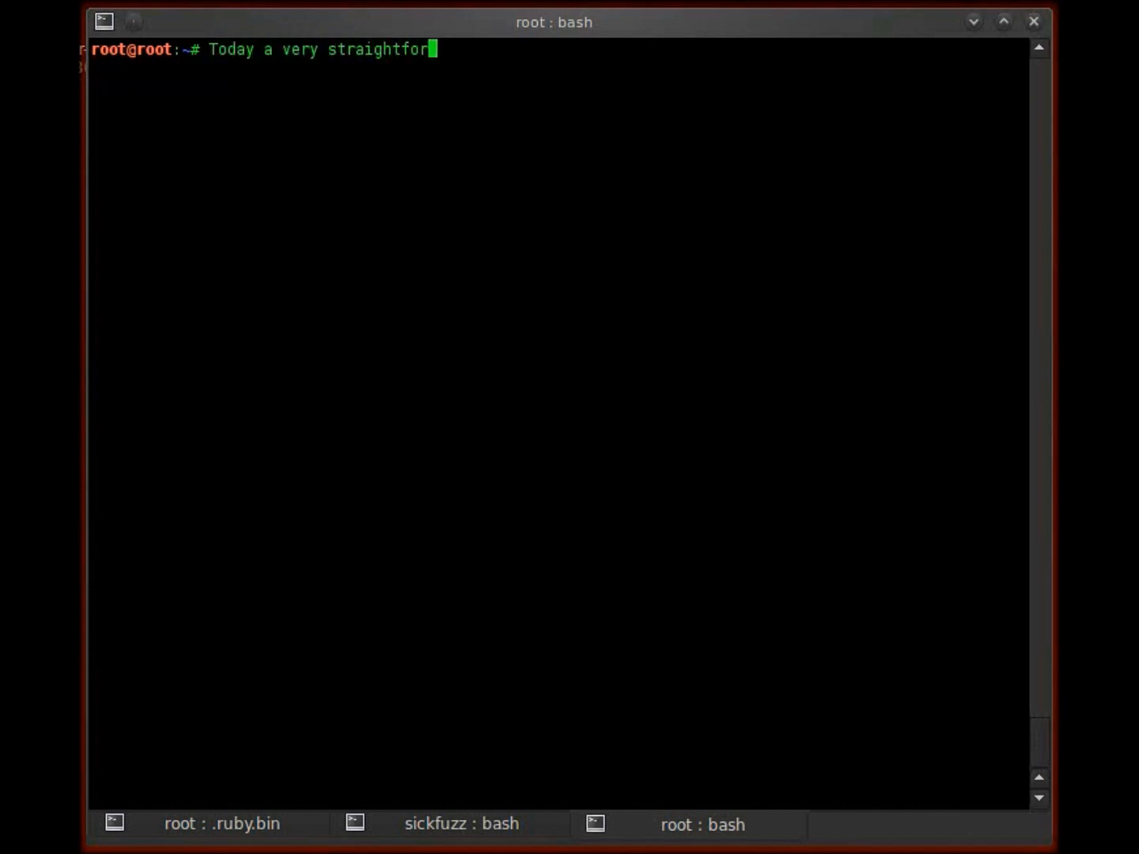
{"action": "type", "text": "ward and simple"}
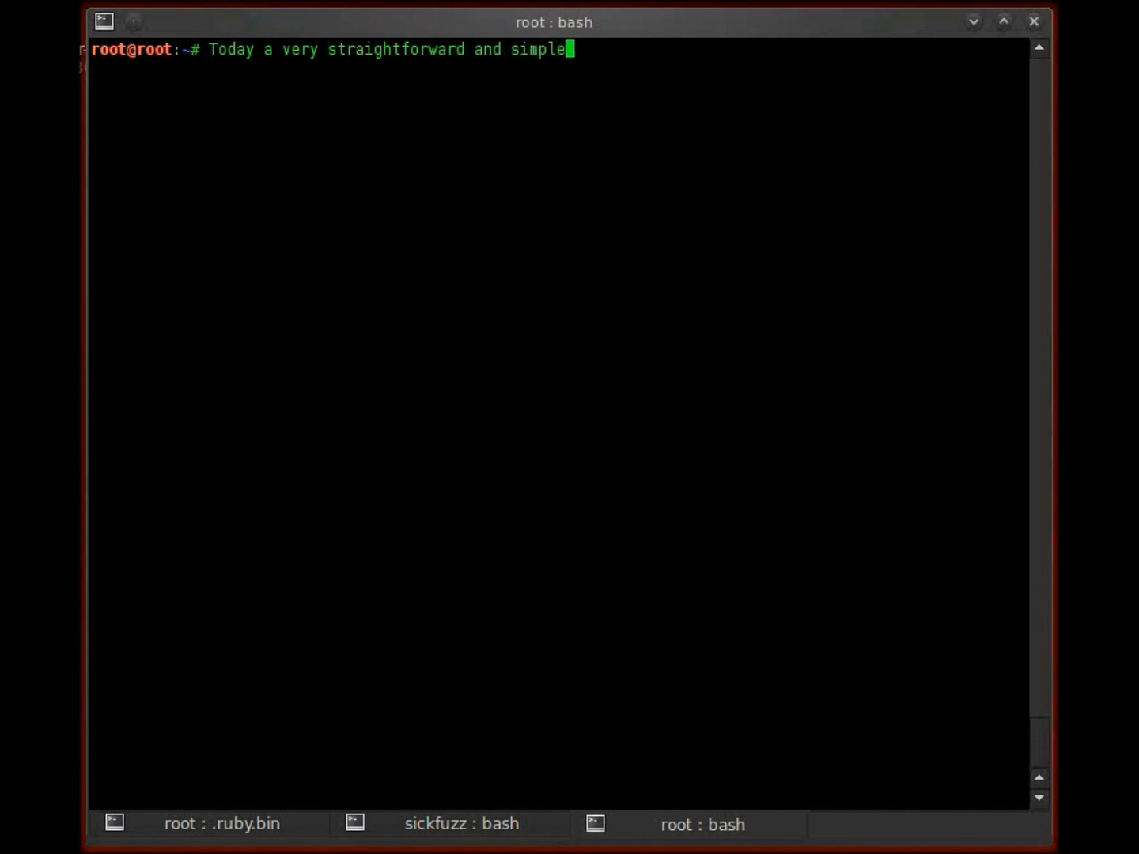
{"action": "type", "text": "demonstration"}
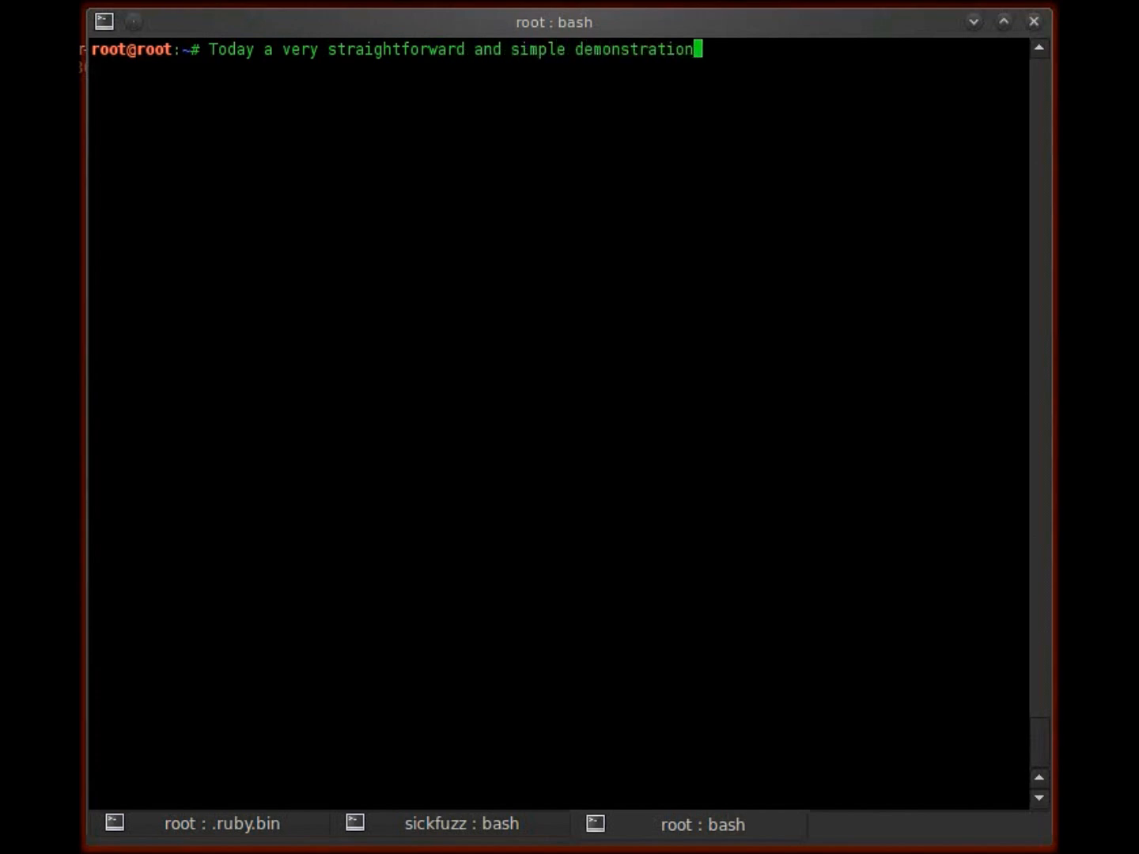
{"action": "type", "text": "on how to detect th"}
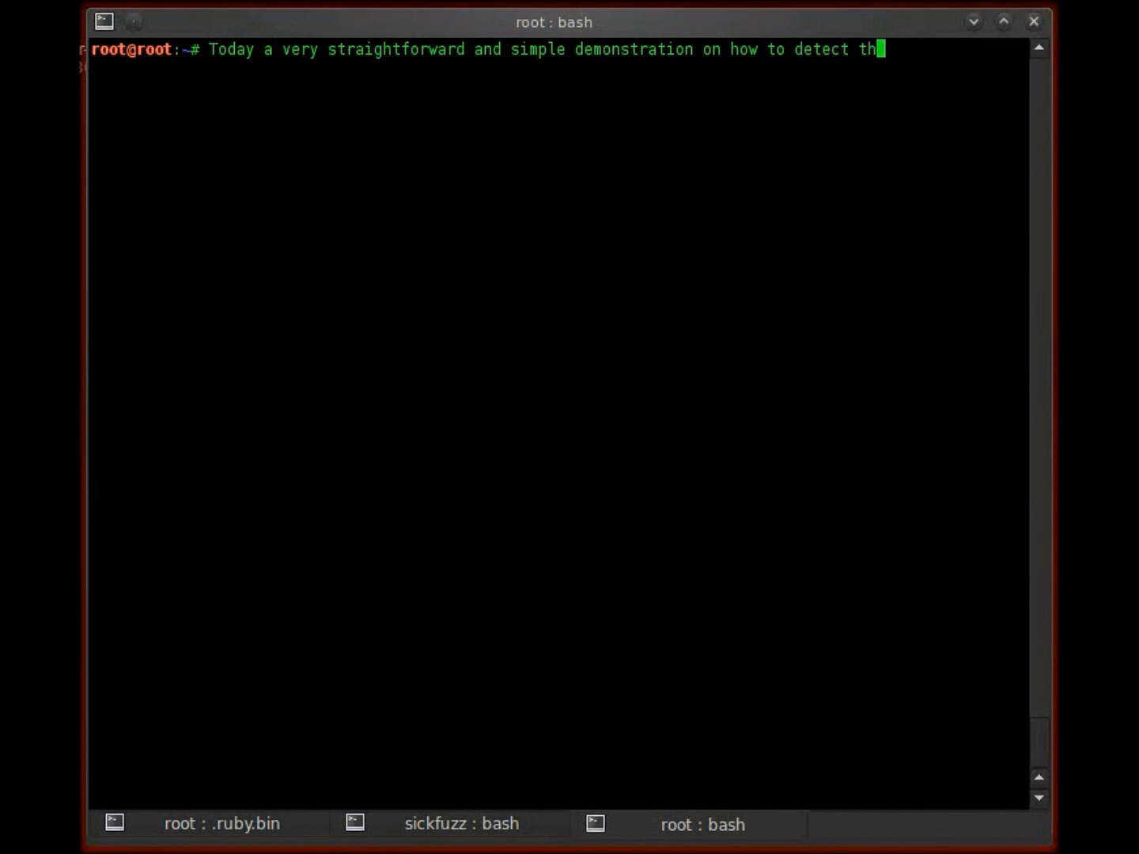
{"action": "type", "text": "ssh versions f"}
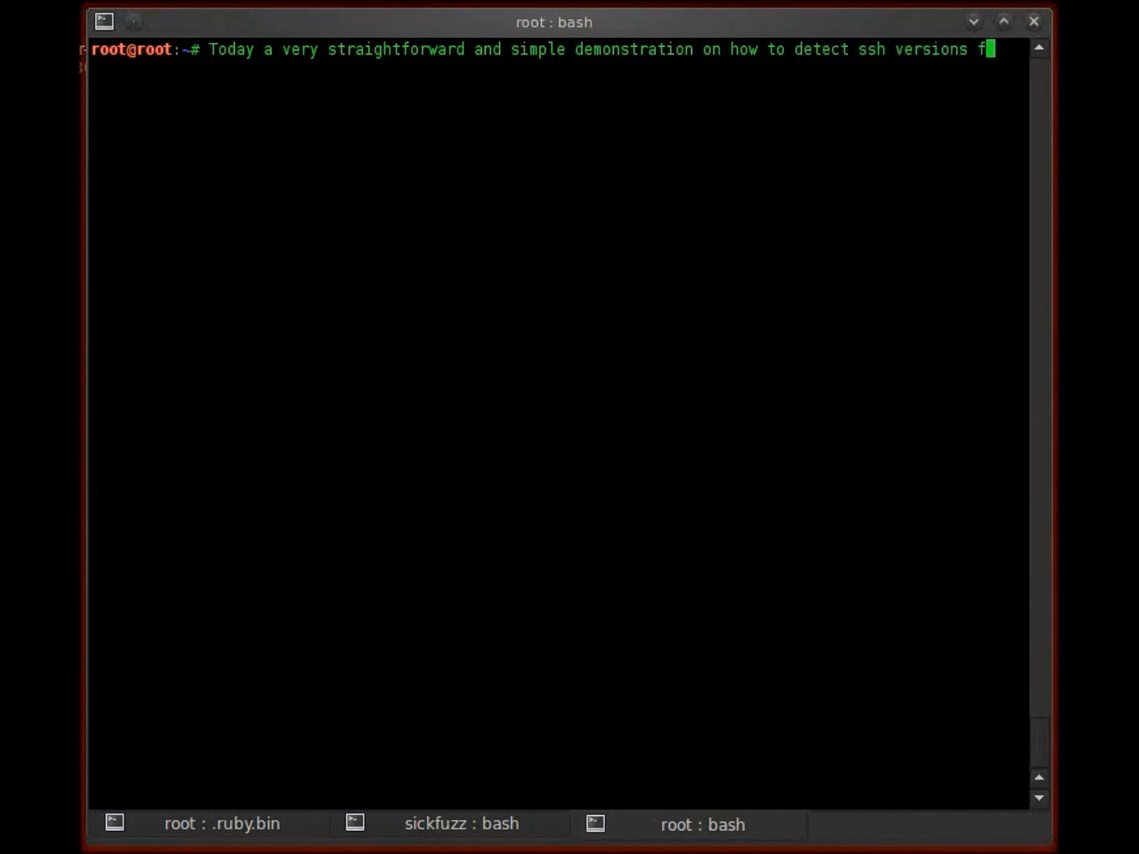
{"action": "type", "text": "rom your target iup"}
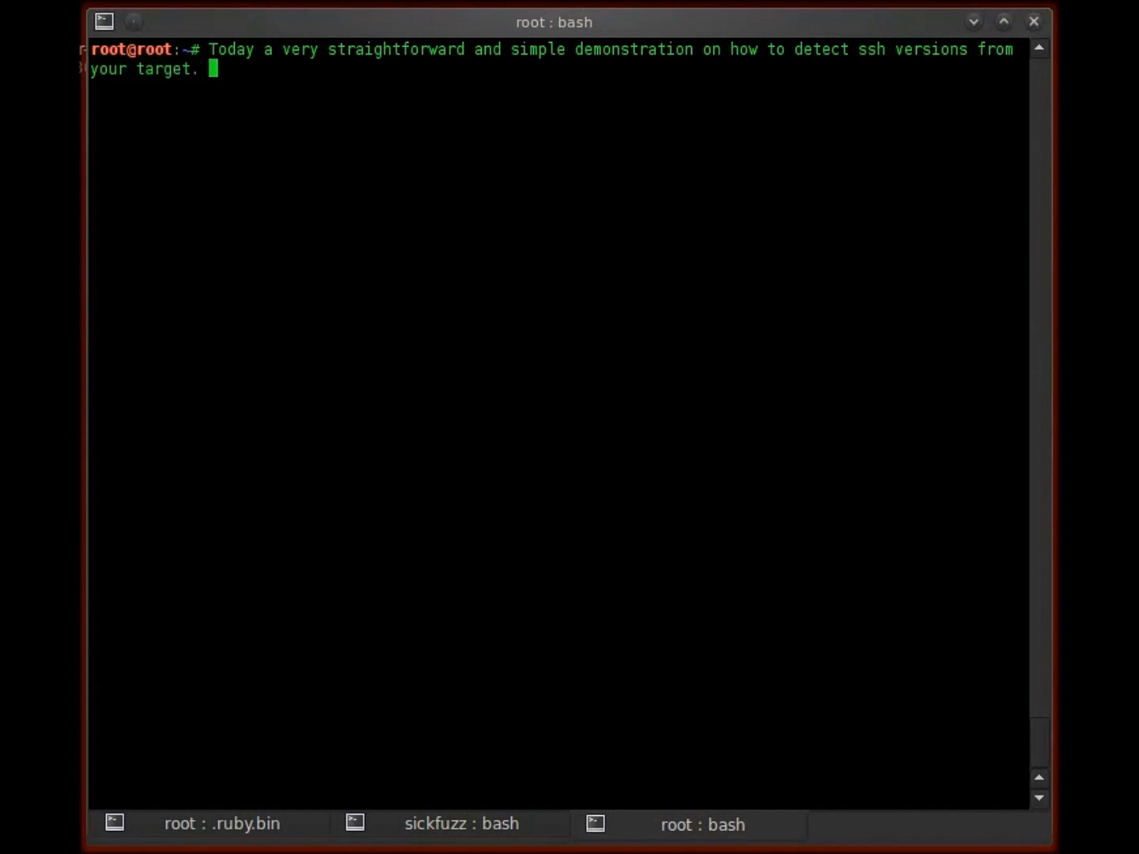
Note that knowing the version shows whether a vulnerable ssh is used, and if so we own them
{"action": "type", "text": "W"}
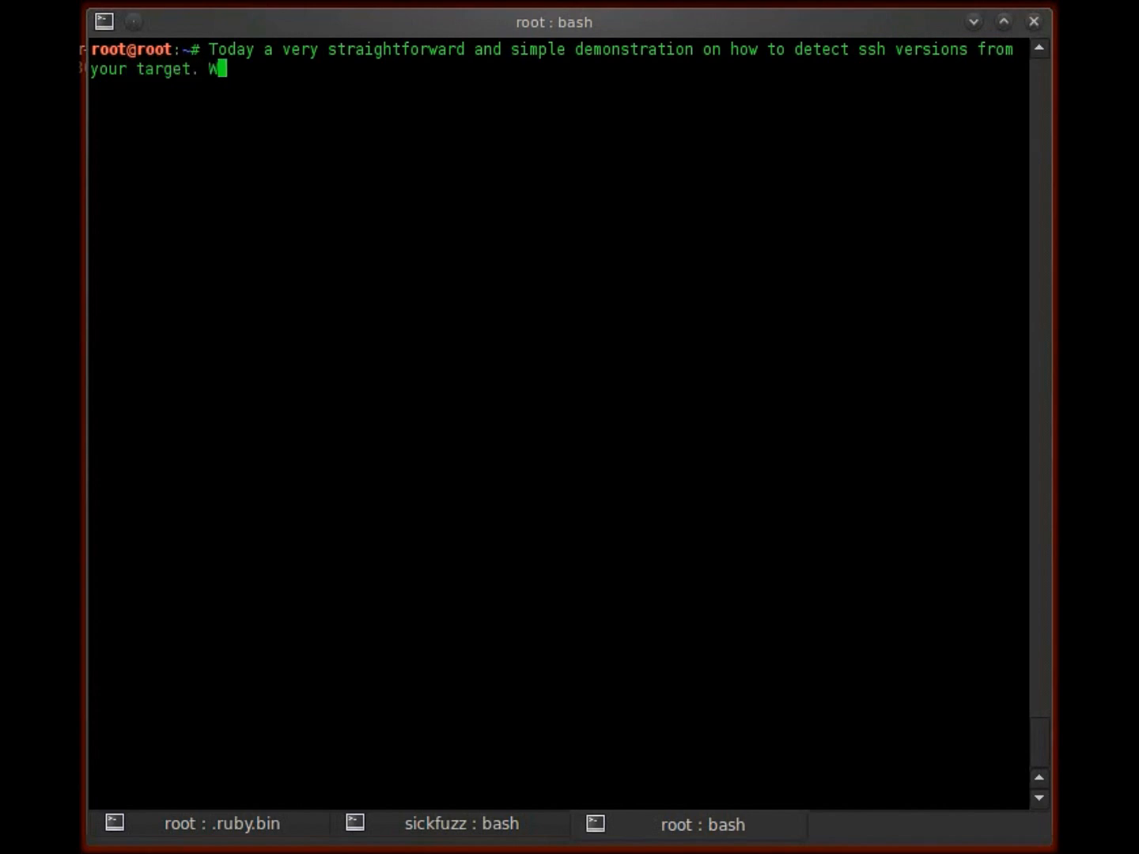
{"action": "type", "text": "Hy do we de"}
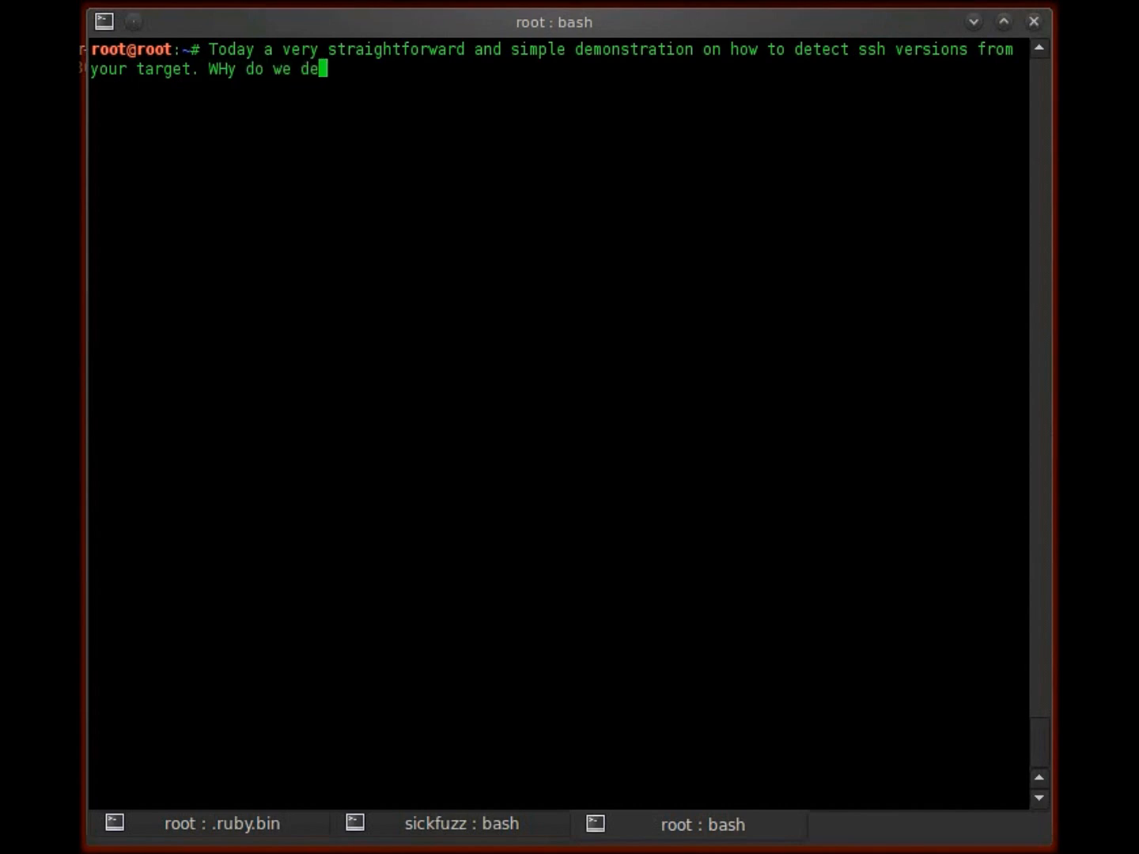
{"action": "type", "text": "tect versions?"}
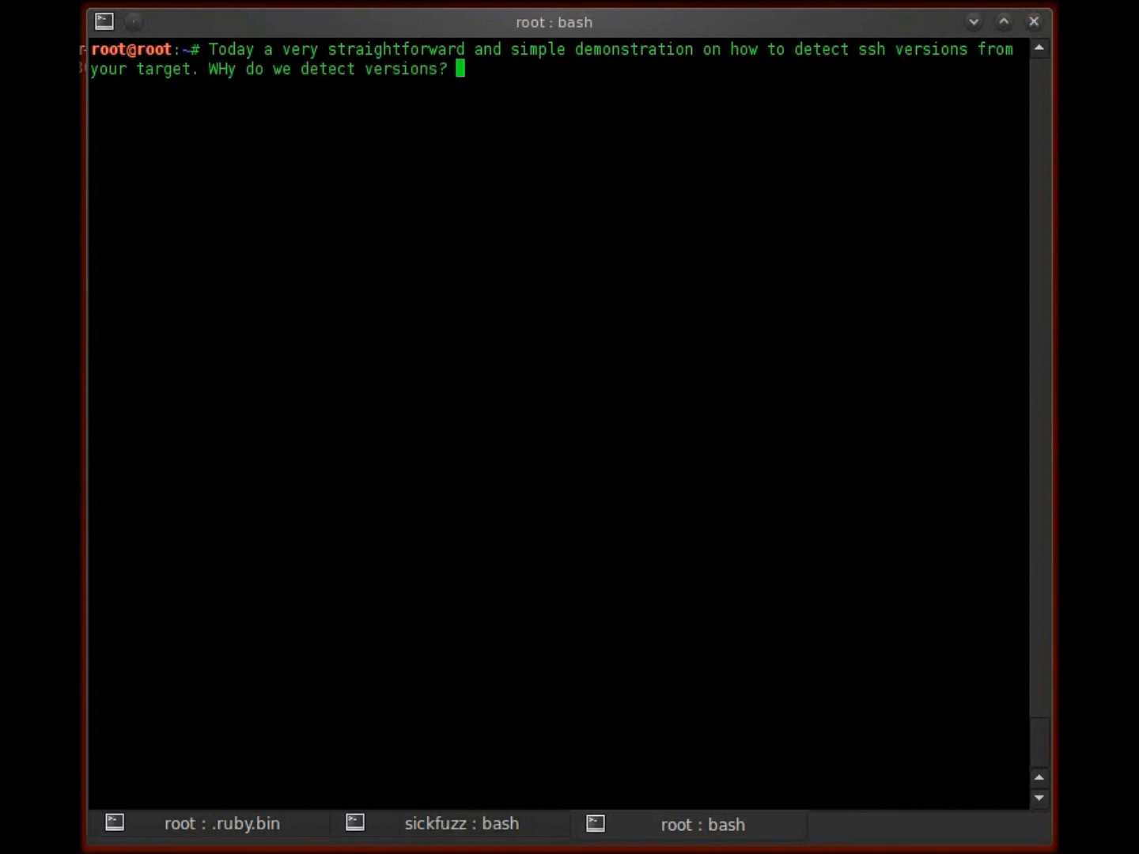
{"action": "type", "text": "WIth"}
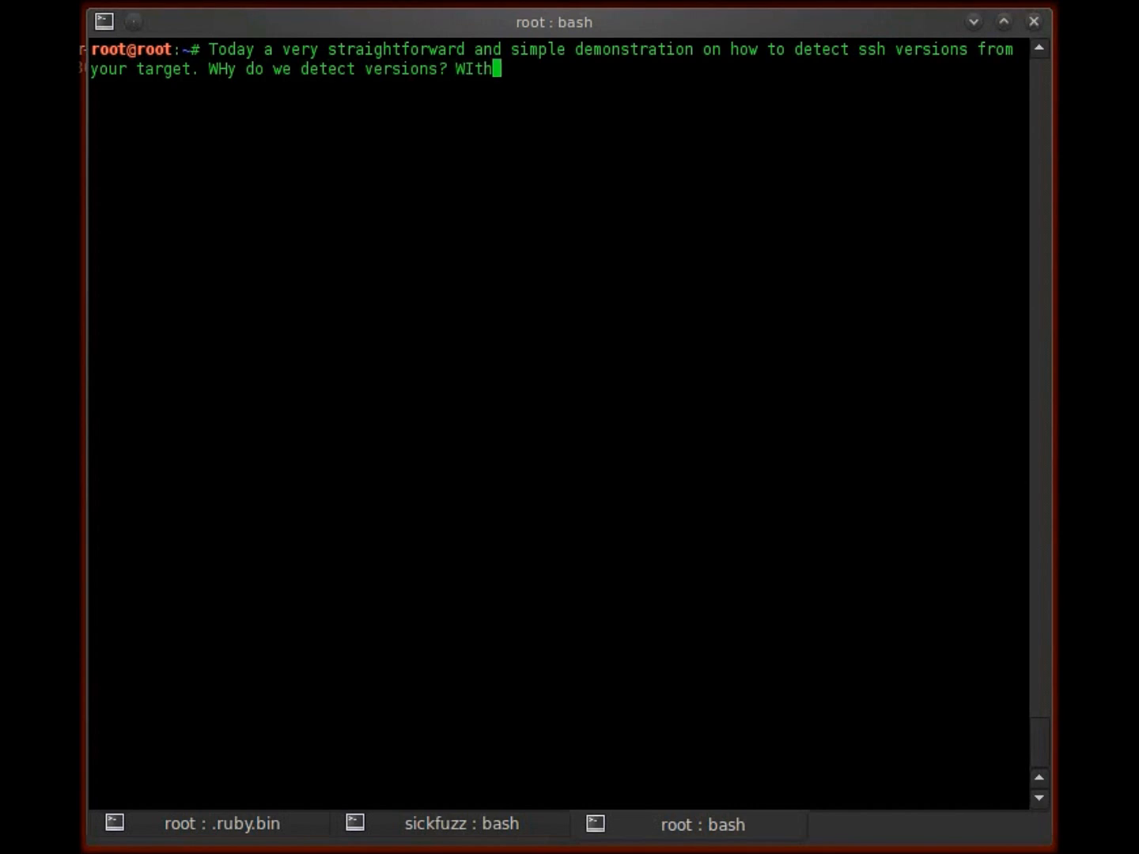
{"action": "type", "text": "the information on"}
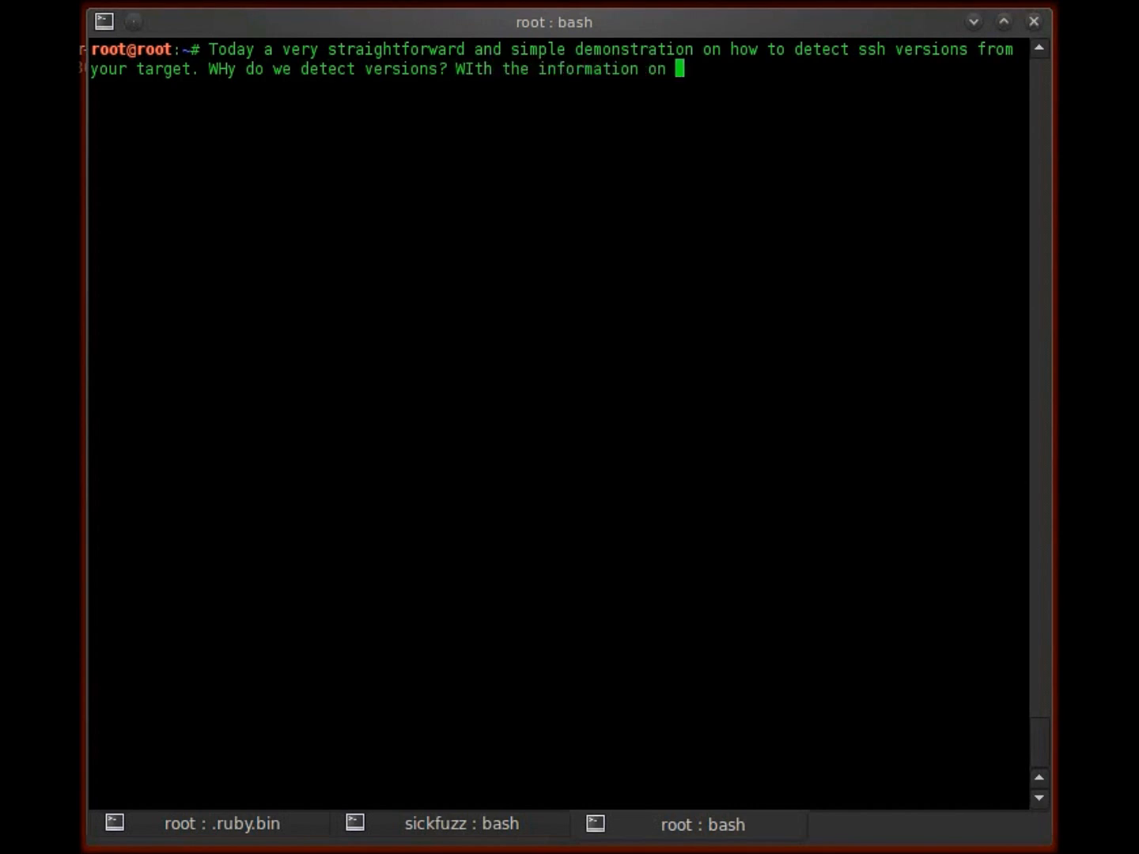
{"action": "type", "text": "what version they are running, we can"}
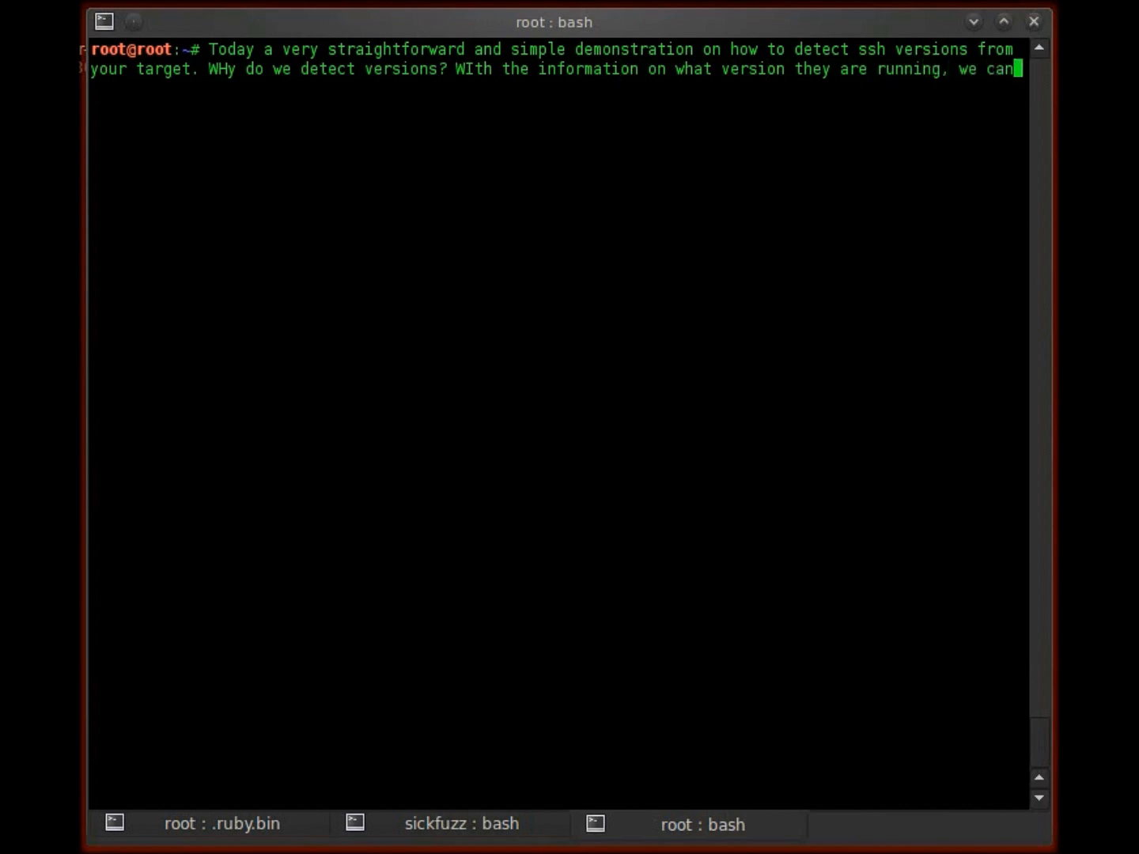
{"action": "type", "text": "then s"}
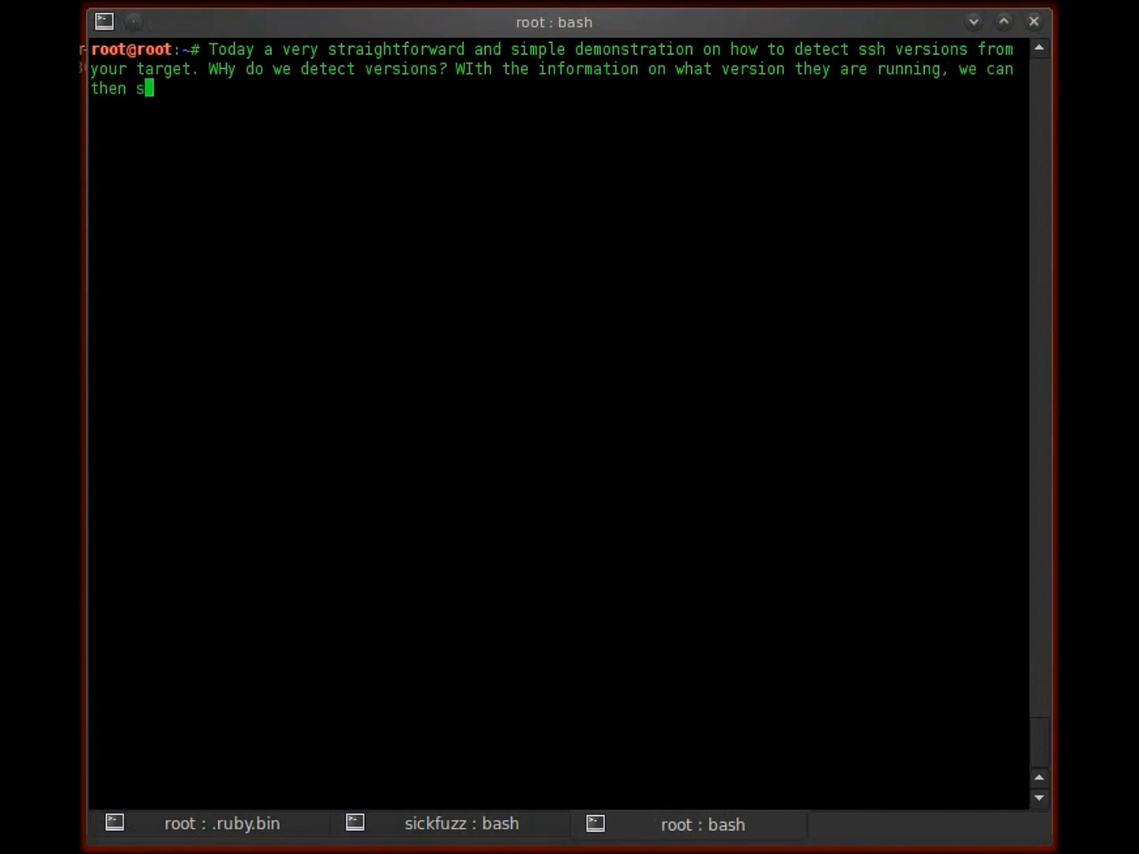
{"action": "type", "text": "ee if they are usin"}
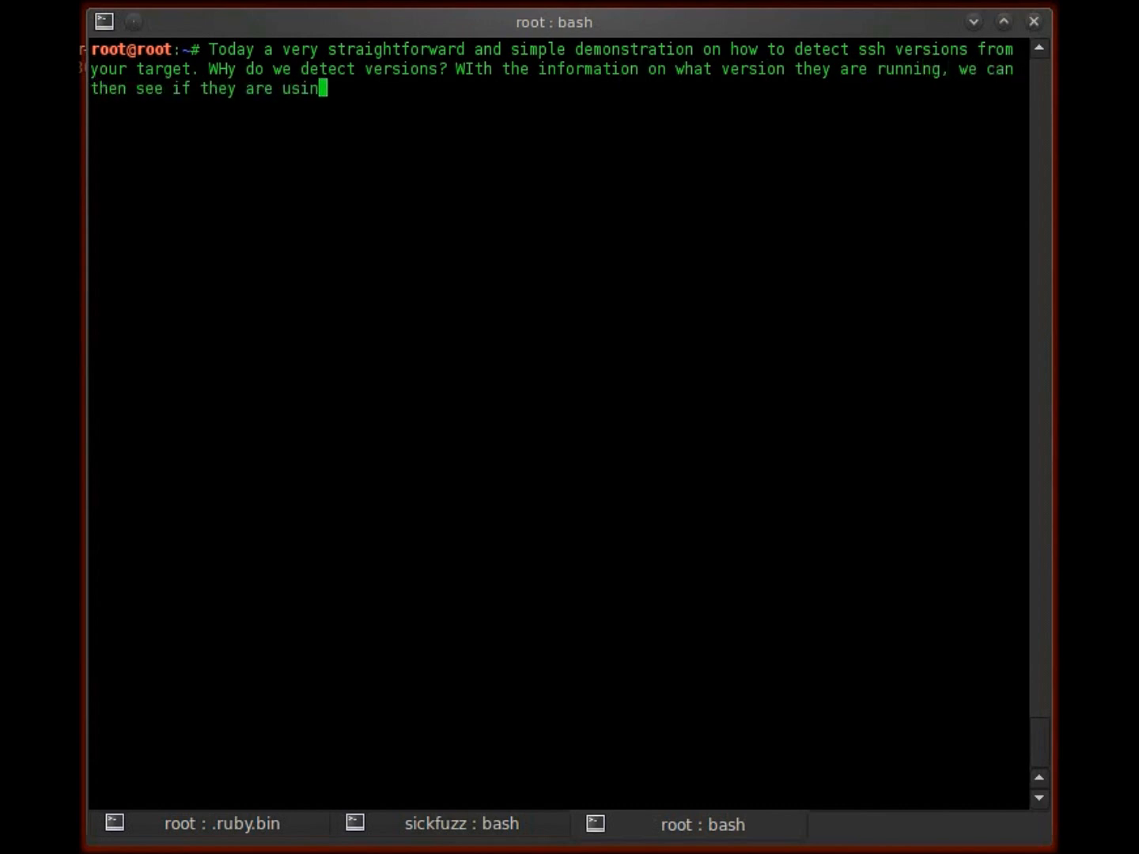
{"action": "type", "text": "g a vulnerable"}
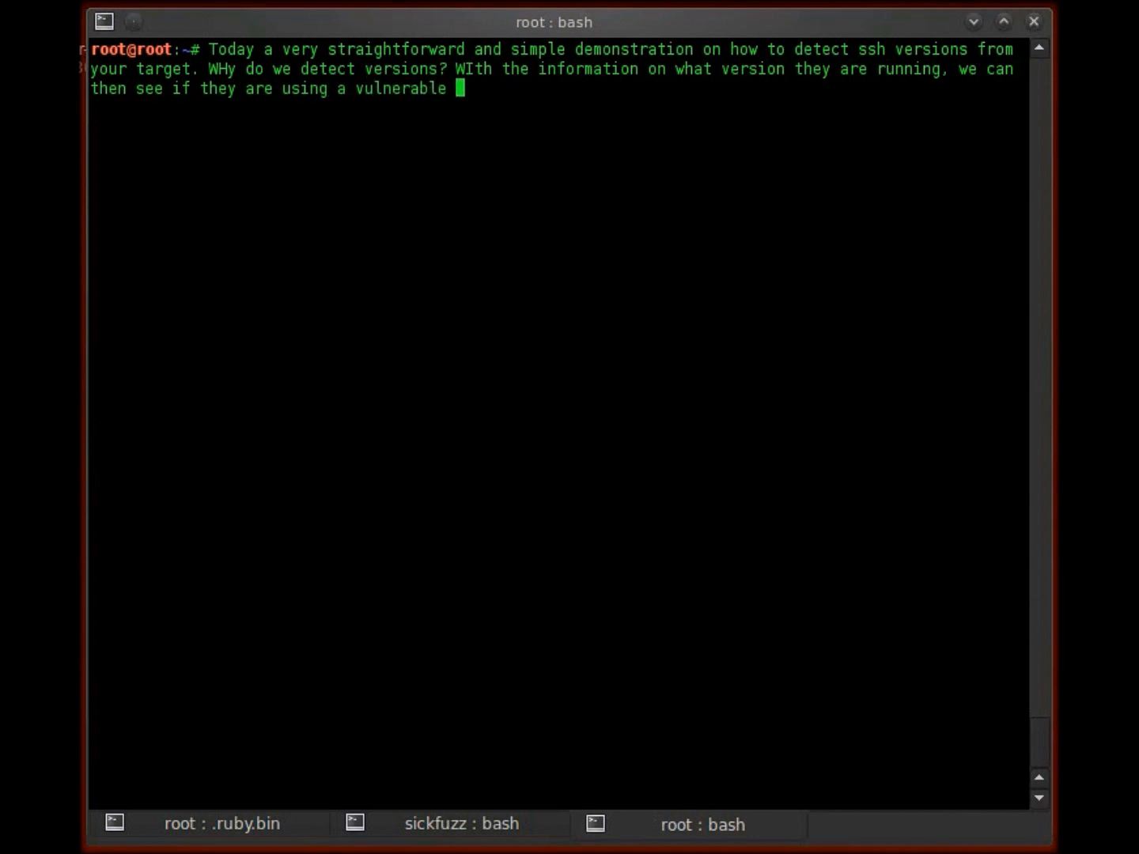
{"action": "type", "text": "ssh versio"}
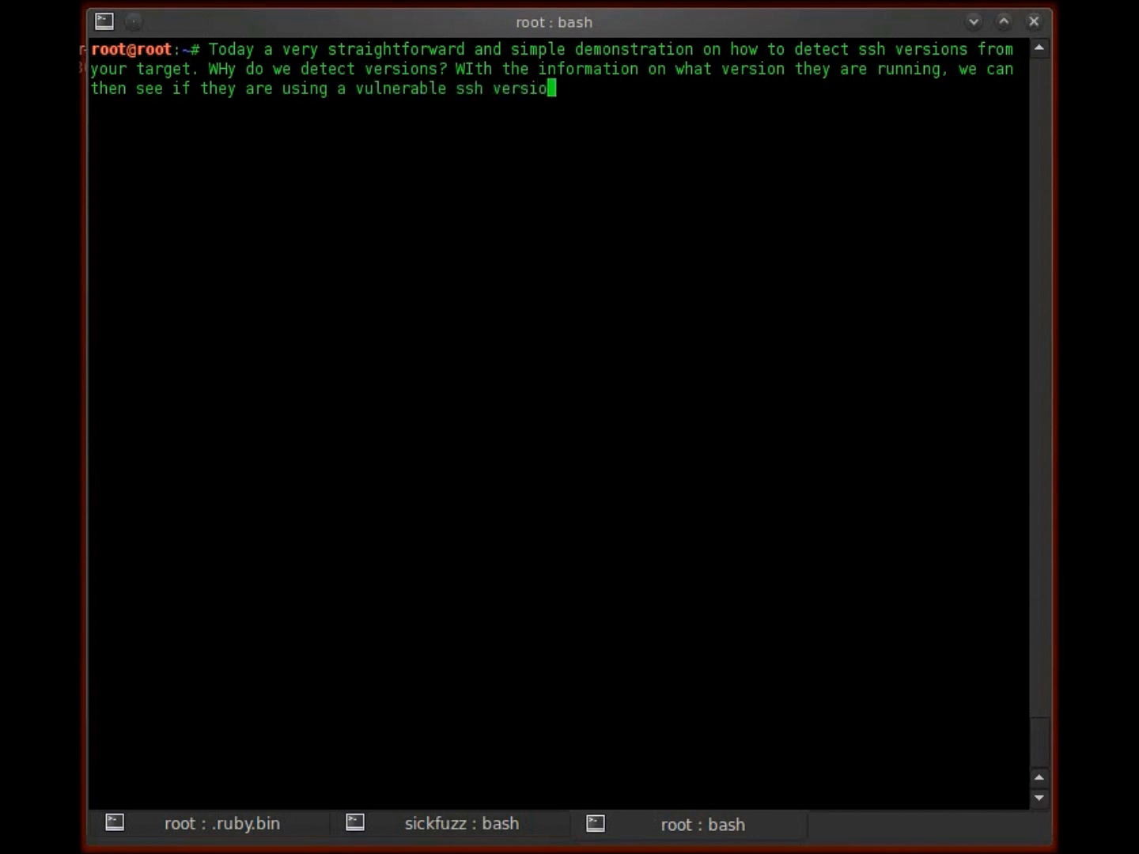
{"action": "type", "text": "n. IF THEY"}
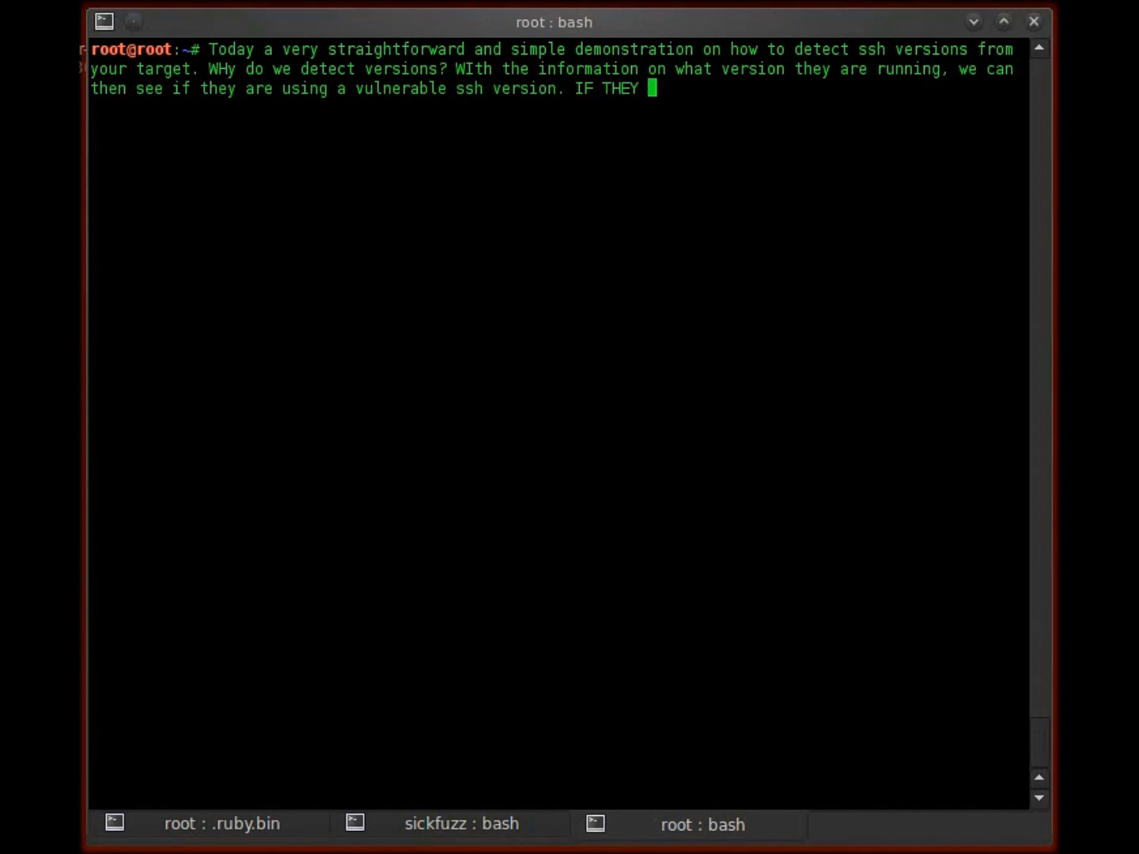
{"action": "type", "text": "If they are then w"}
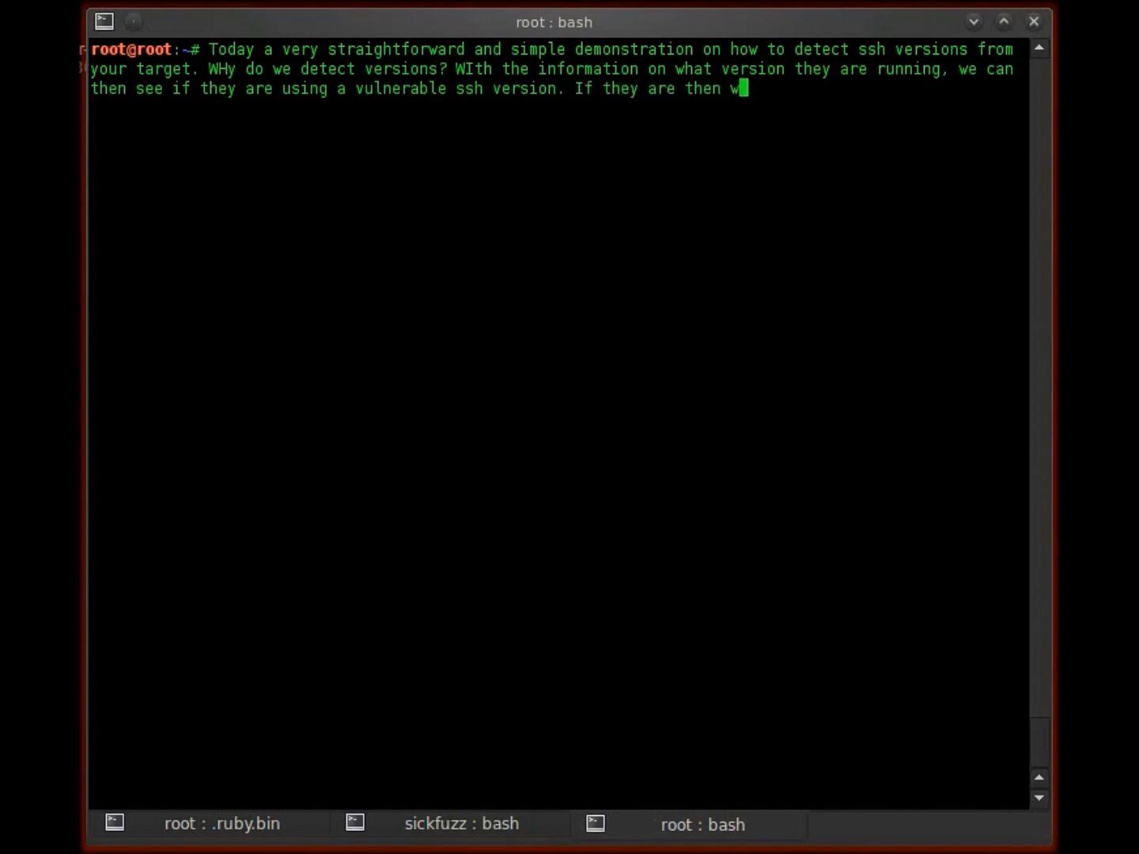
{"action": "type", "text": "e own them,."}
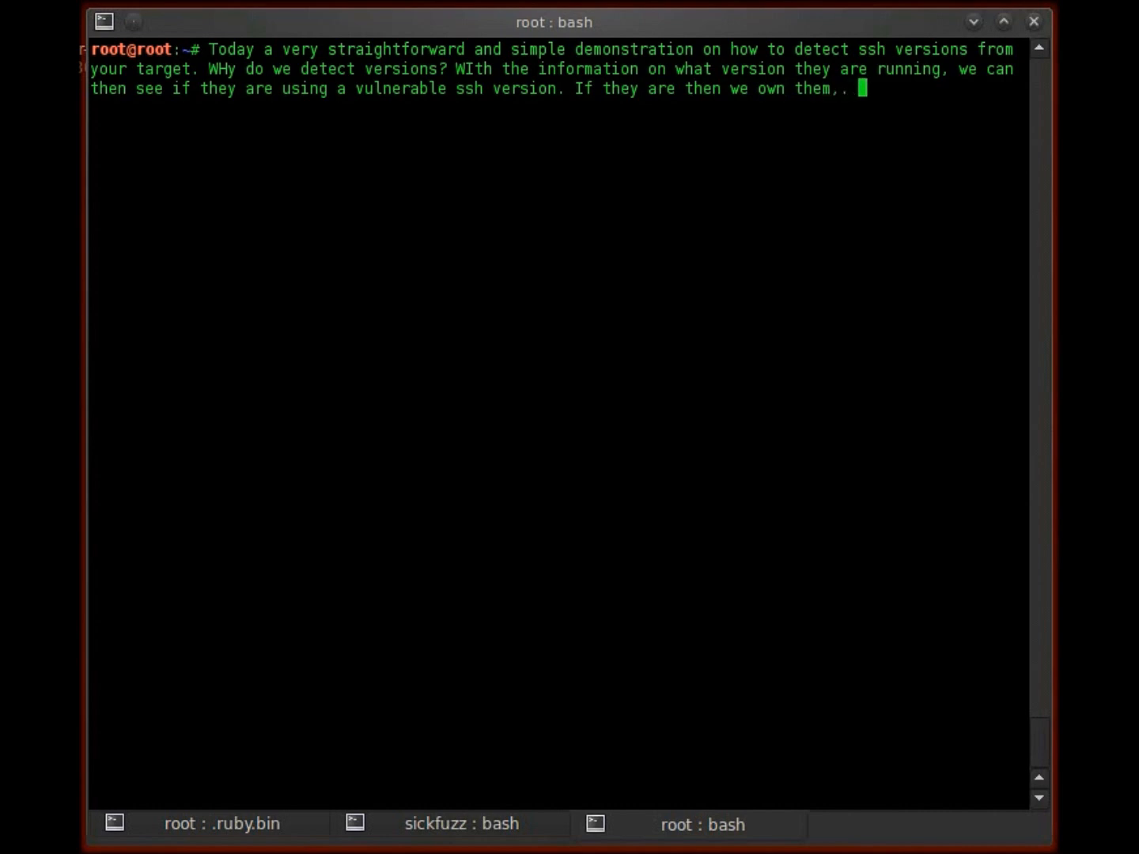
Add that bruteforce or fuzzing are for another day; today we only detect the version
{"action": "type", "text": "Otherwise then w"}
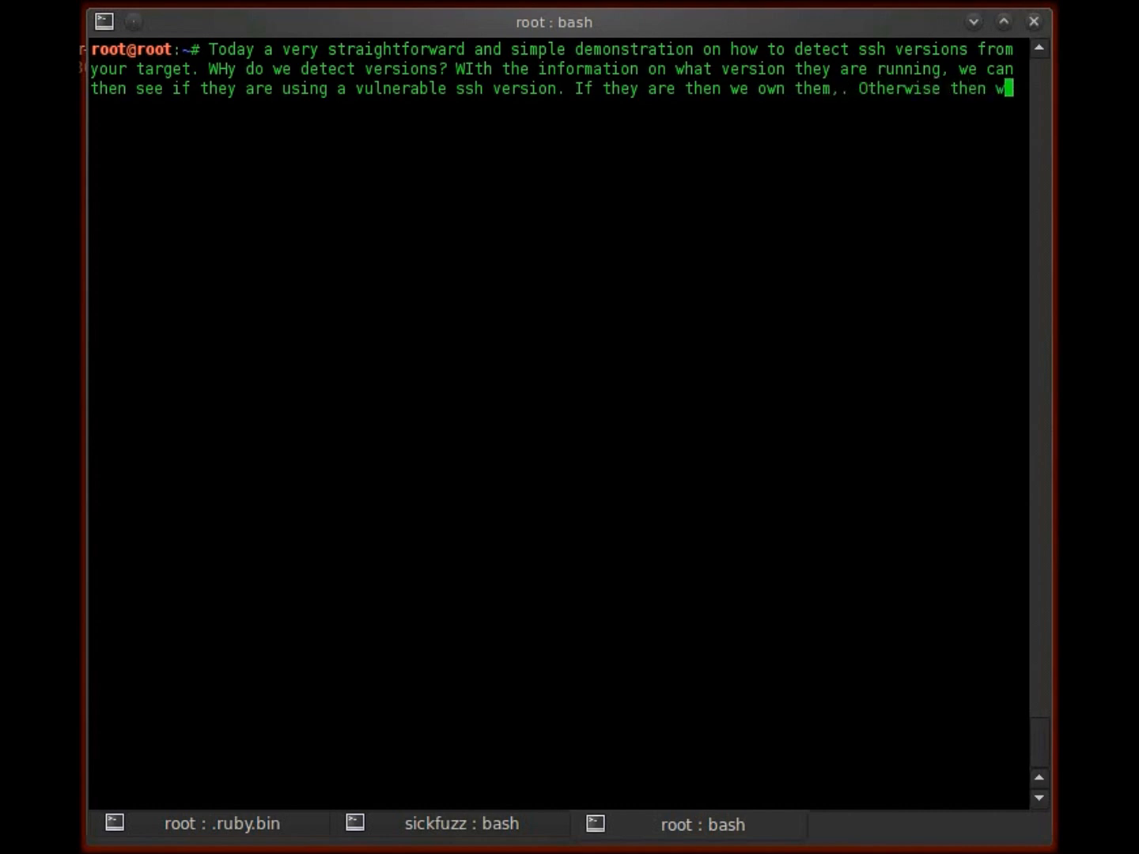
{"action": "type", "text": "e move on to oth"}
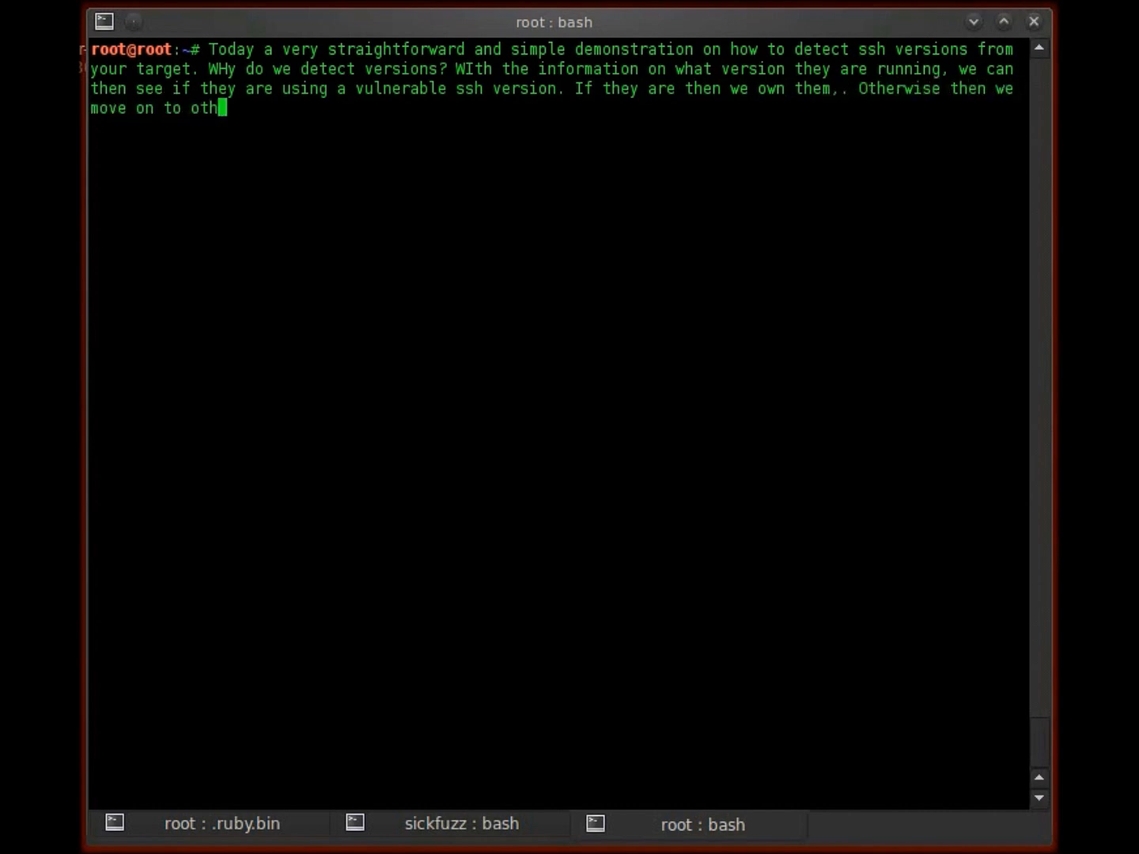
{"action": "type", "text": "er methods such a"}
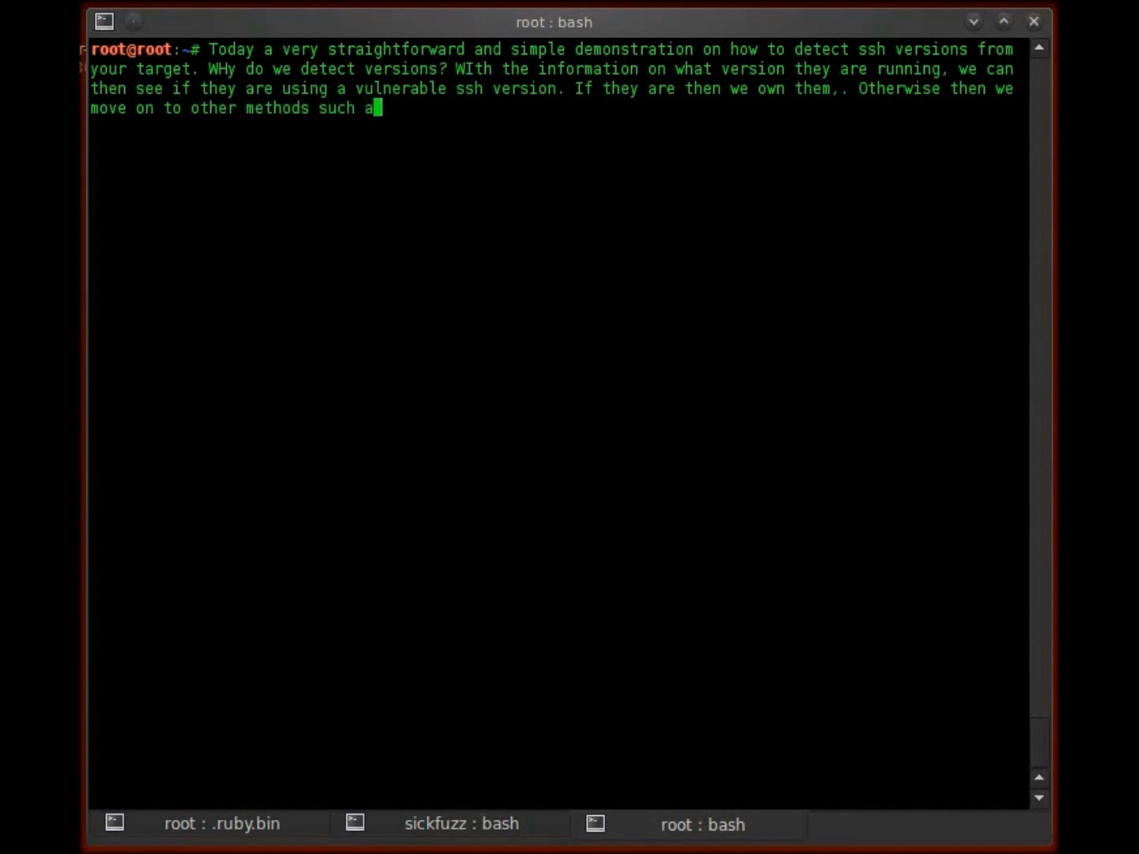
{"action": "type", "text": "s bruteforce or"}
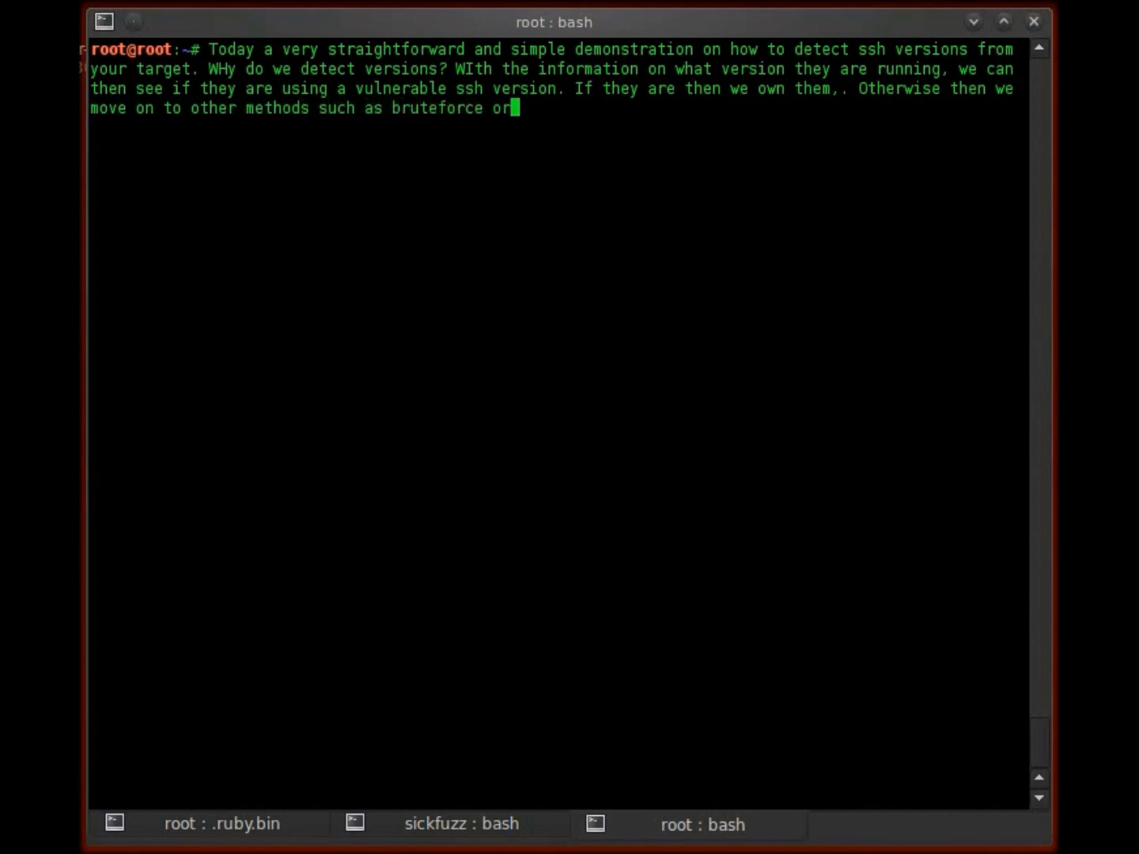
{"action": "type", "text": "fuzzing."}
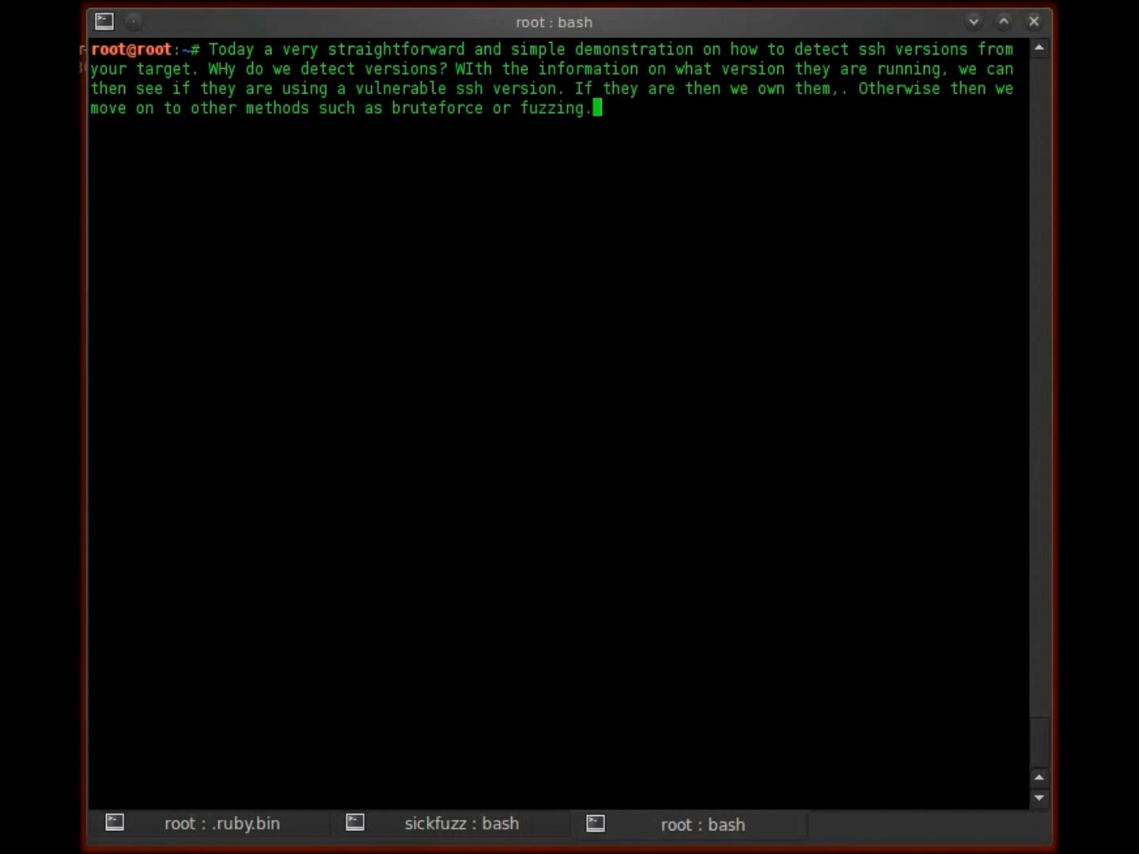
{"action": "type", "text": "But thats for anot"}
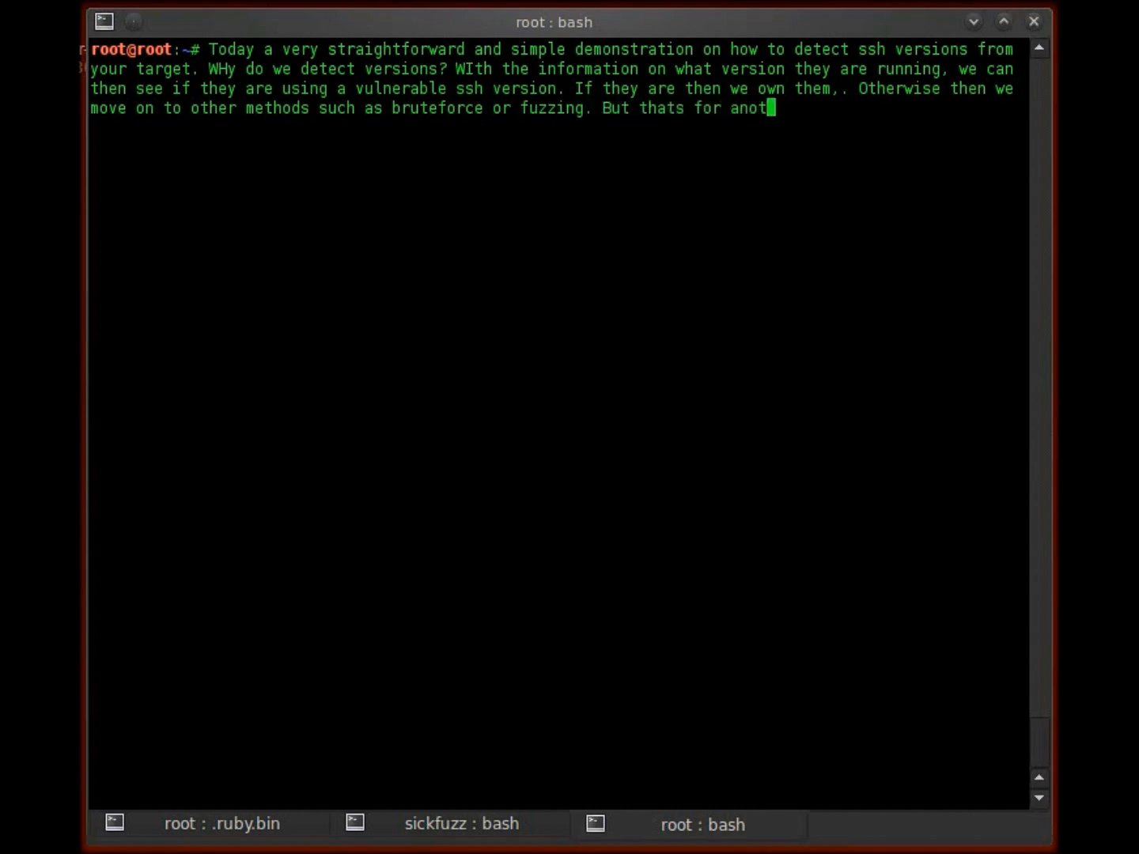
{"action": "type", "text": "ehr day."}
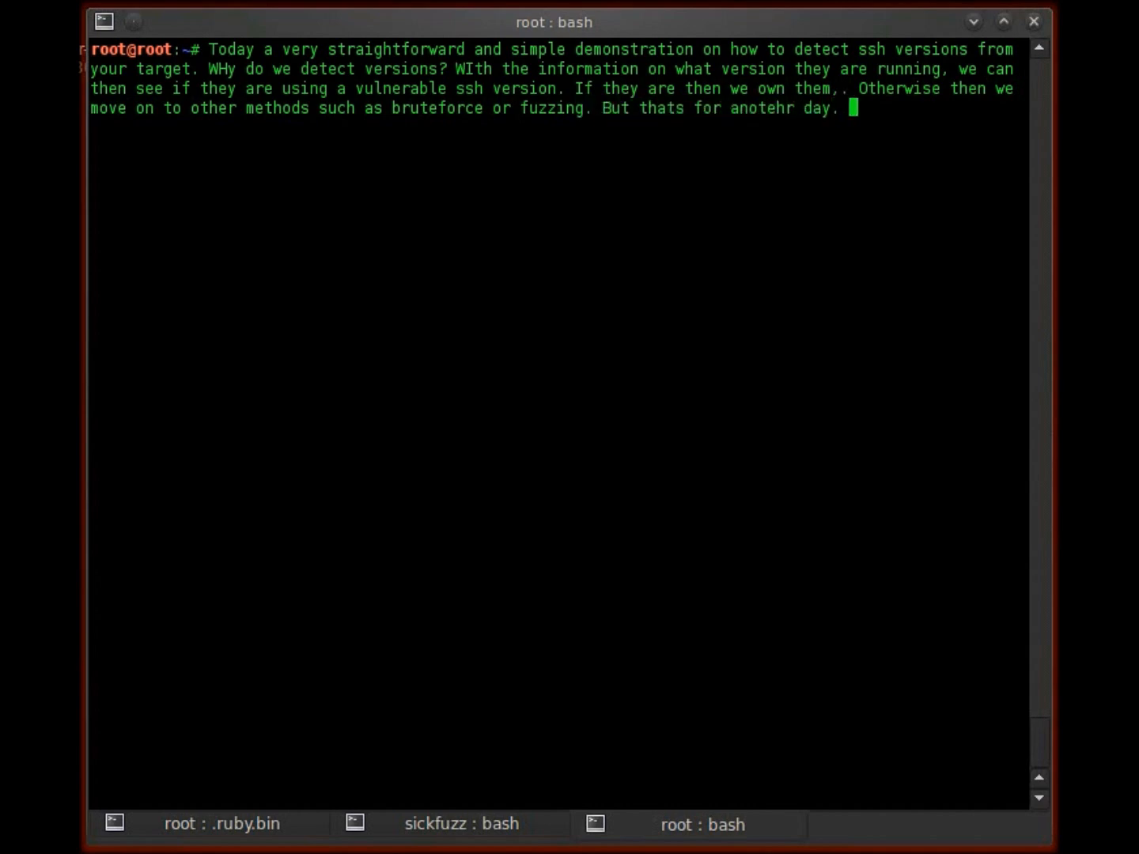
{"action": "type", "text": "Today we a"}
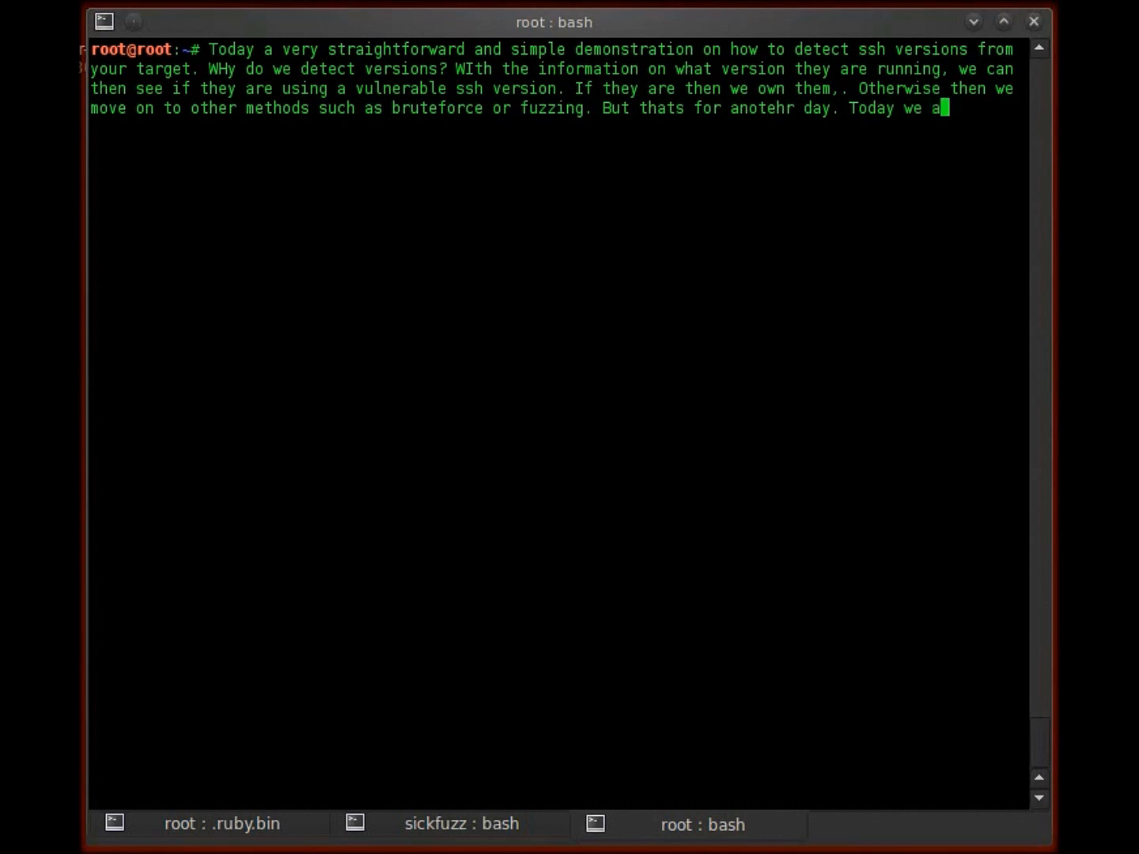
{"action": "type", "text": "re only going to"}
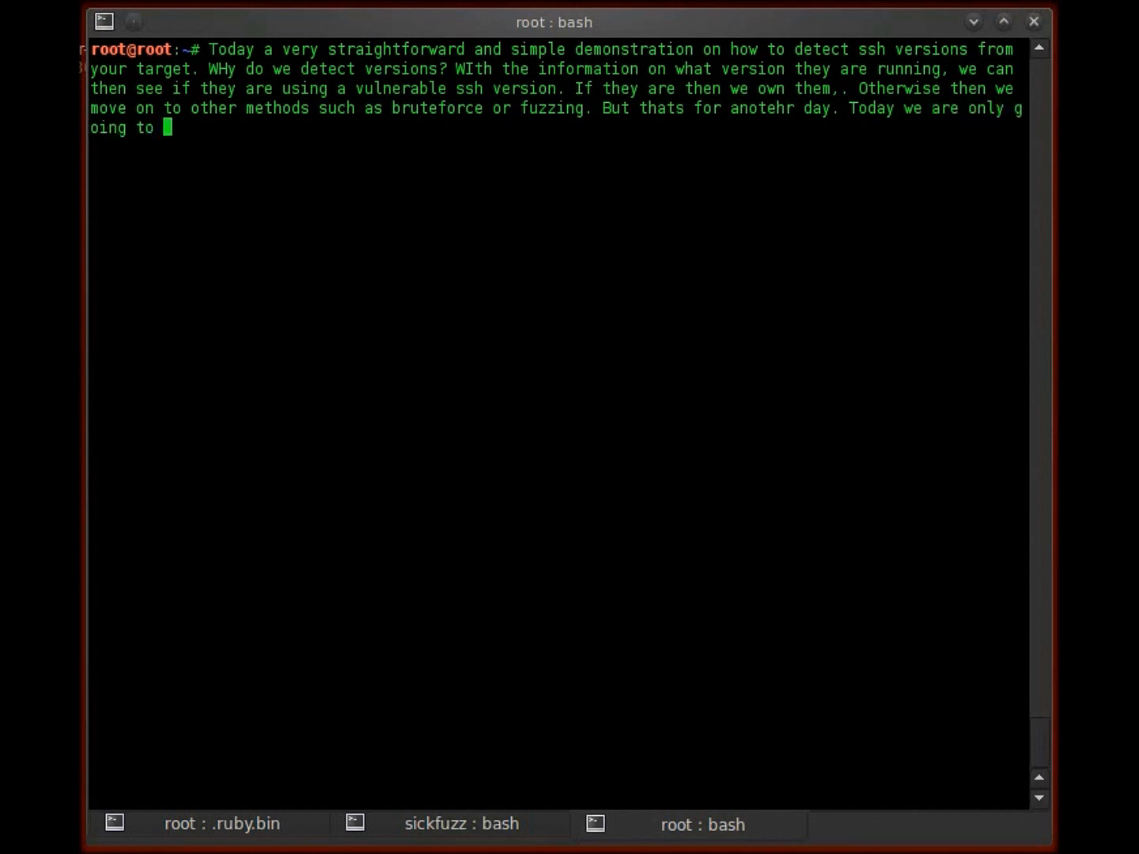
{"action": "type", "text": "detect the version"}
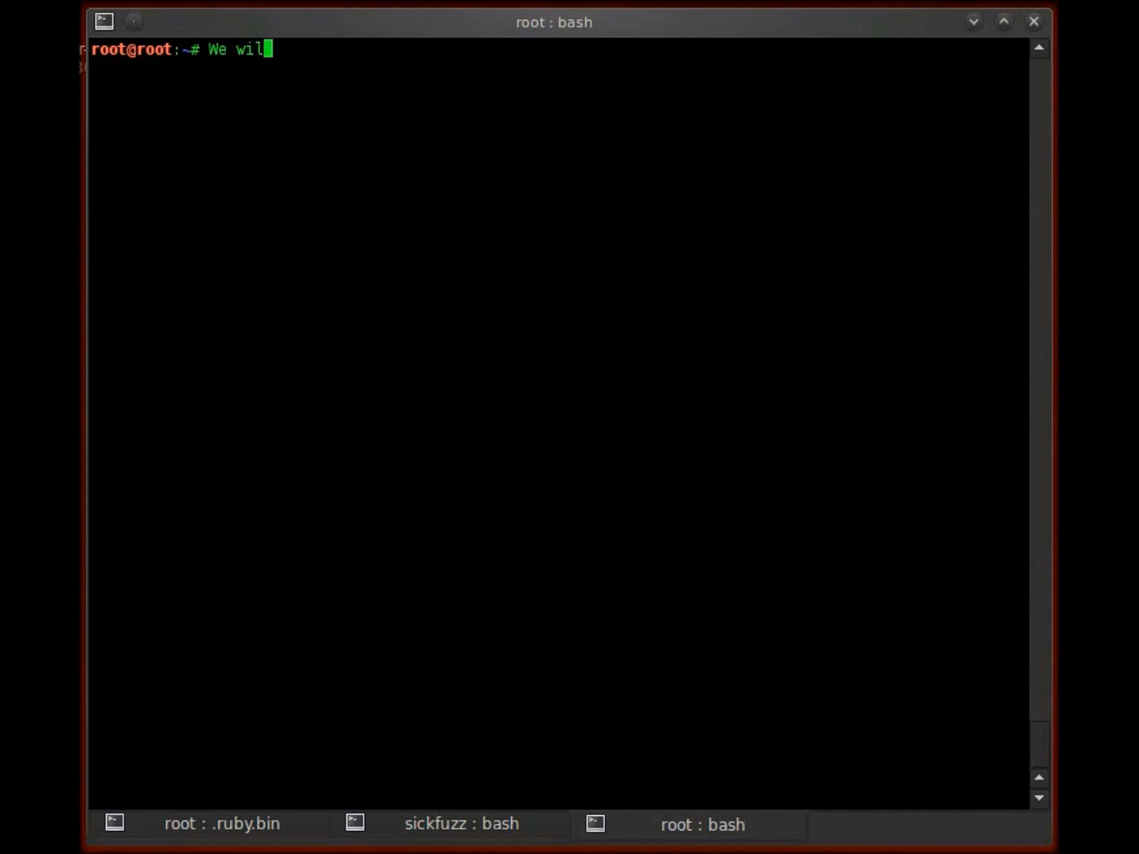
{"action": "type", "text": "l be using the ssh"}
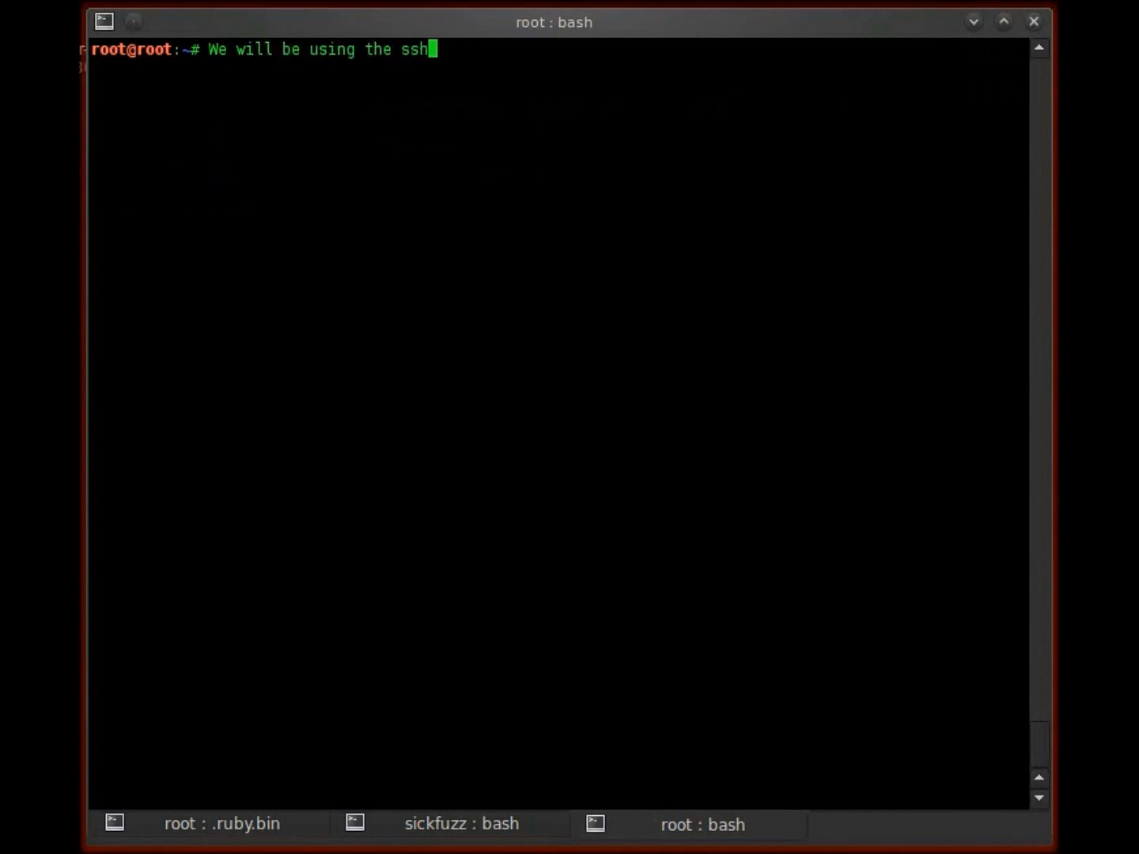
{"action": "type", "text": "_version"}
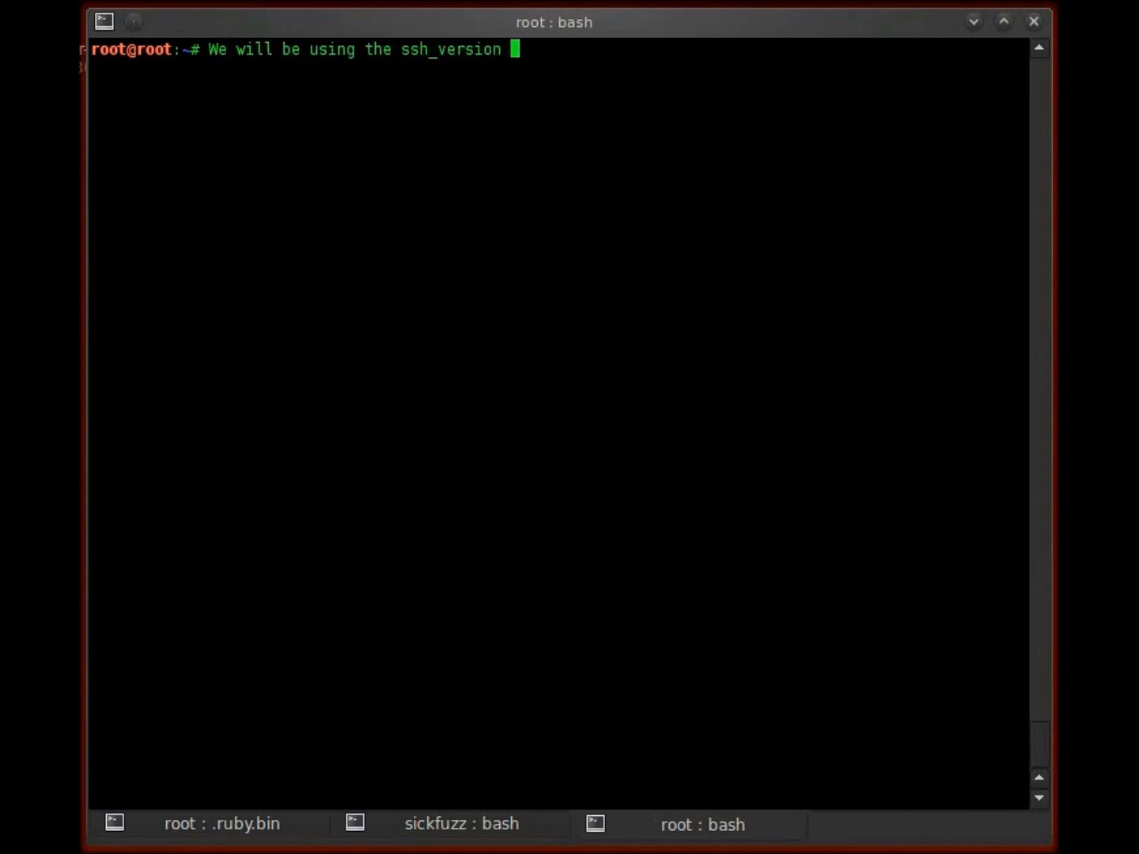
{"action": "type", "text": "modu"}
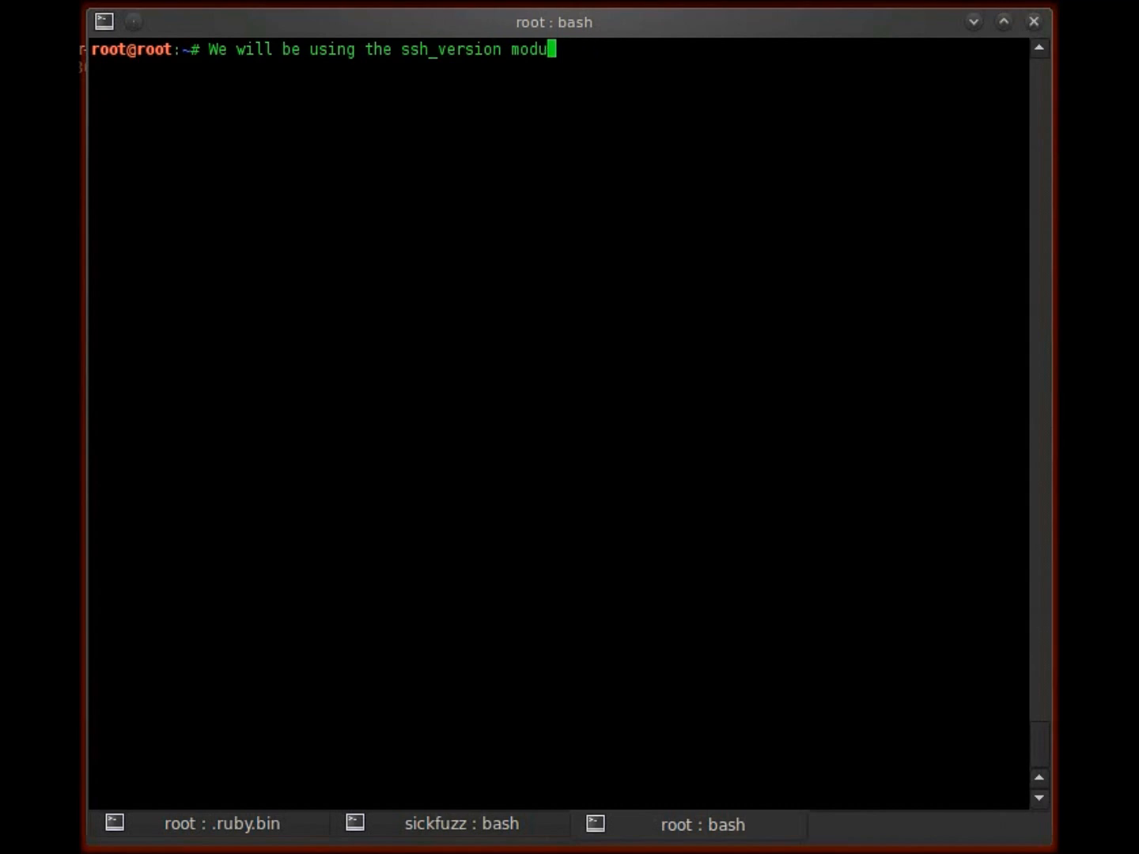
{"action": "type", "text": "au"}
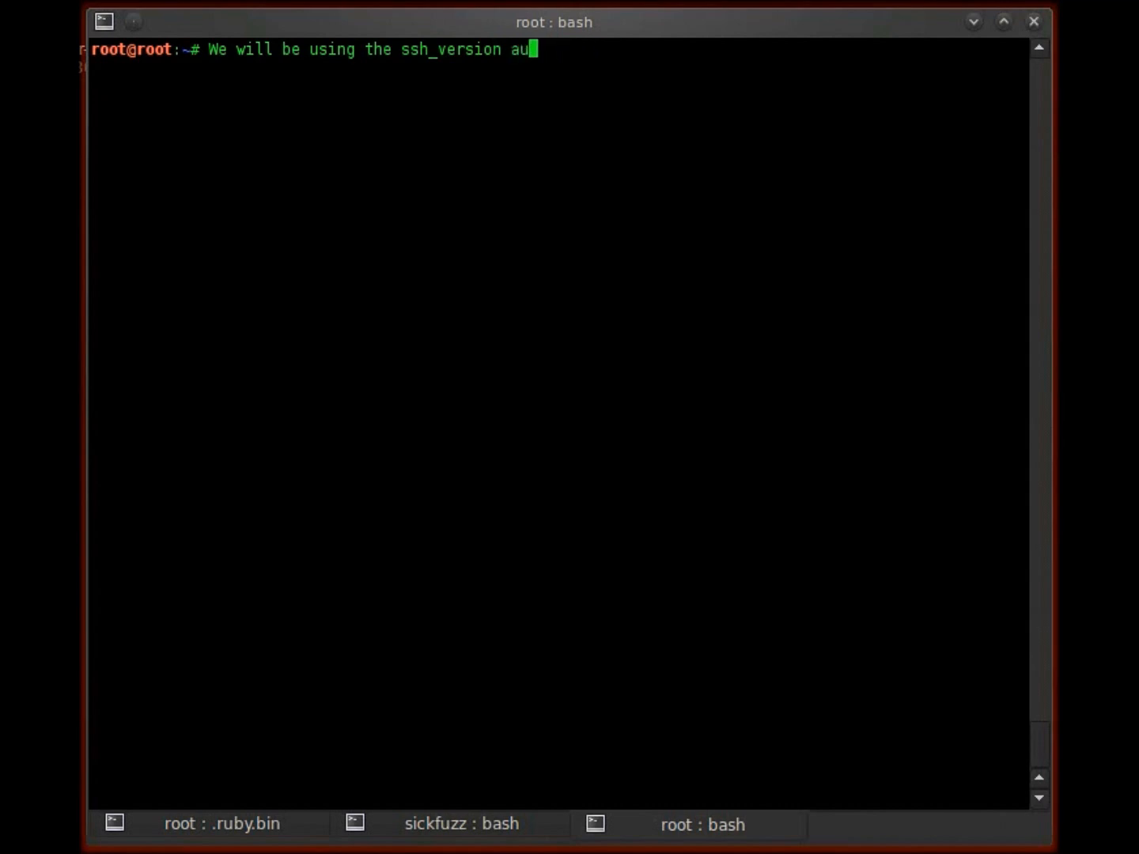
{"action": "type", "text": "xiliary that ca"}
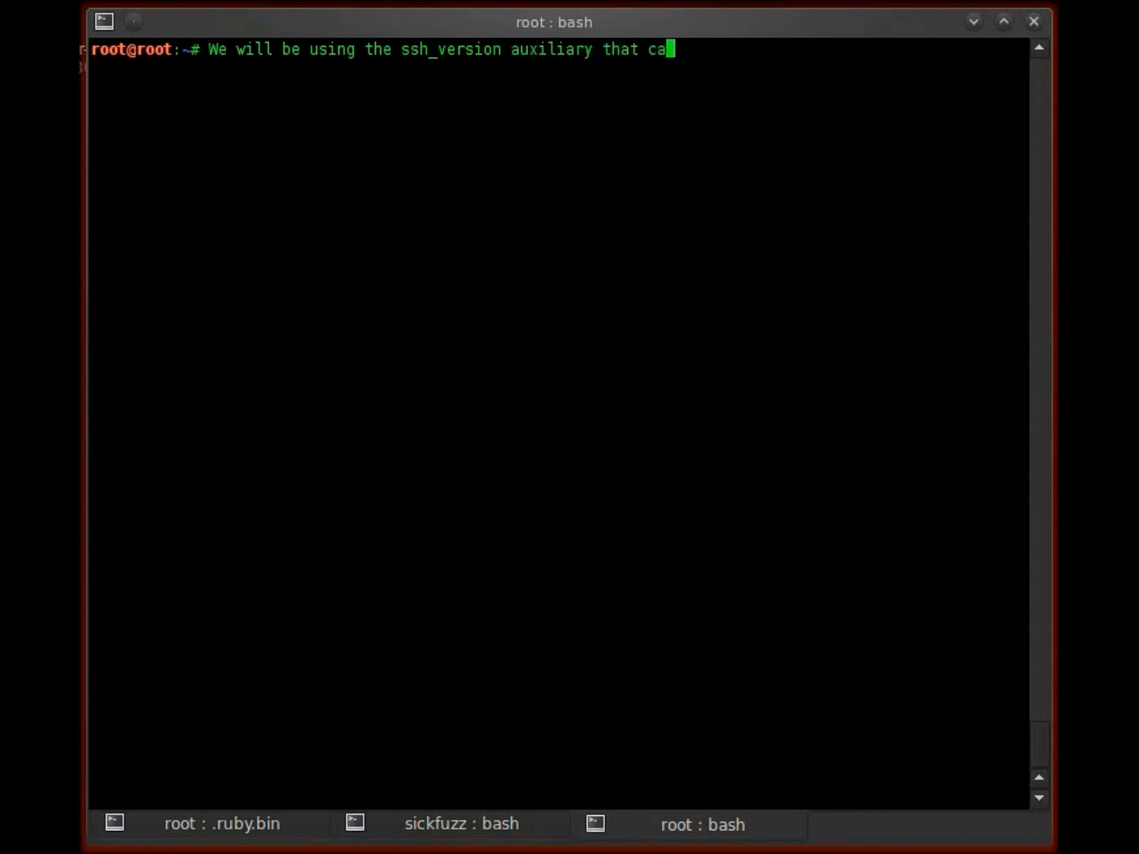
{"action": "type", "text": "n be found in our met"}
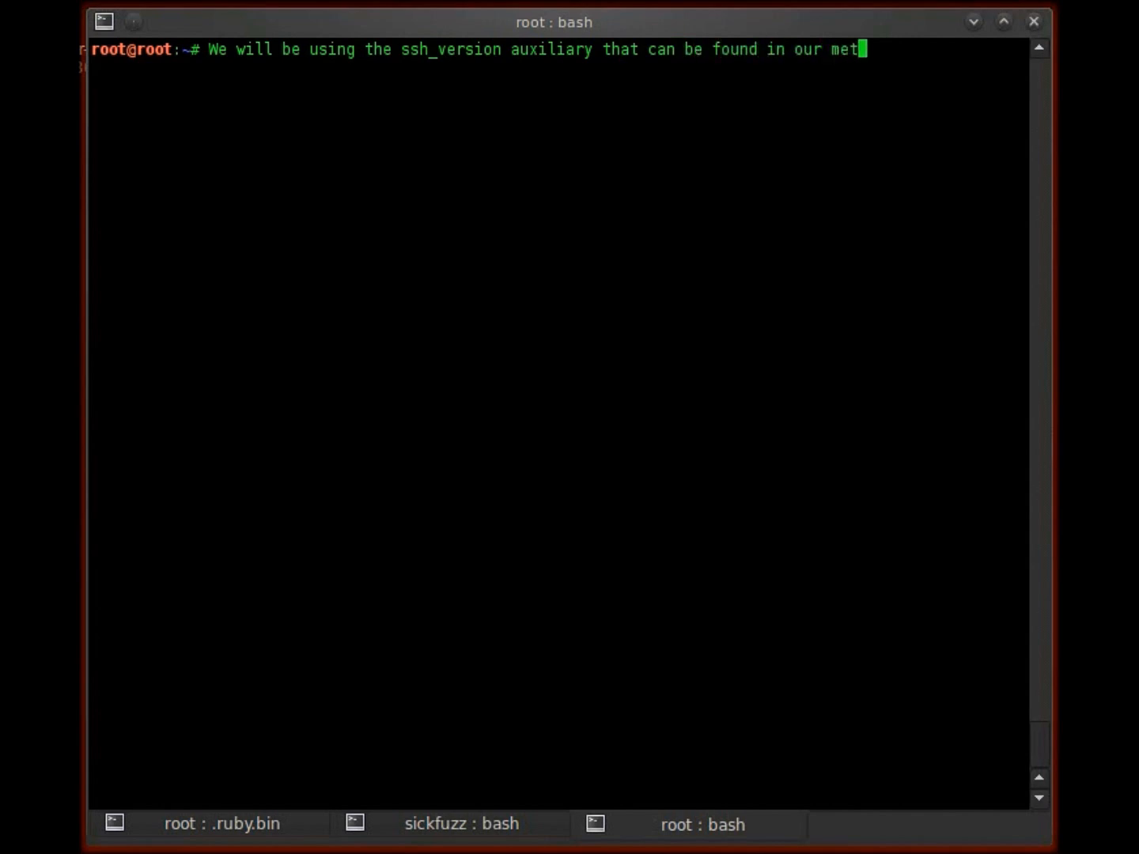
{"action": "type", "text": "s"}
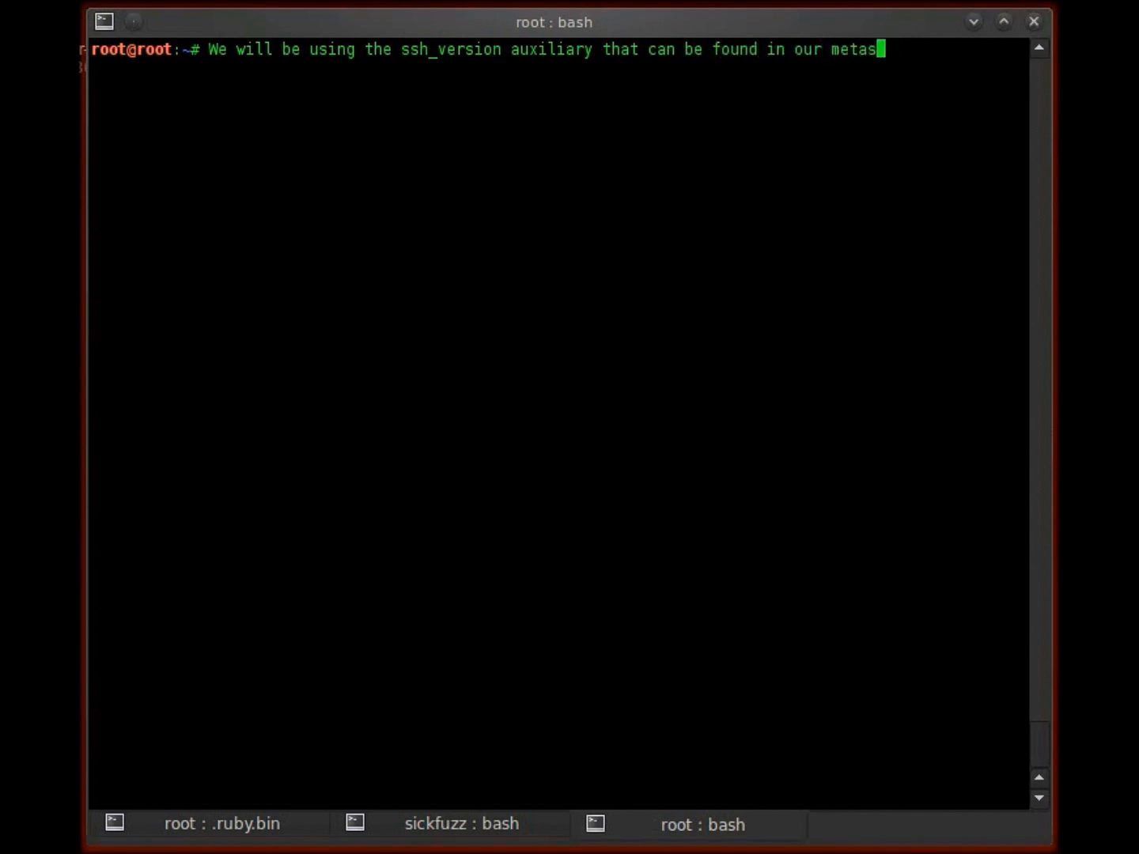
{"action": "type", "text": "loit framework."}
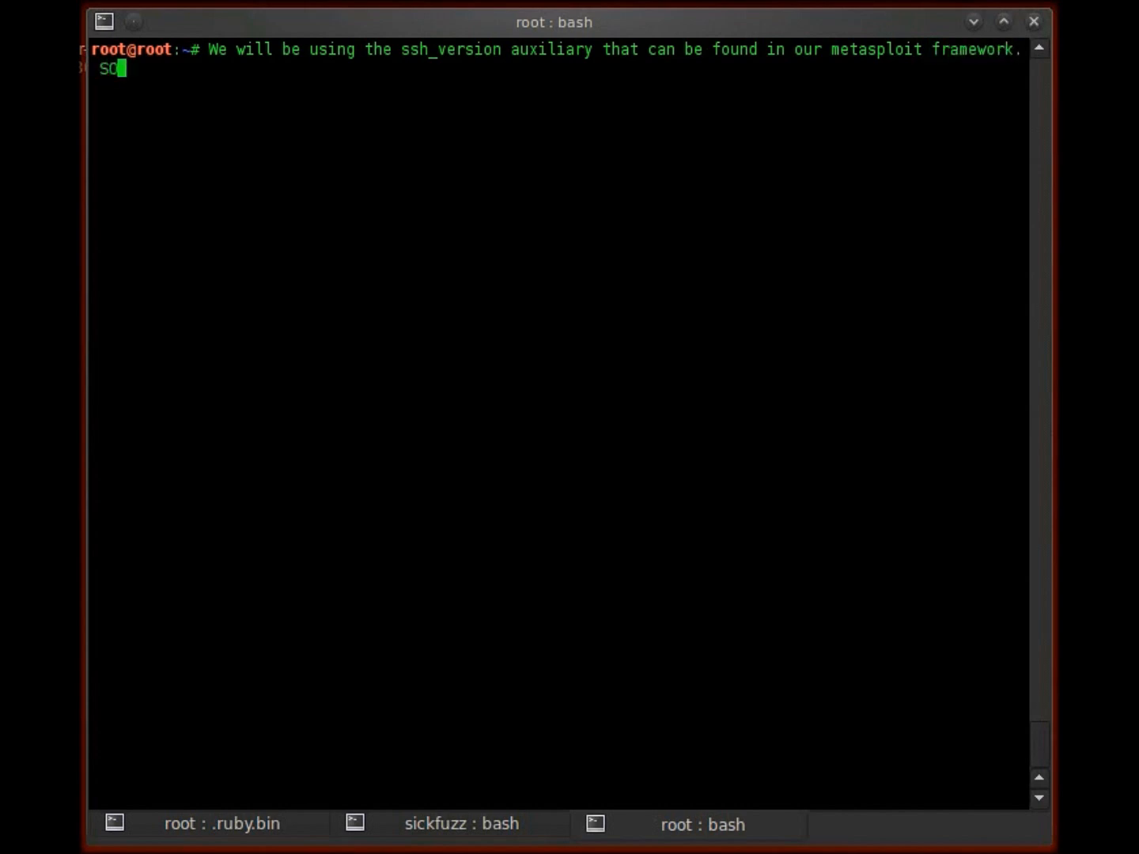
{"action": "type", "text": "load"}
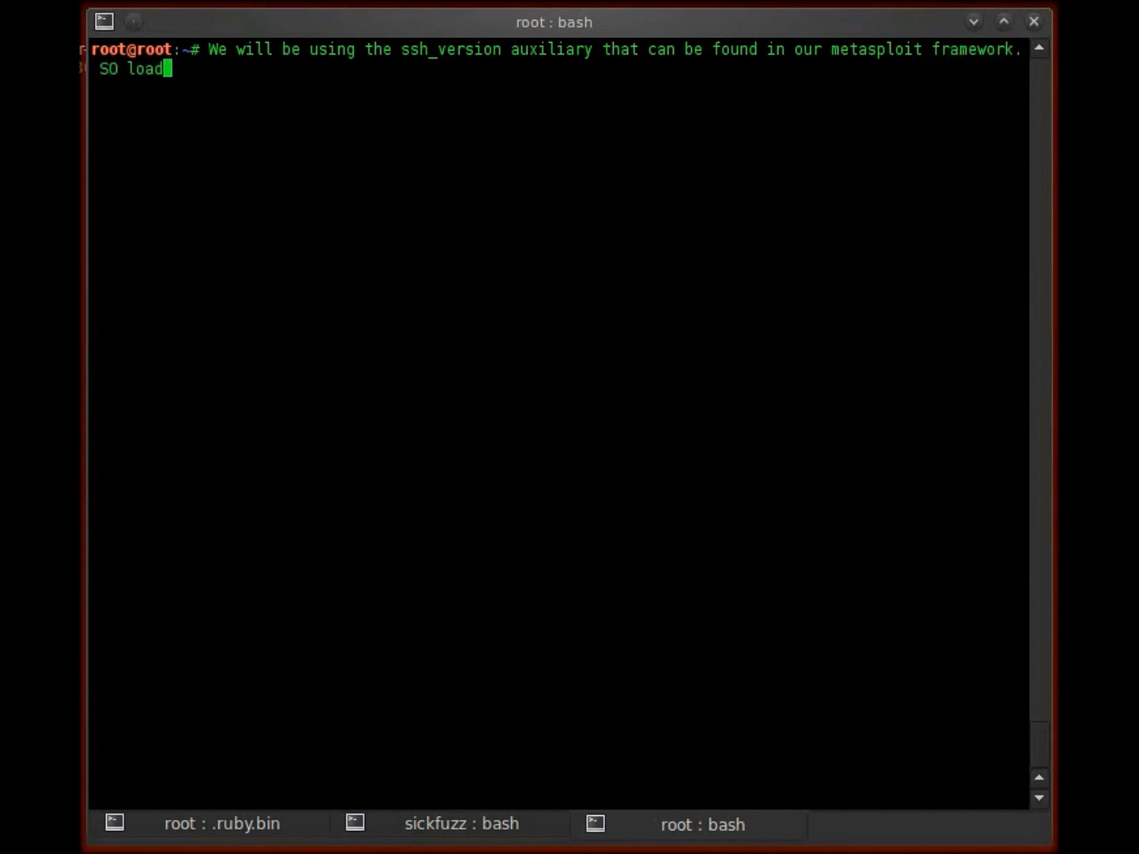
{"action": "type", "text": "up msfconsole yo"}
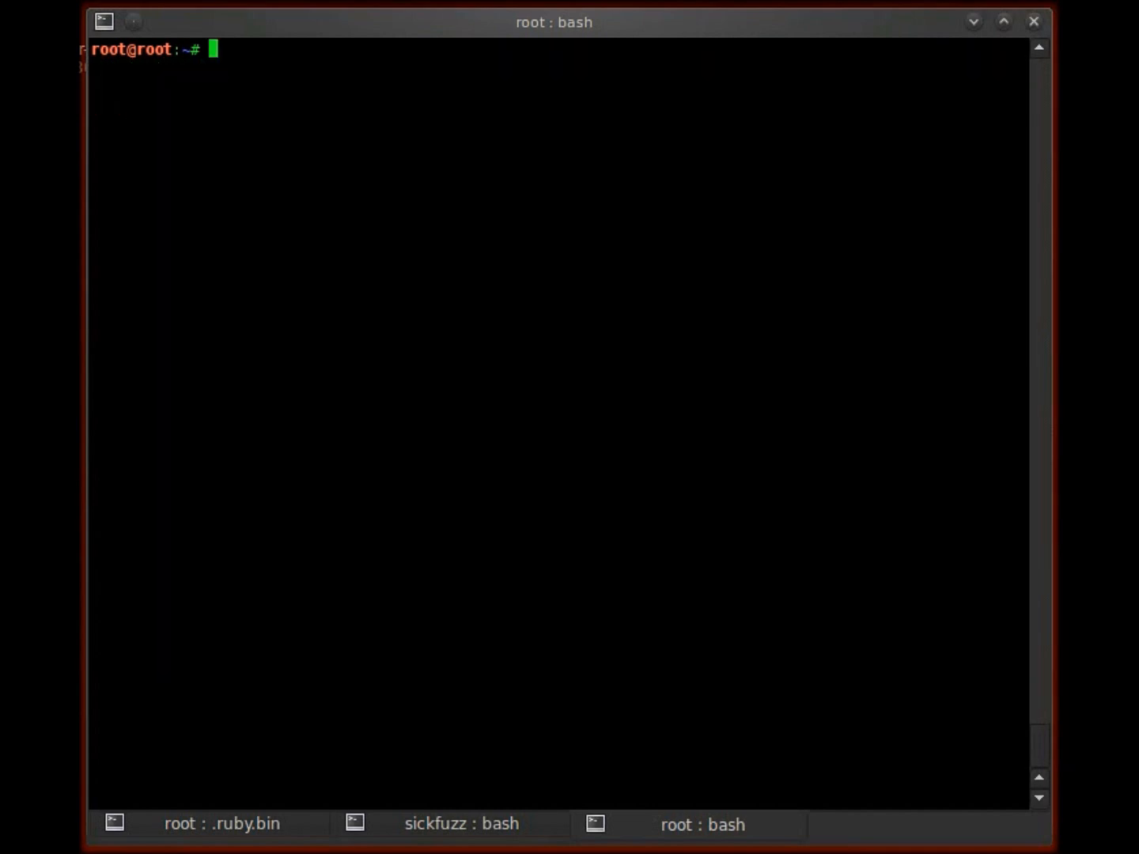
{"action": "mouse_move", "coordinate": [269, 830]}
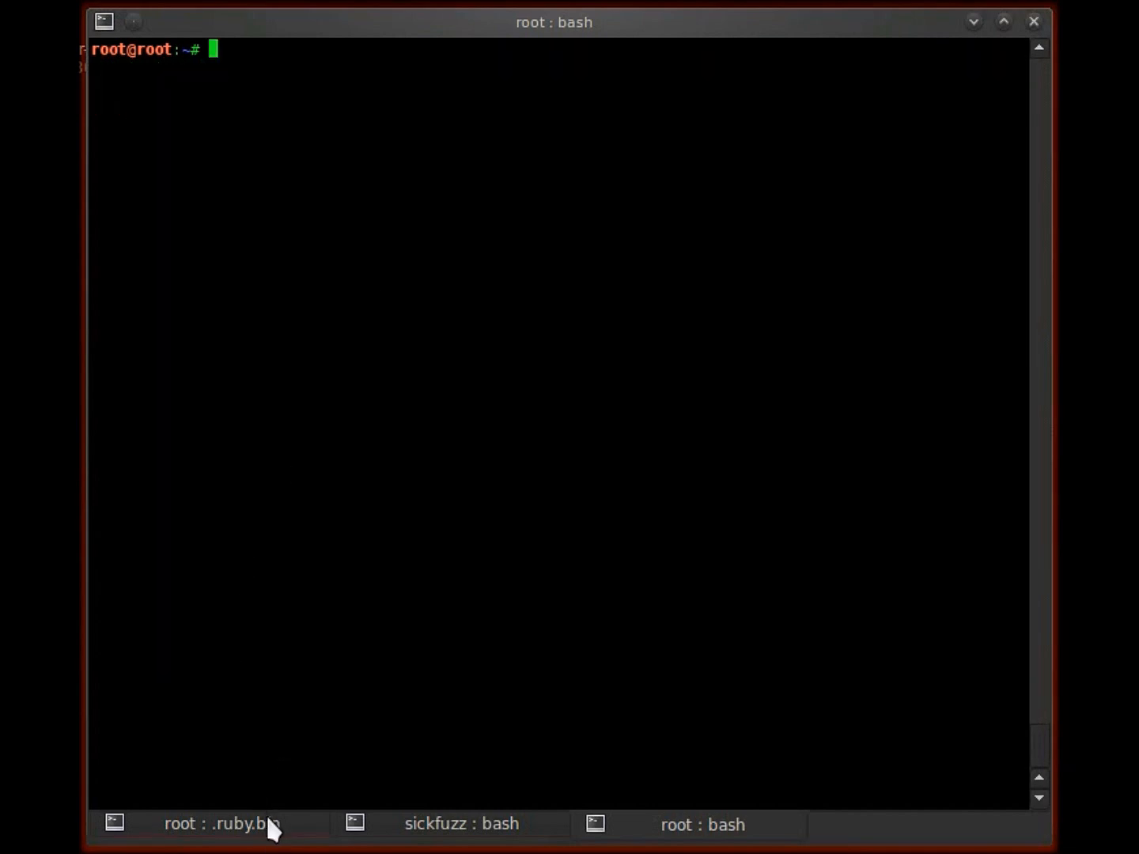
In the msfconsole session, search for ssh_version modules
{"action": "left_click", "coordinate": [221, 823]}
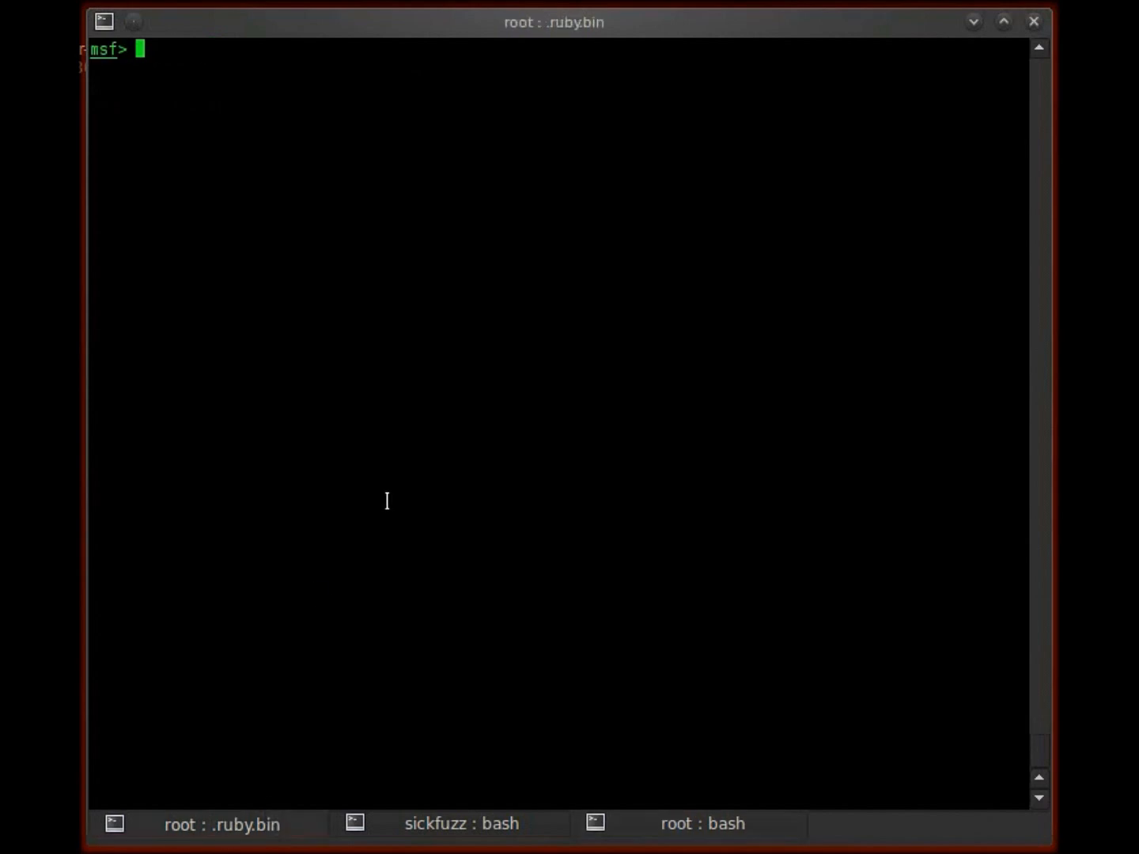
{"action": "type", "text": "search _s"}
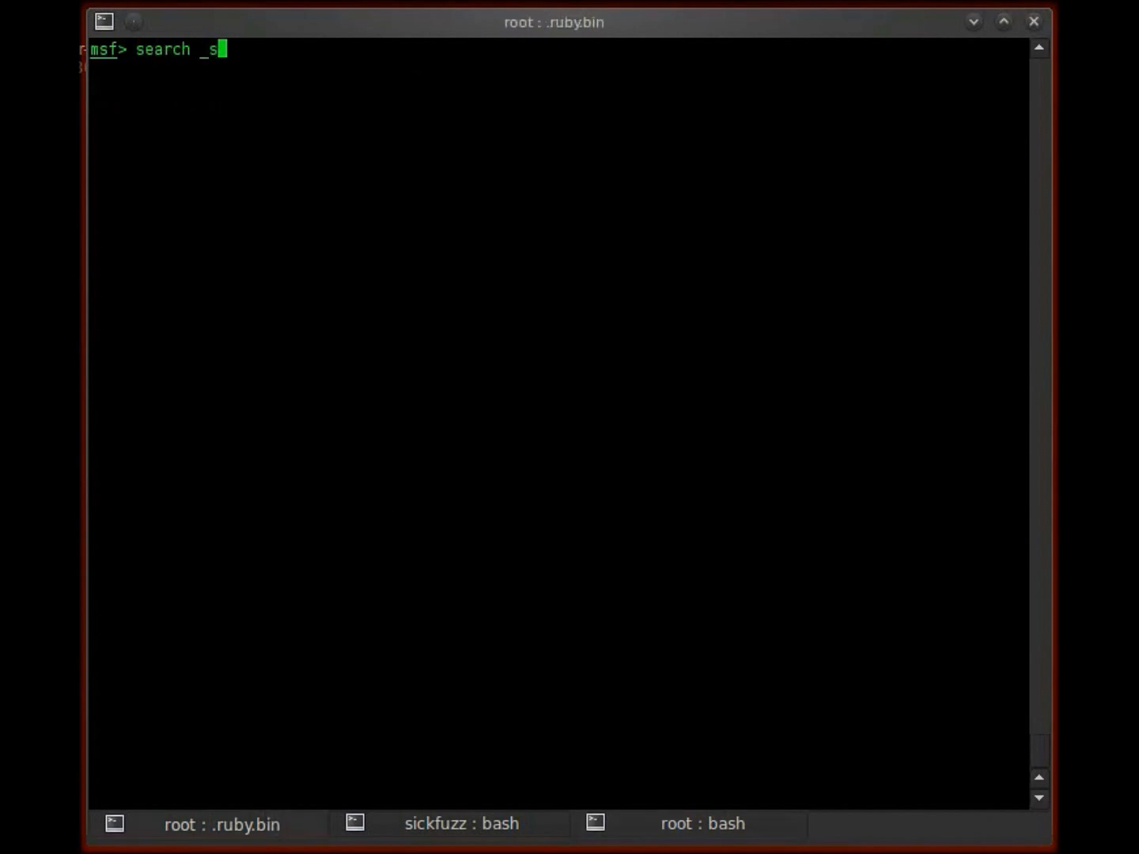
{"action": "type", "text": "sh_version"}
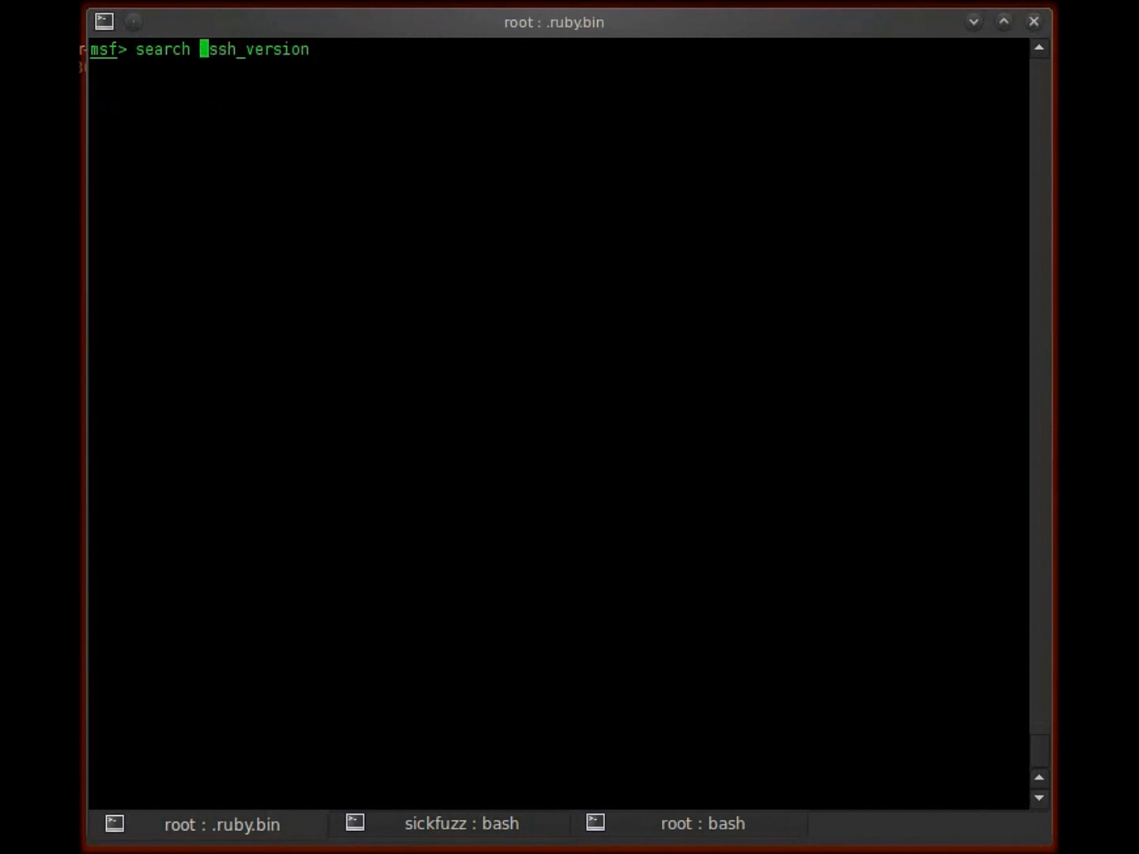
{"action": "key", "text": "Return"}
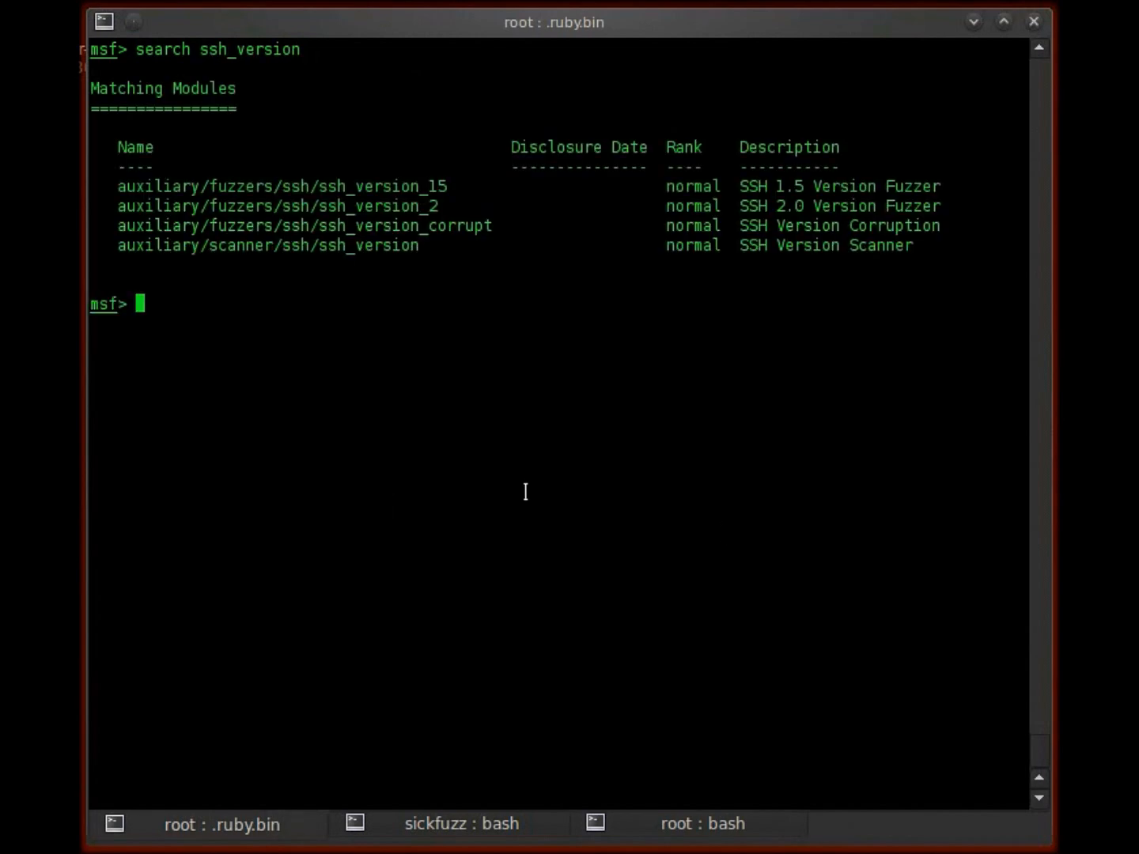
Load auxiliary/scanner/ssh/ssh_version, fixing the ss_version typo, and clear the console
{"action": "type", "text": "use"}
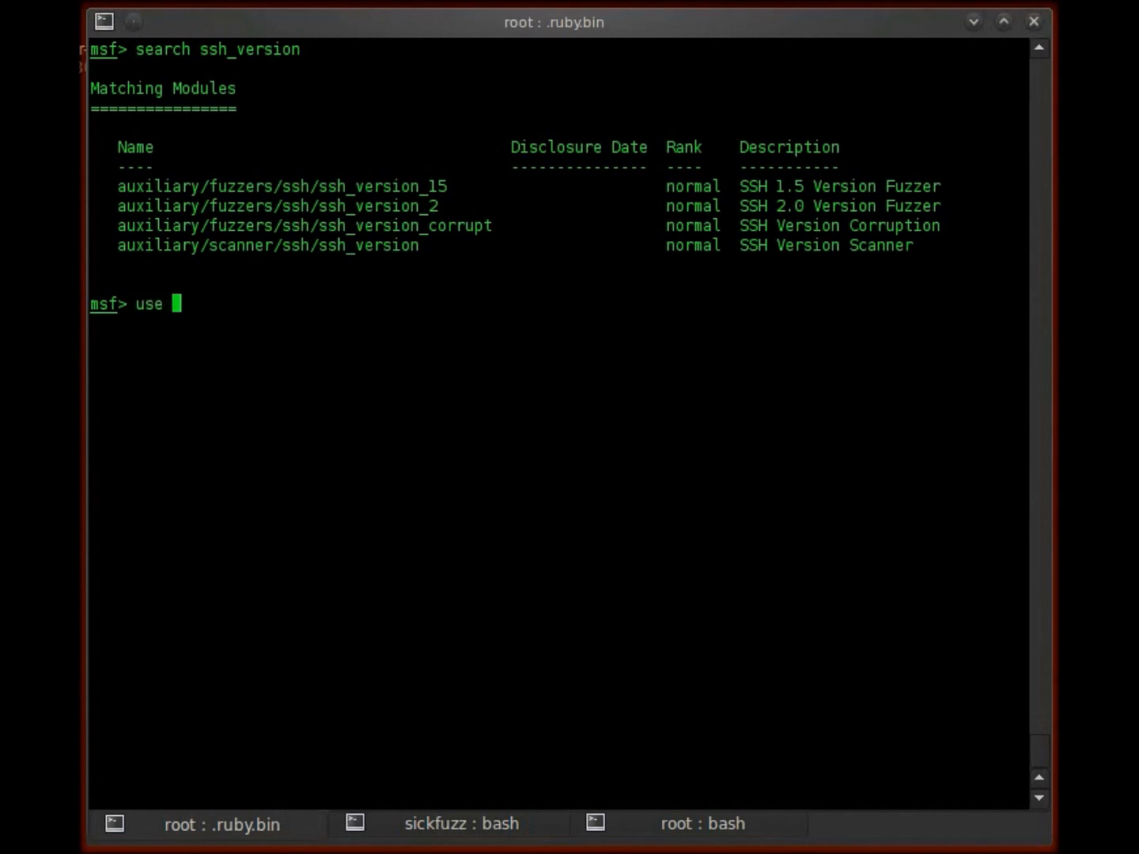
{"action": "type", "text": "auxiliary/sc"}
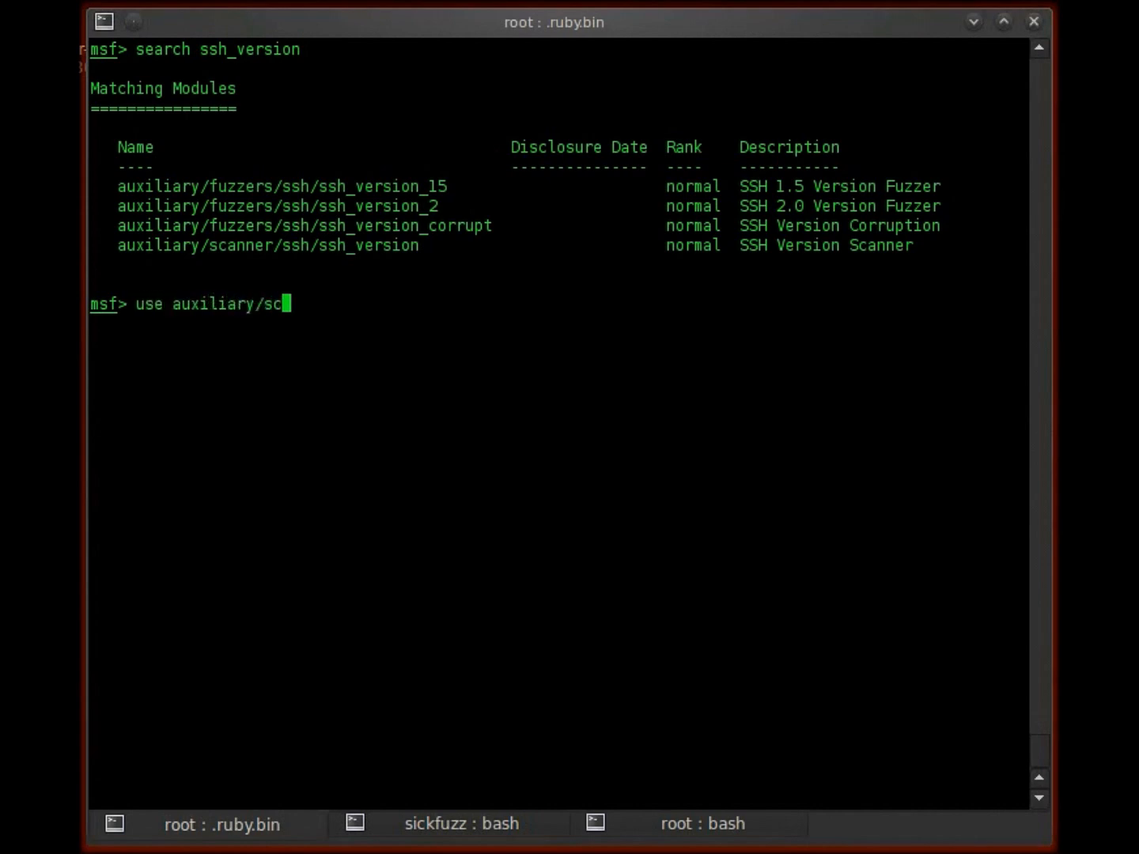
{"action": "type", "text": "anner/ssh/ss_version"}
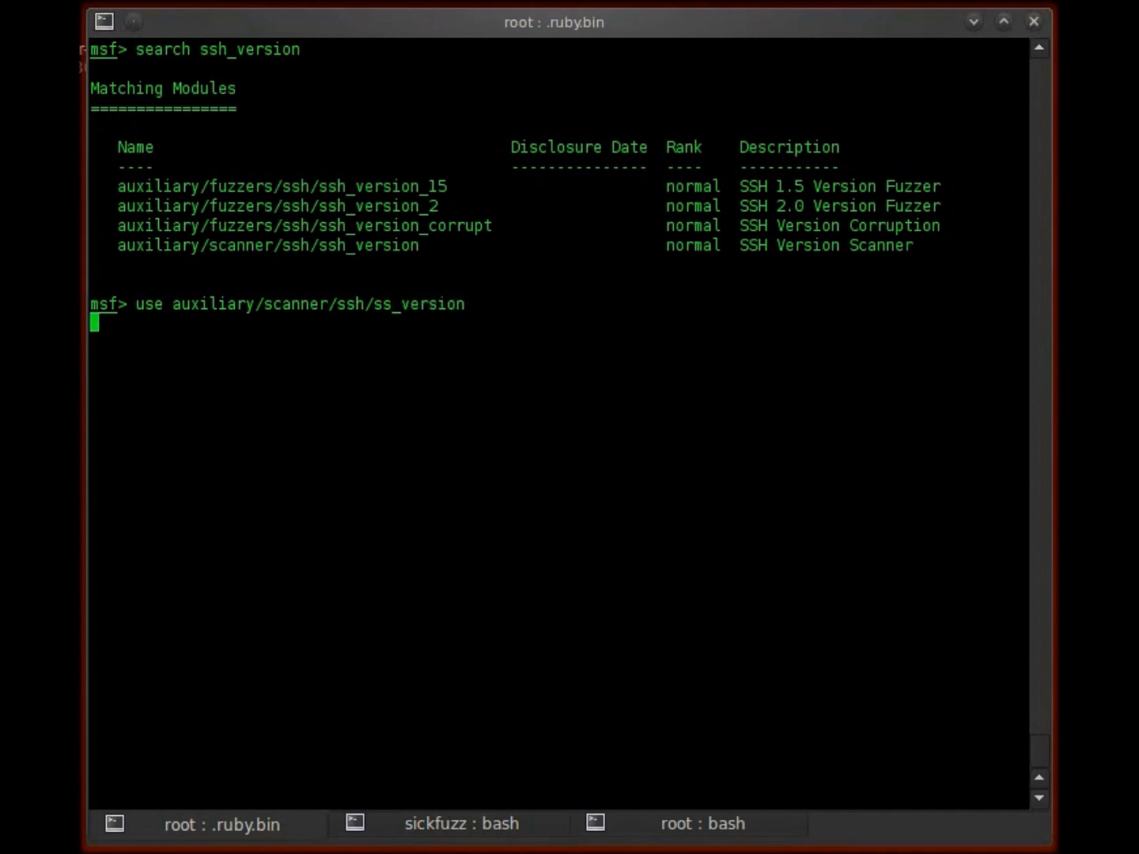
{"action": "key", "text": "Return"}
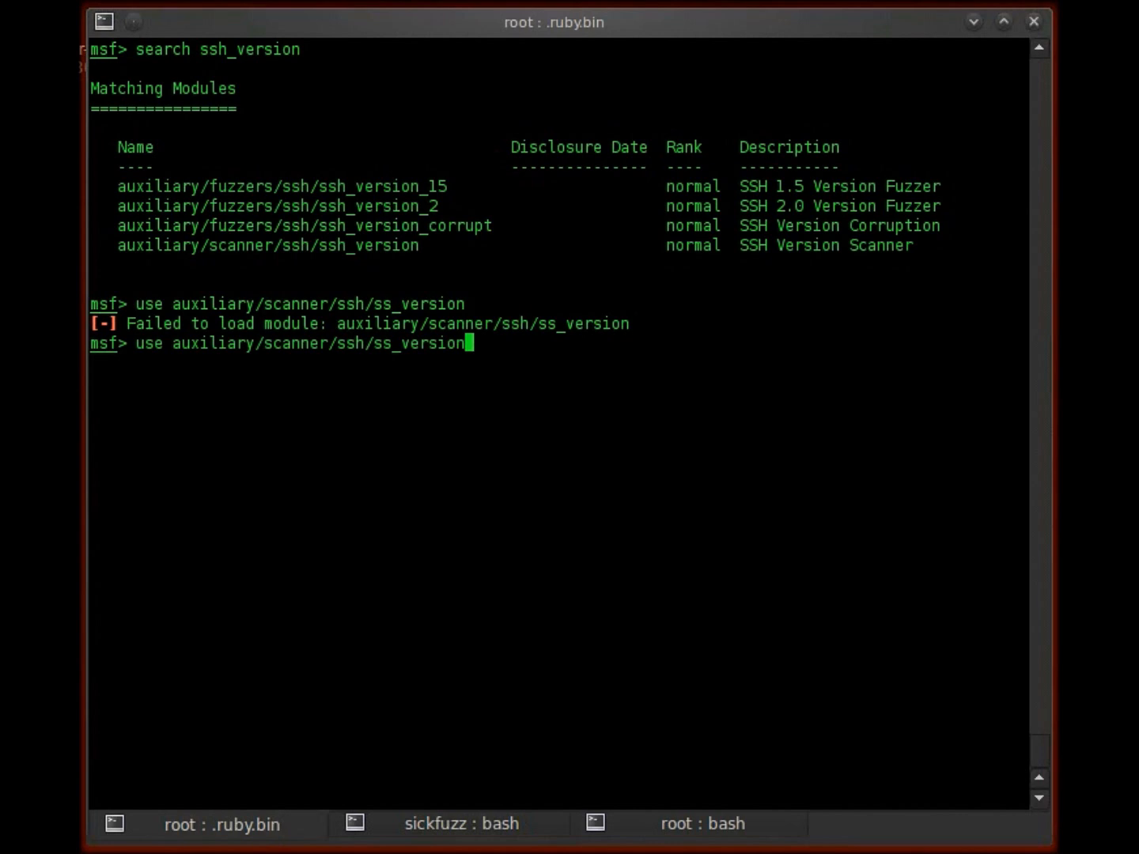
{"action": "key", "text": "Left"}
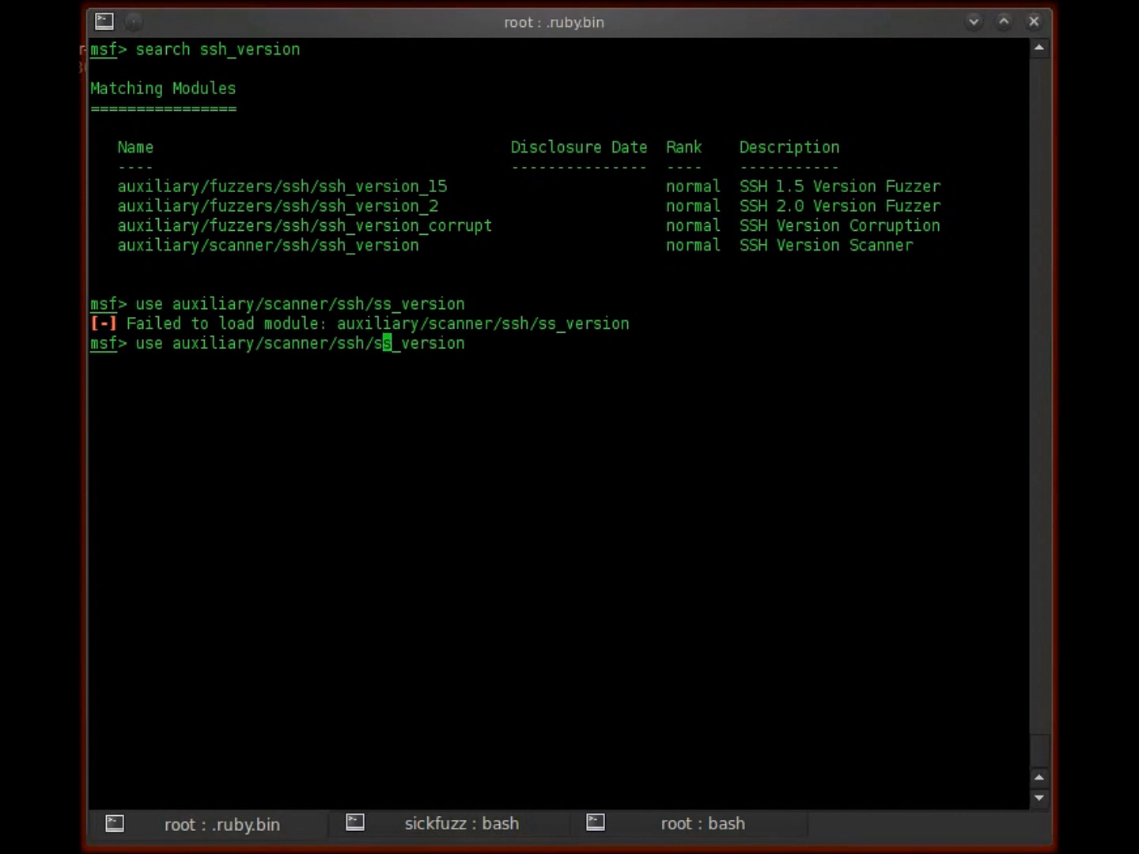
{"action": "key", "text": "Return"}
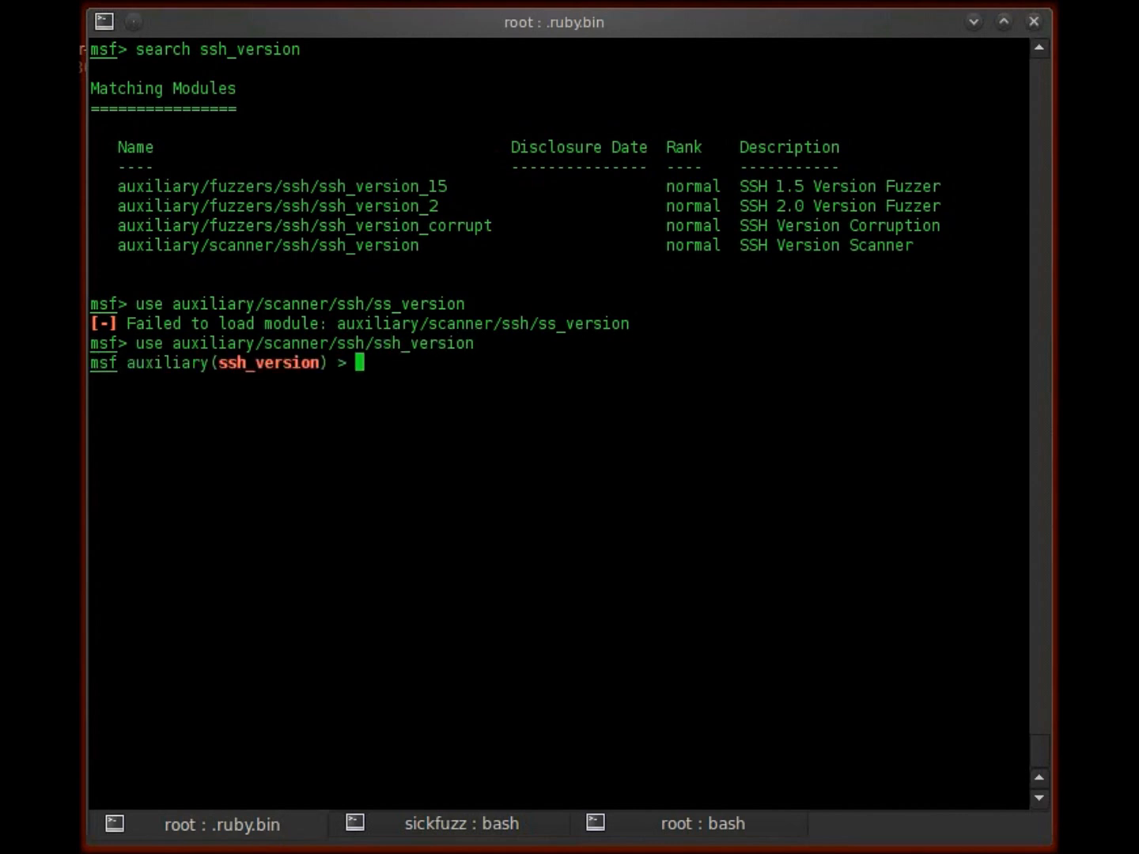
{"action": "type", "text": "clear"}
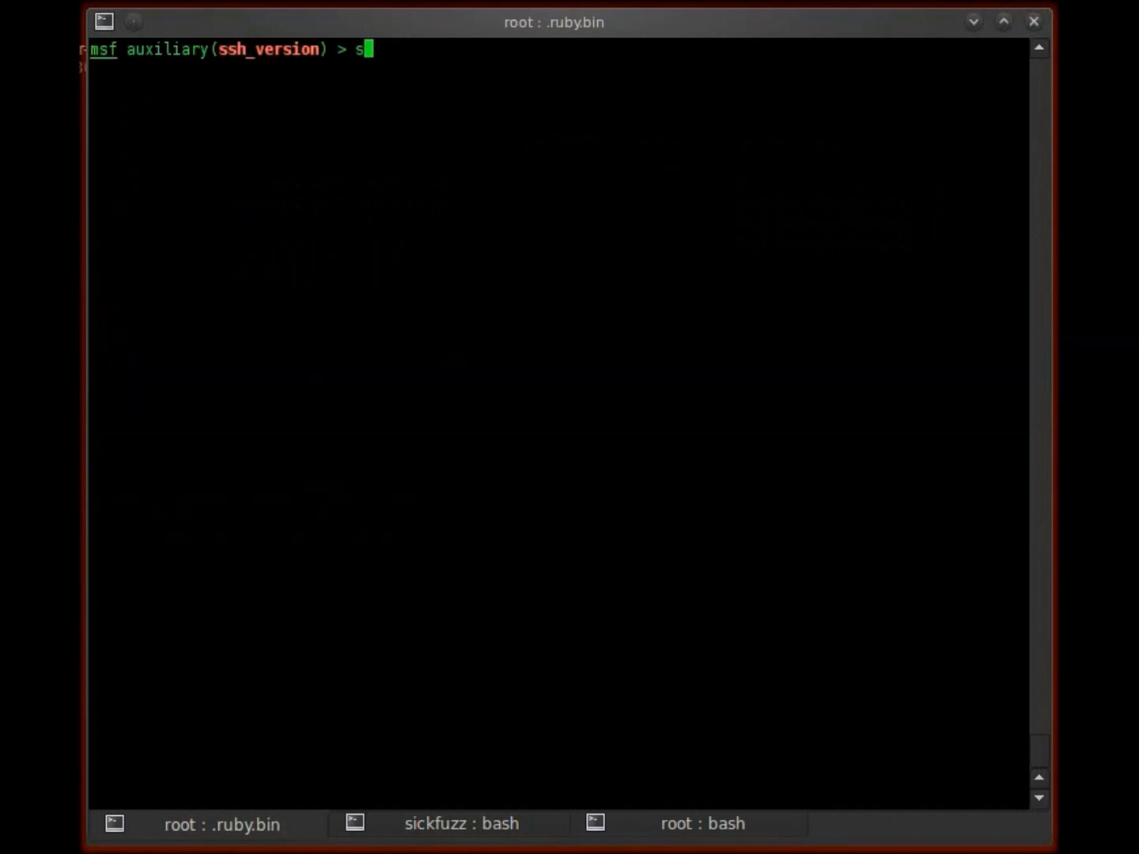
Set RHOSTS to the 192.168.10.1/24 range for the ssh_version scanner
{"action": "type", "text": "et R"}
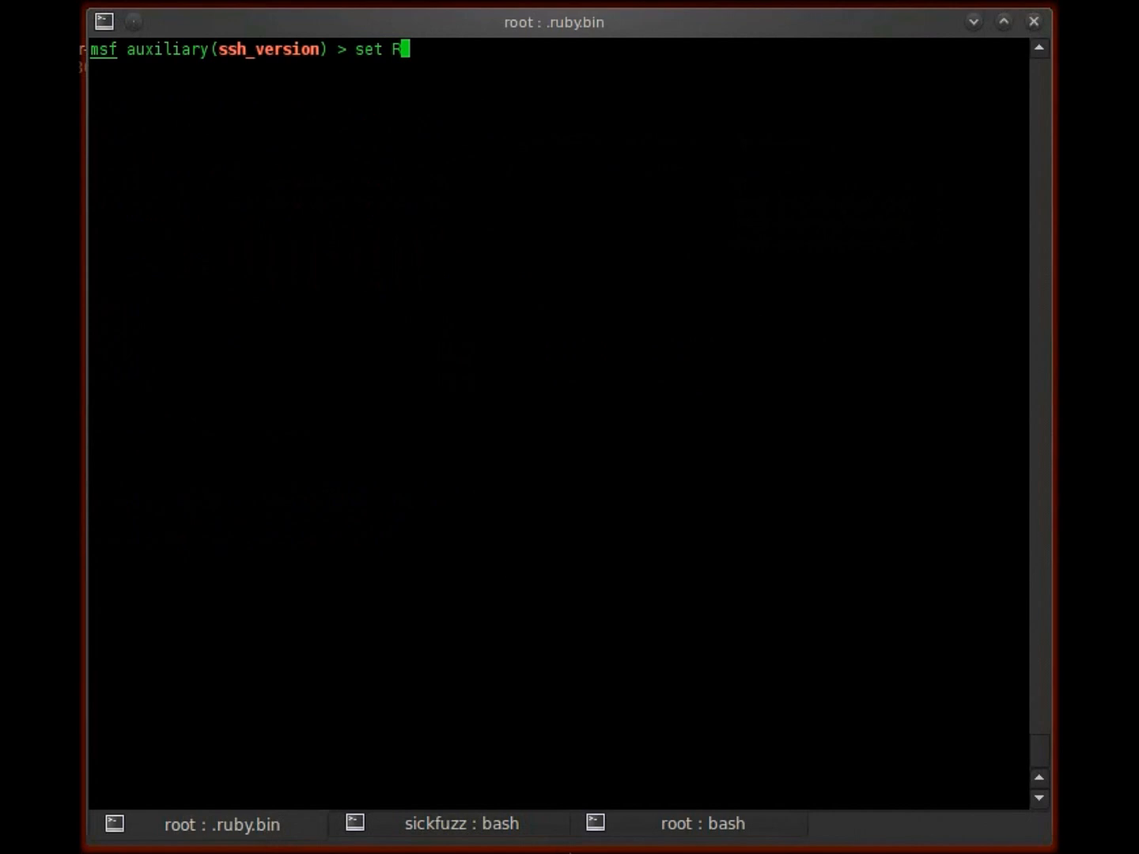
{"action": "left_click", "coordinate": [702, 823]}
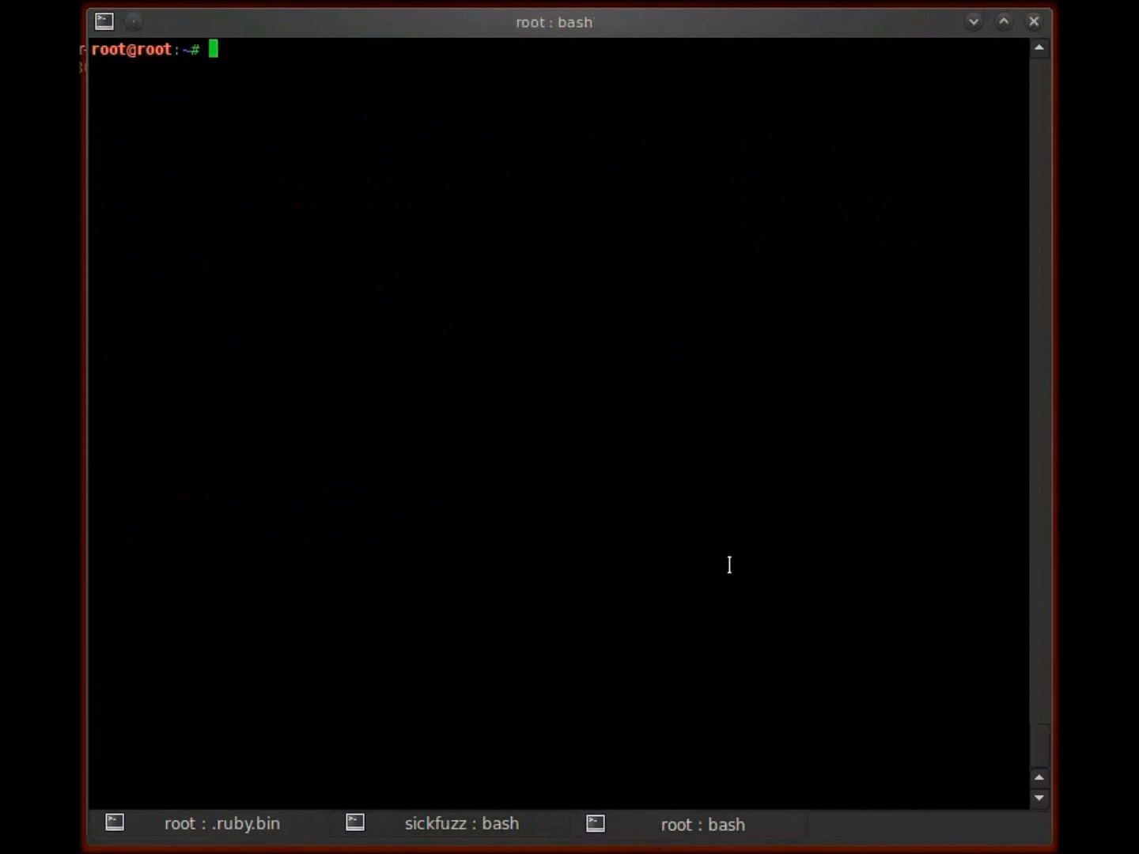
{"action": "mouse_move", "coordinate": [1041, 759]}
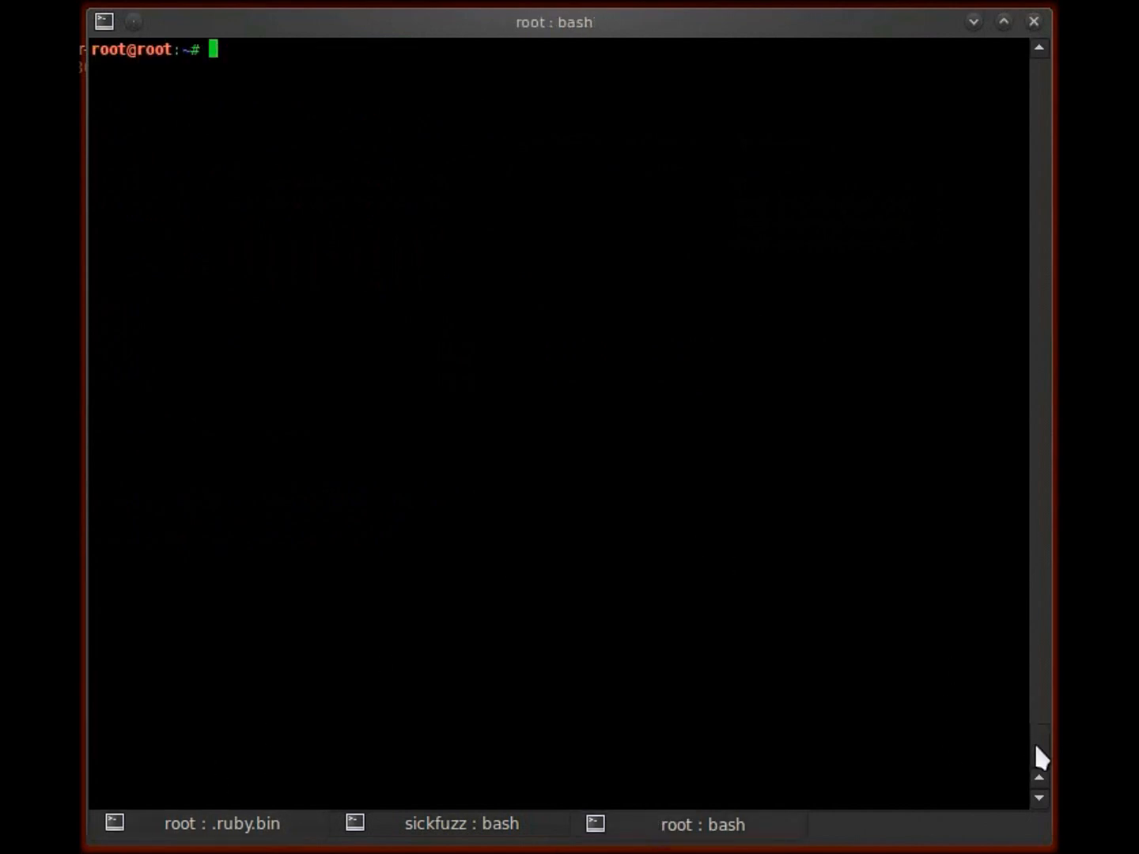
{"action": "mouse_move", "coordinate": [720, 663]}
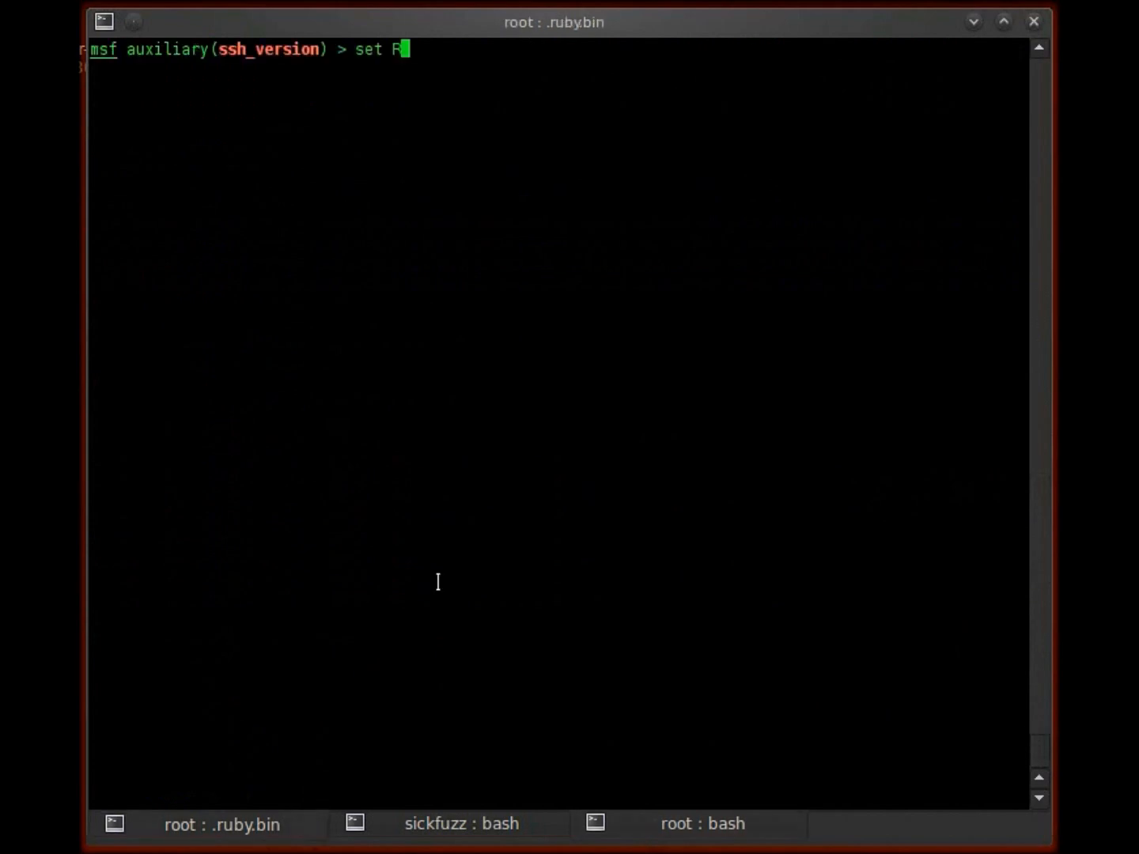
{"action": "type", "text": "host"}
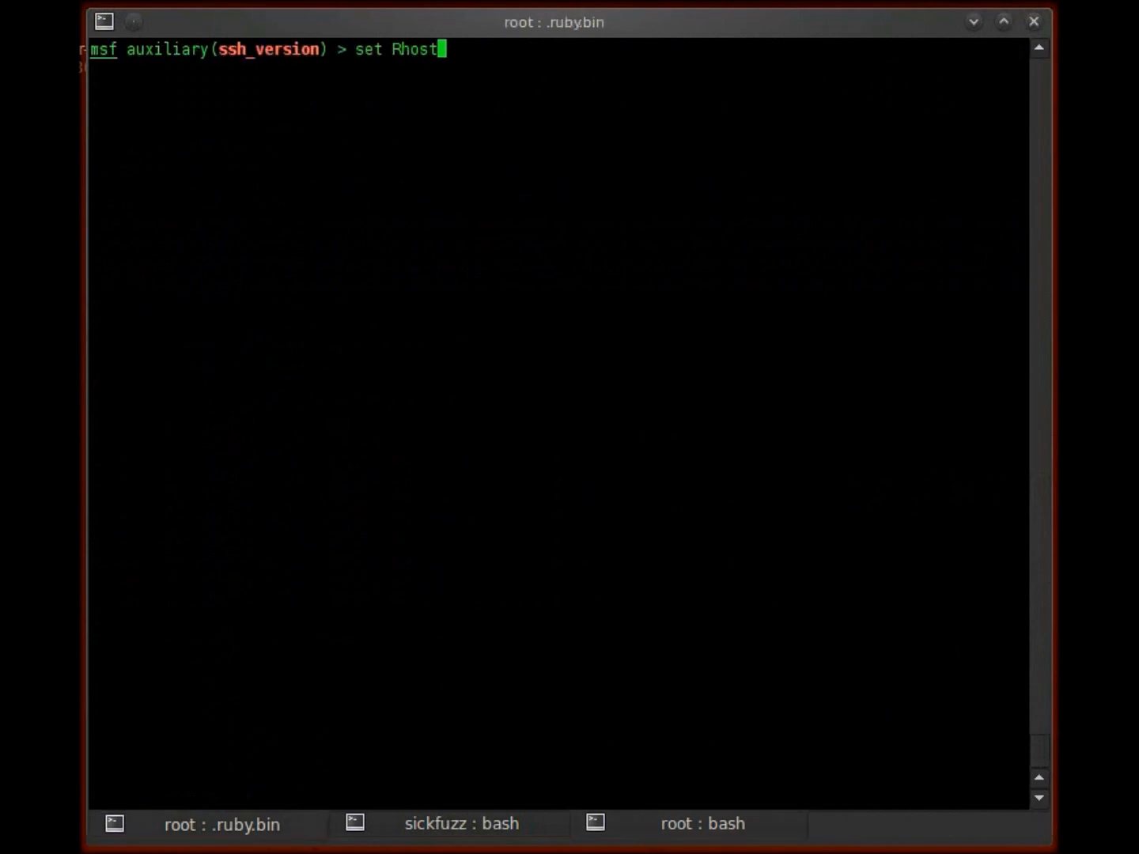
{"action": "type", "text": "RHOSTS"}
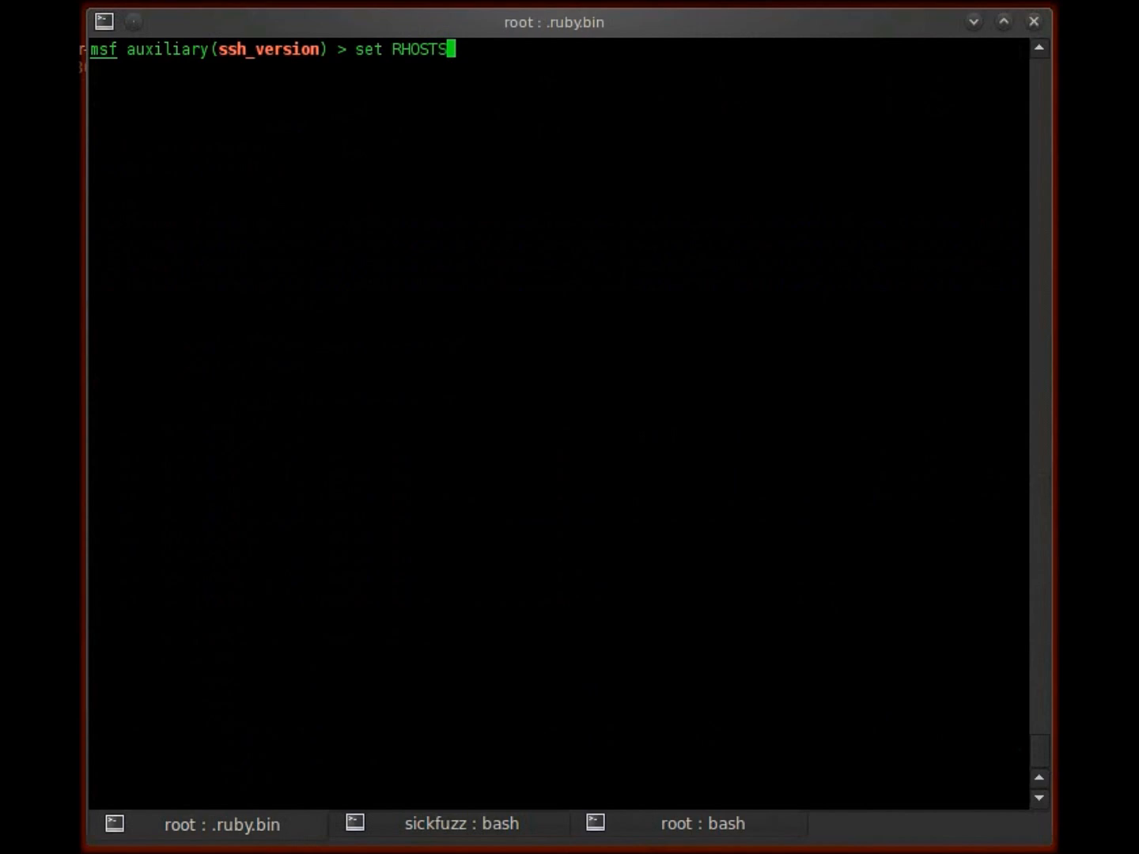
{"action": "type", "text": "192.168"}
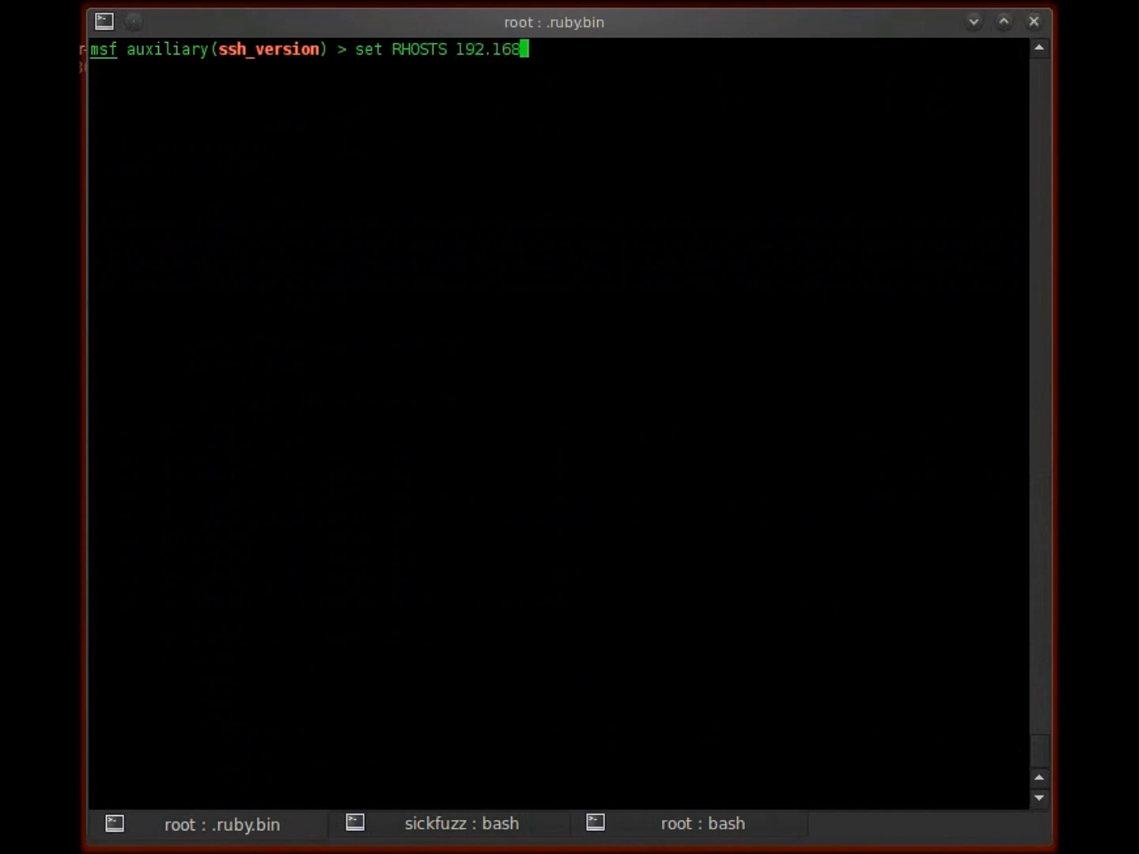
{"action": "type", "text": ".10.1/23"}
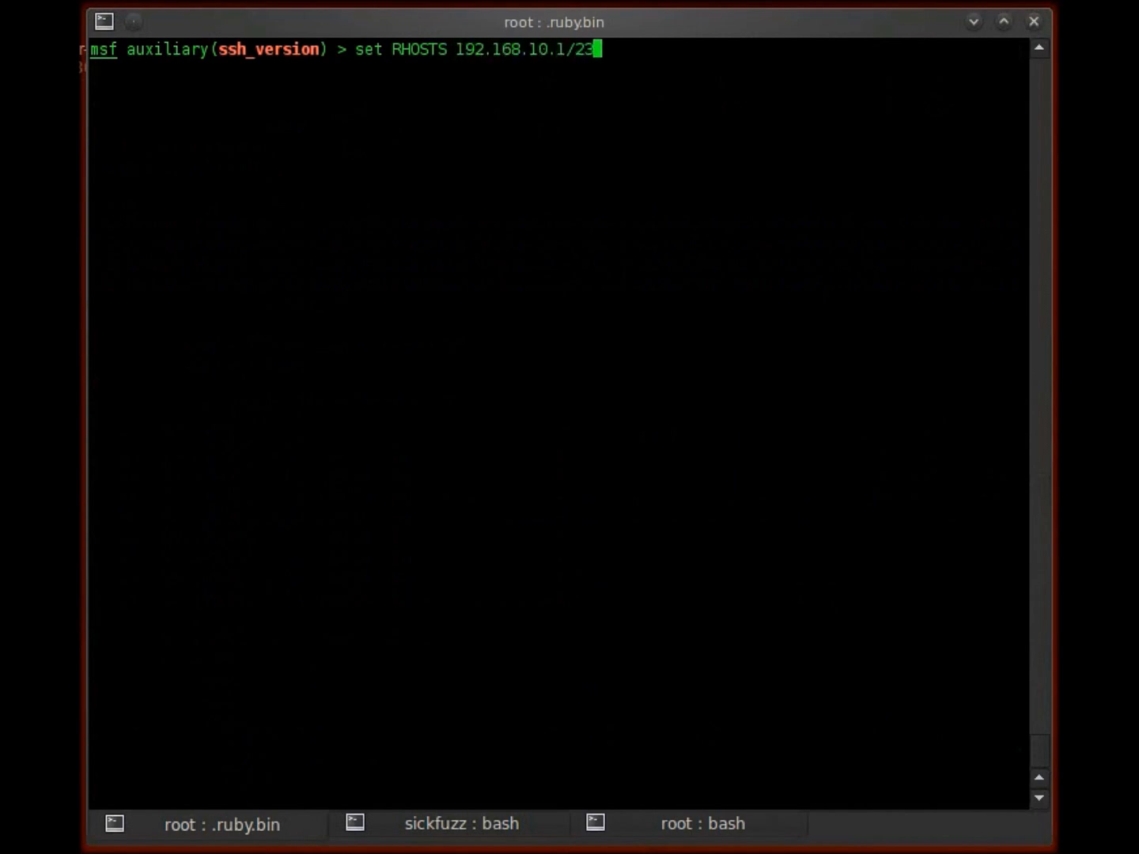
{"action": "key", "text": "Return"}
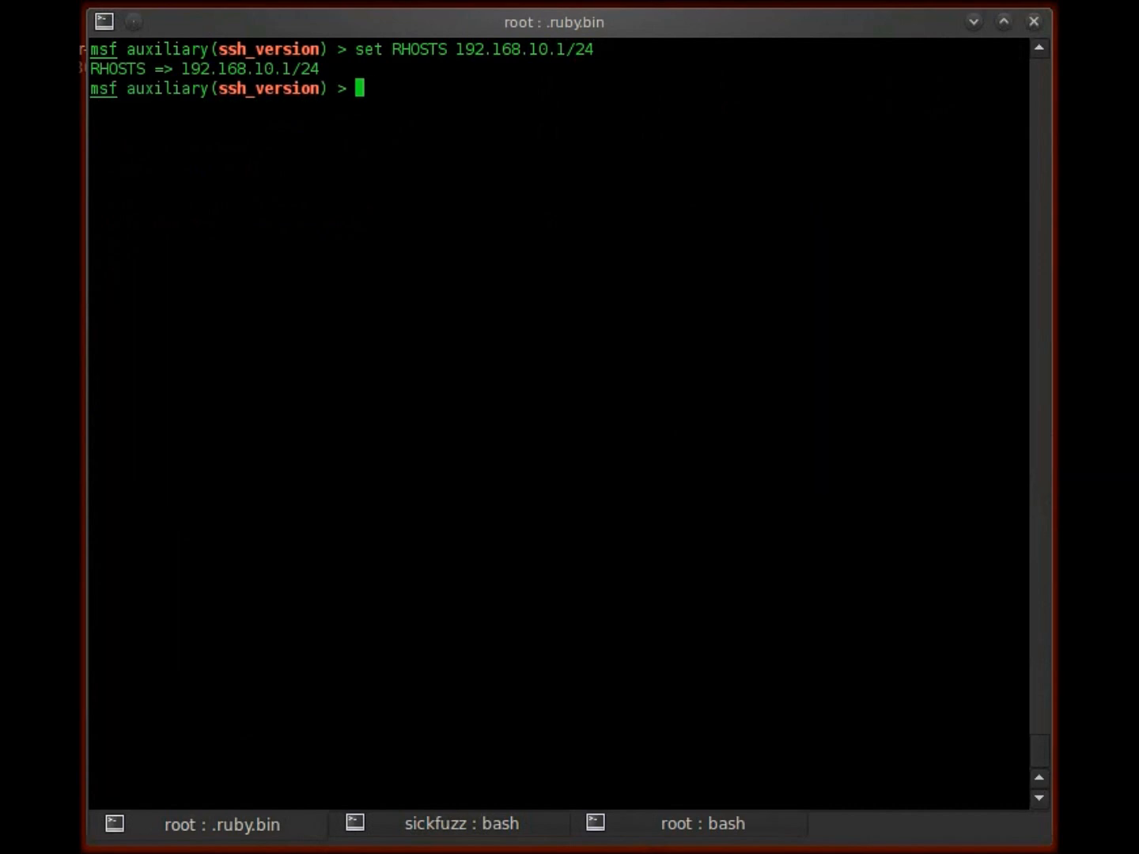
Set threads to 100 for the ssh_version scan
{"action": "type", "text": "set threads 100"}
{"action": "type", "text": "run"}
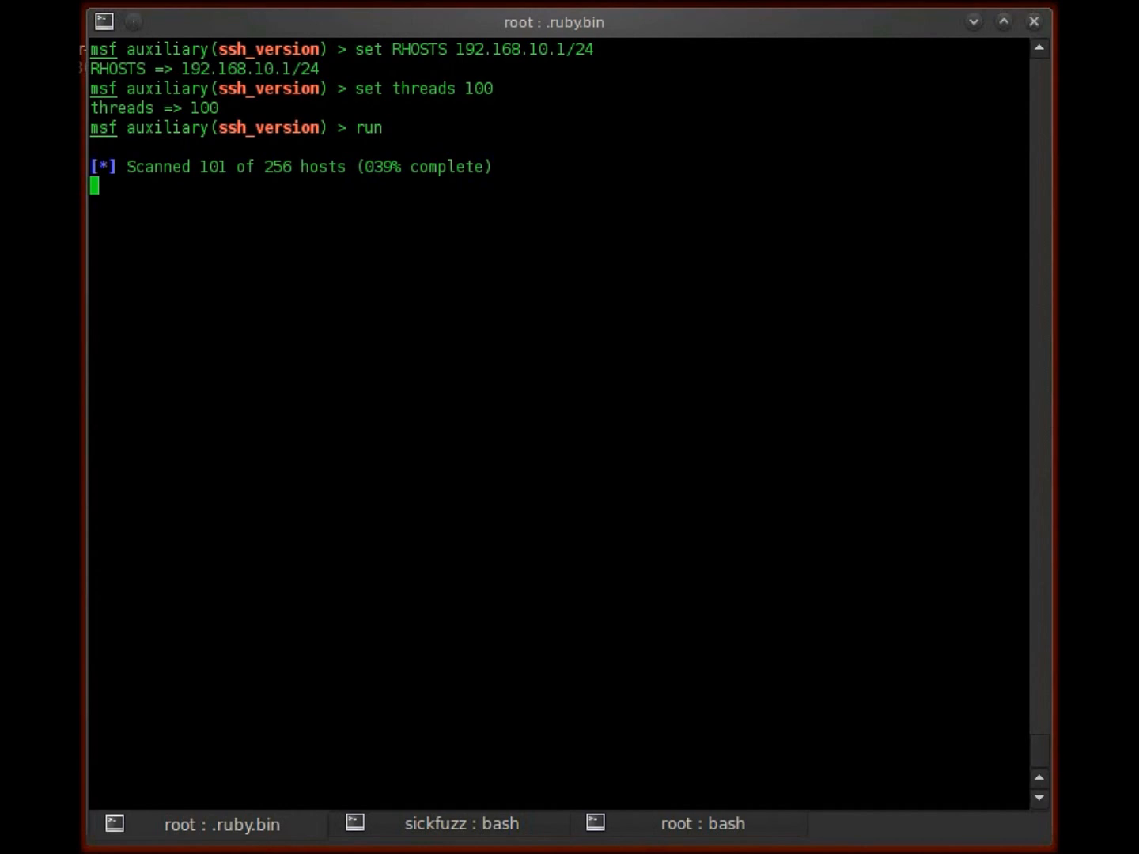
{"action": "mouse_move", "coordinate": [488, 552]}
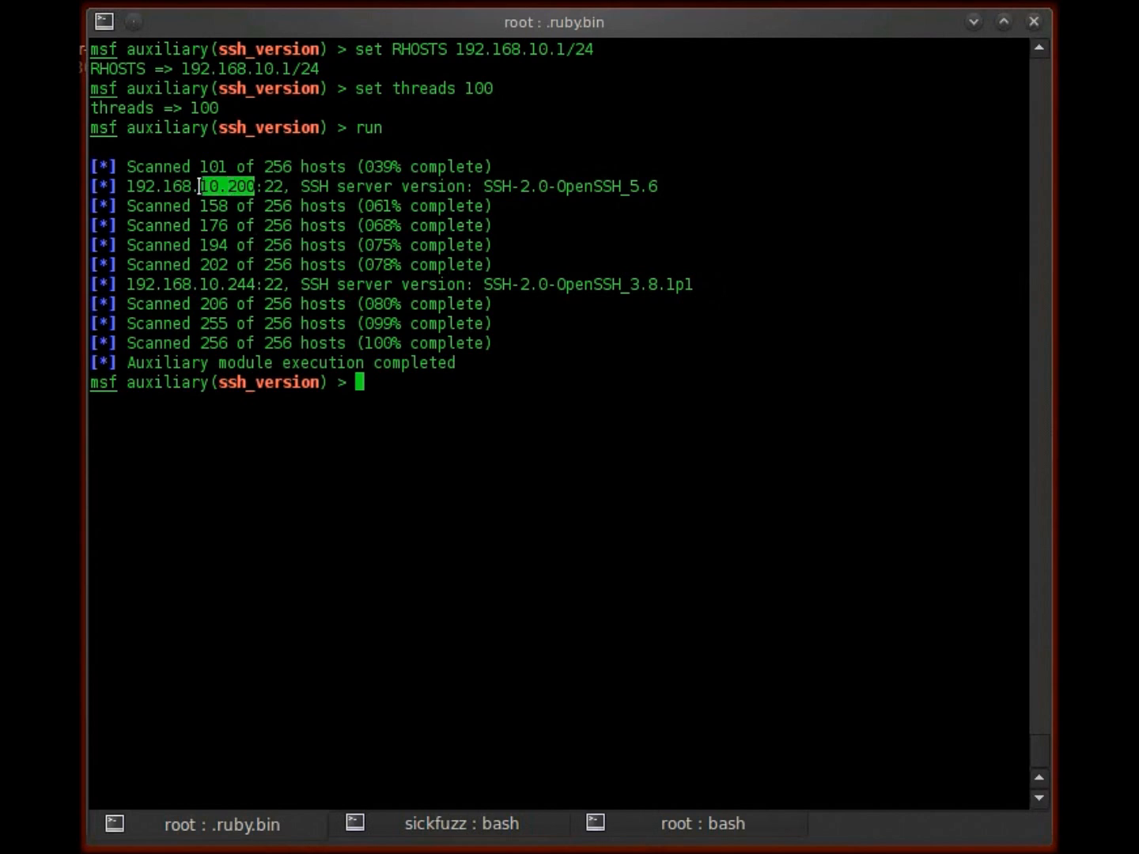
Search msfconsole for ssh 2.0 modules and highlight the ssh_version_2 fuzzer name
{"action": "type", "text": "s"}
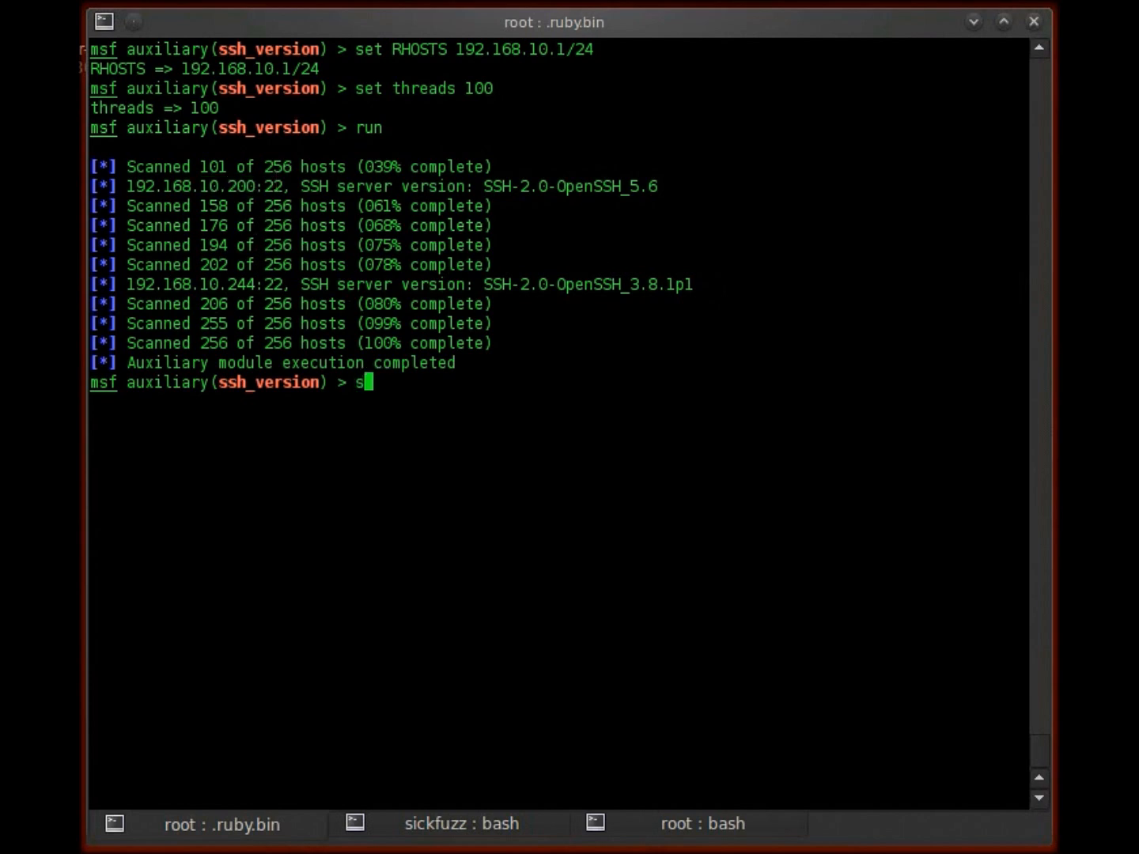
{"action": "type", "text": "earch ssh"}
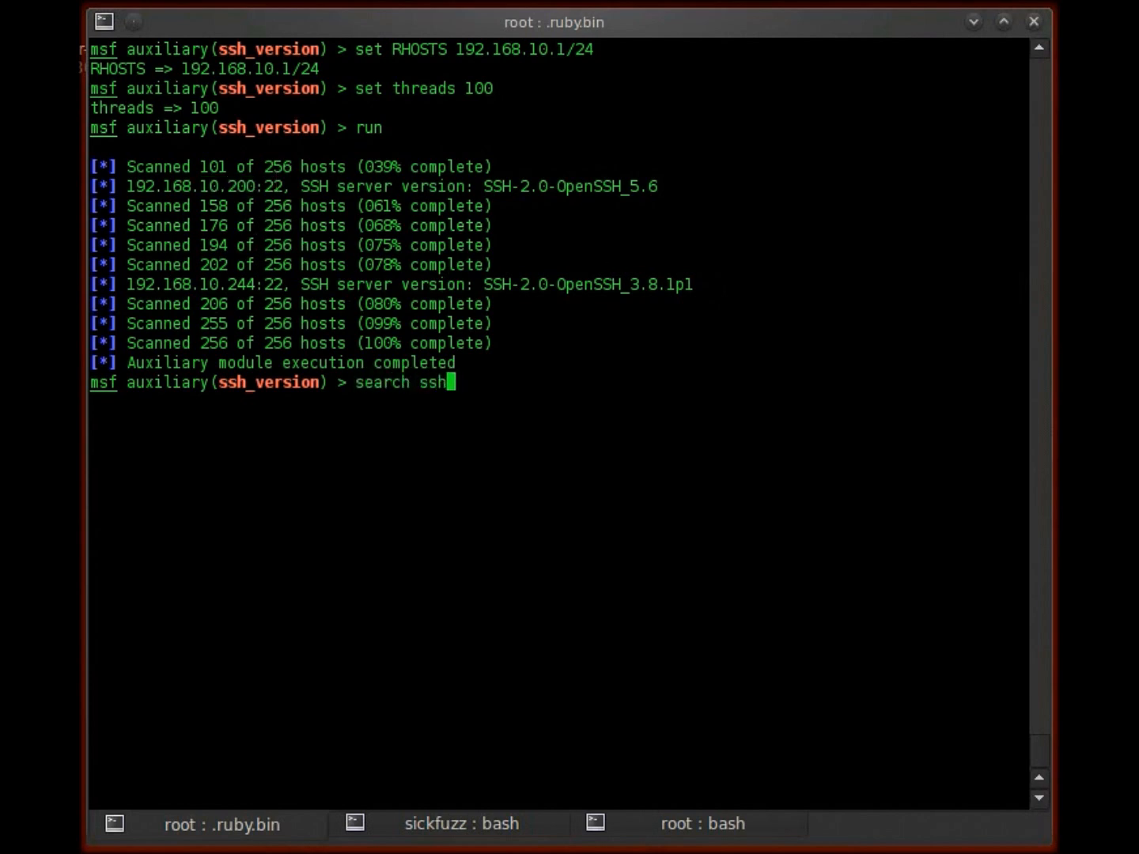
{"action": "type", "text": "2.0"}
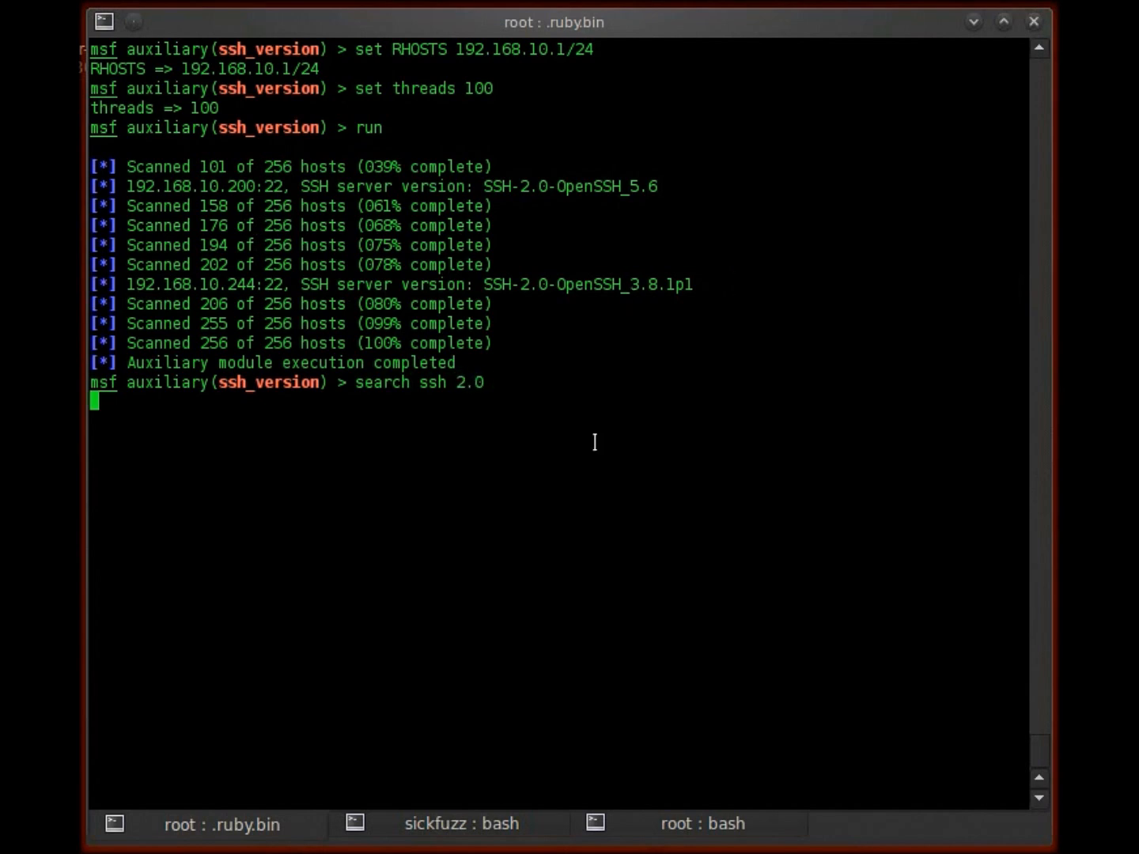
{"action": "key", "text": "Return"}
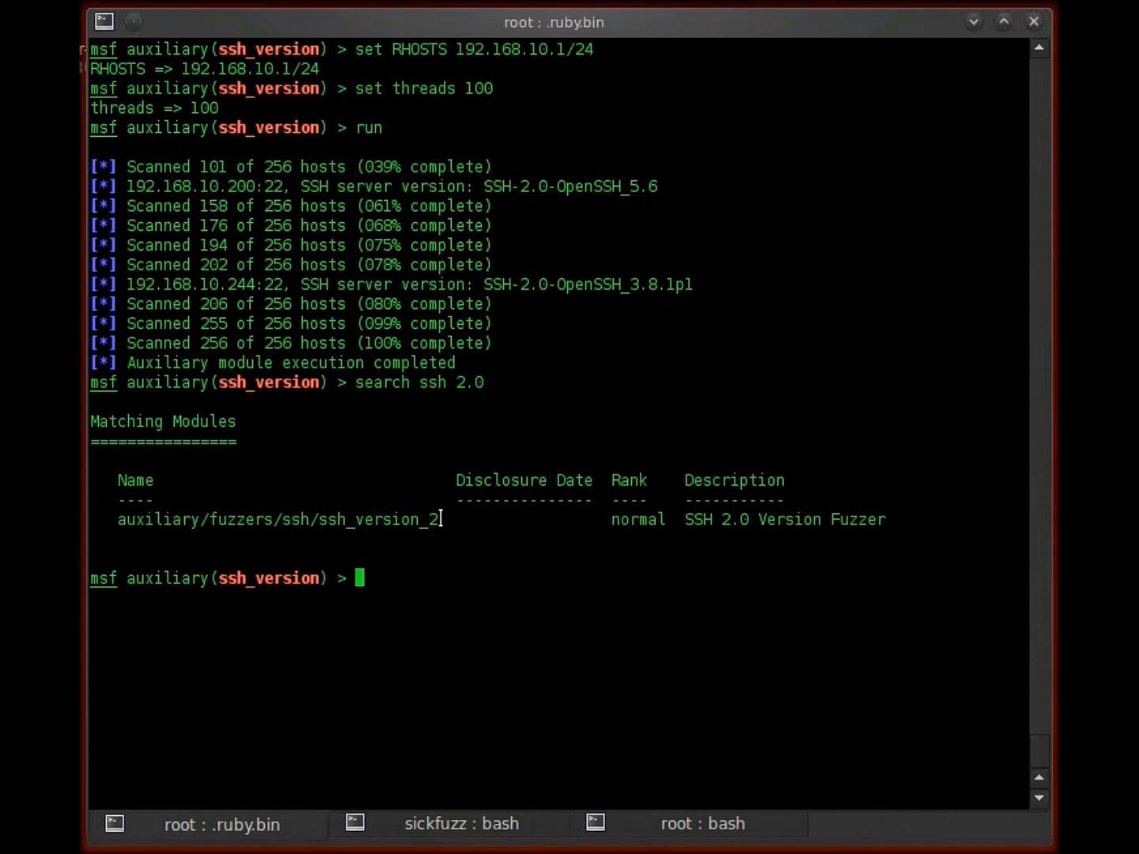
{"action": "double_click", "coordinate": [411, 519]}
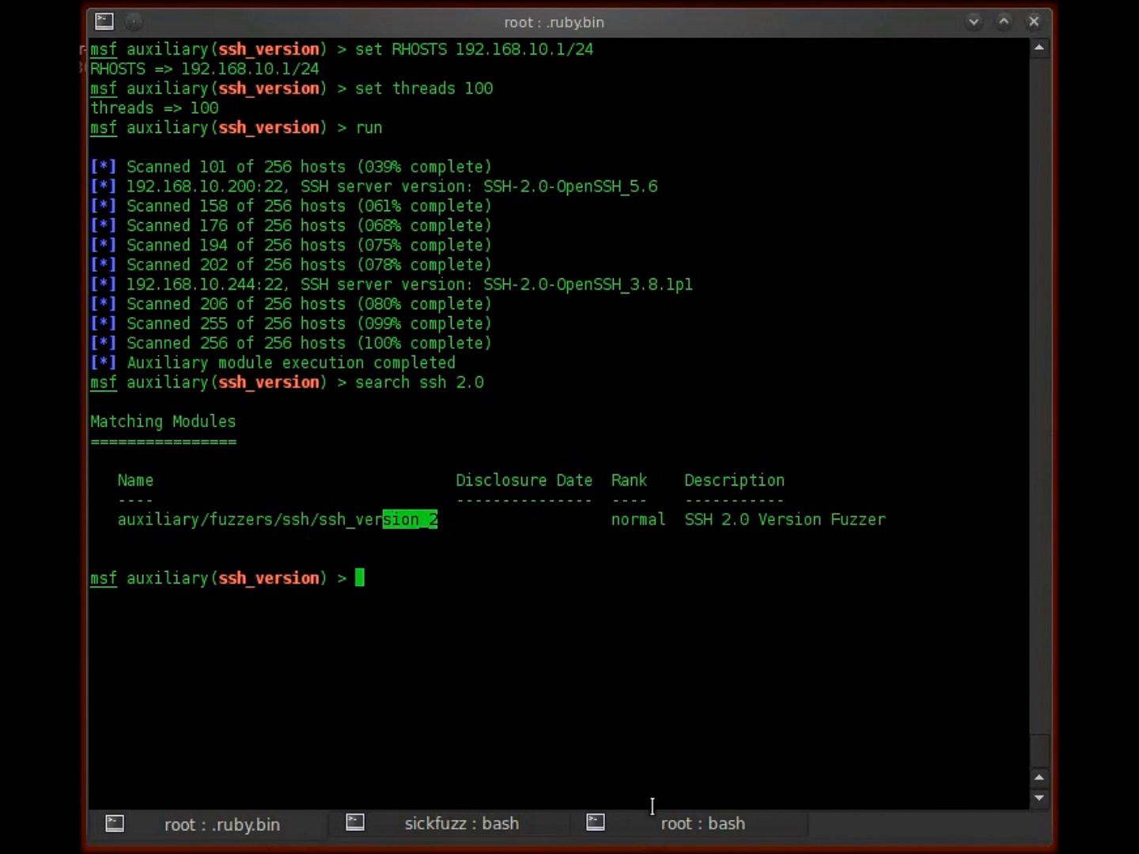
In bash, note that this ip range has two active ssh services and their versions are known
{"action": "left_click", "coordinate": [702, 823]}
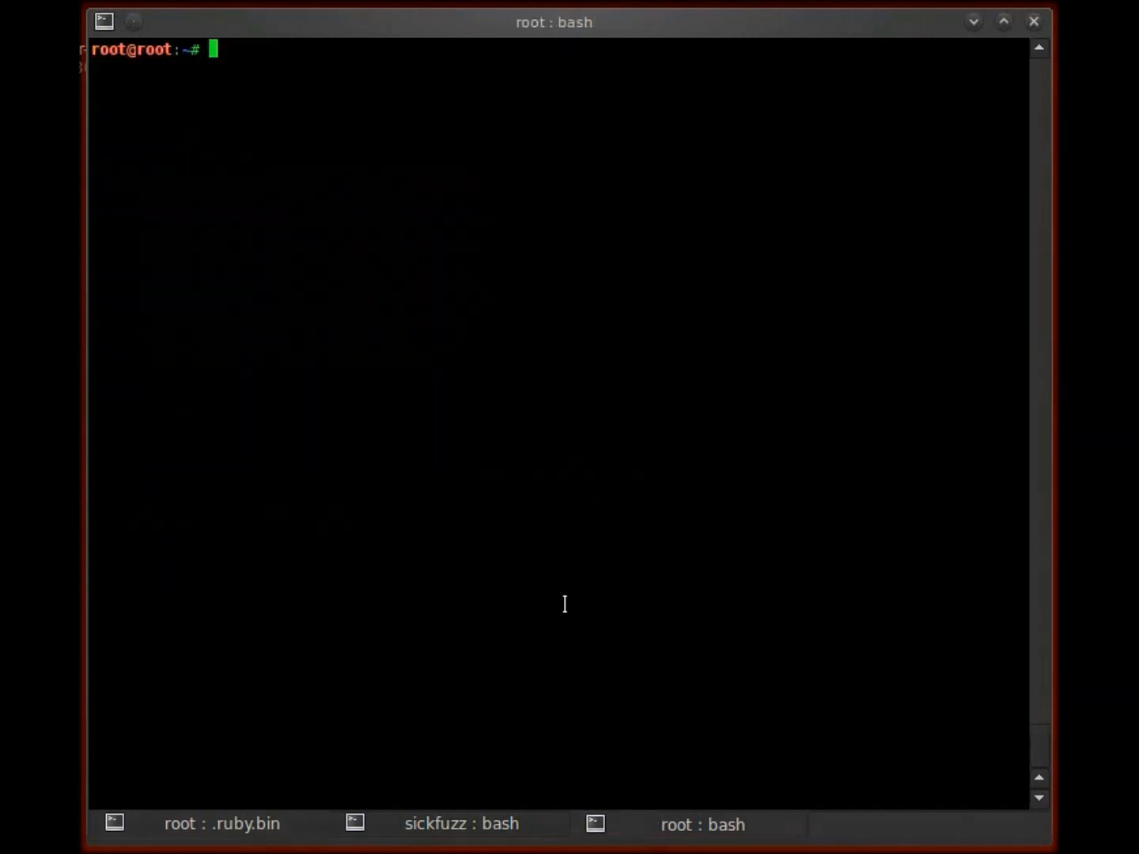
{"action": "type", "text": "SO we"}
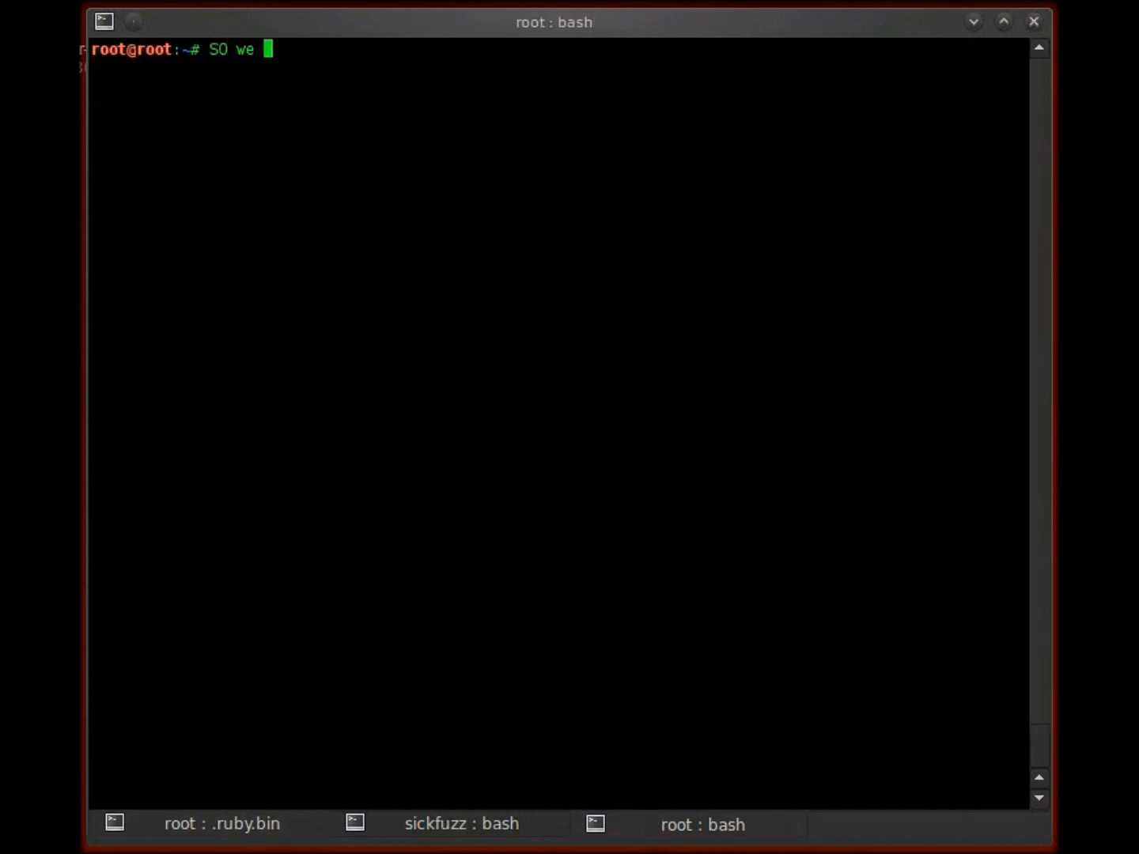
{"action": "type", "text": "now"}
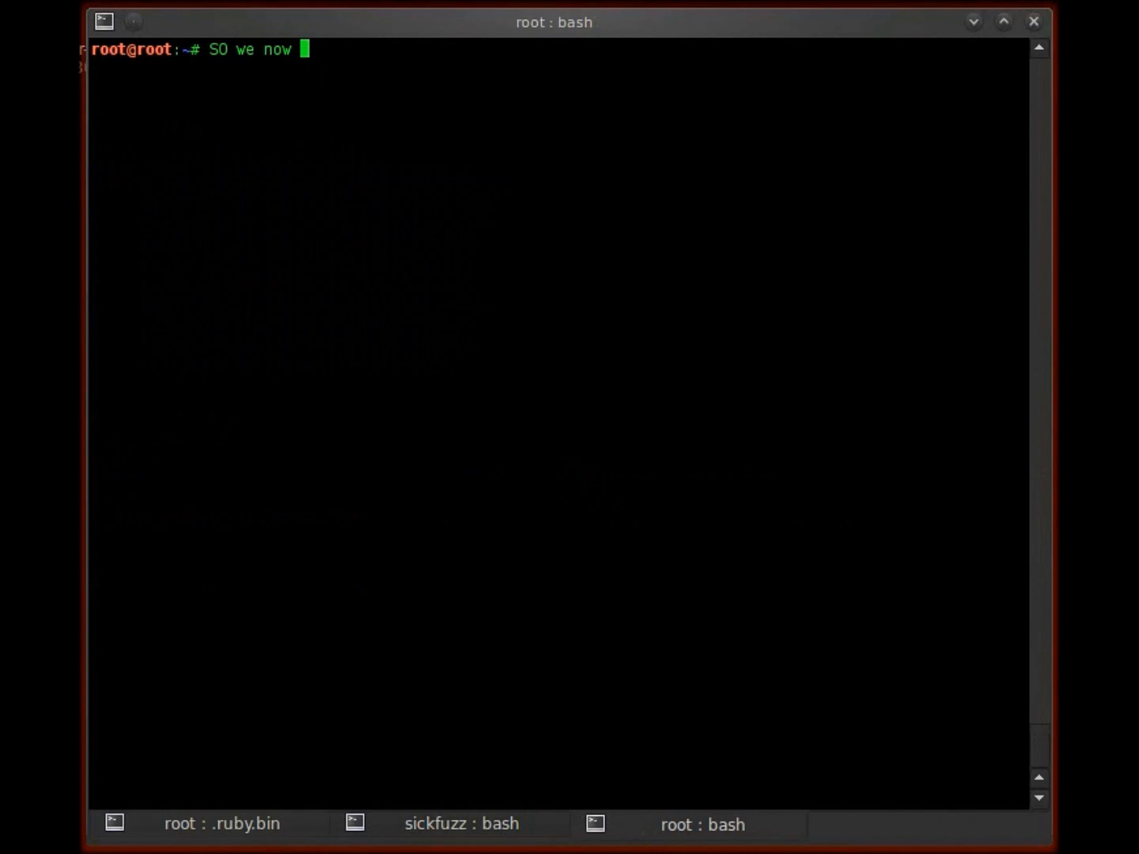
{"action": "type", "text": "know that f"}
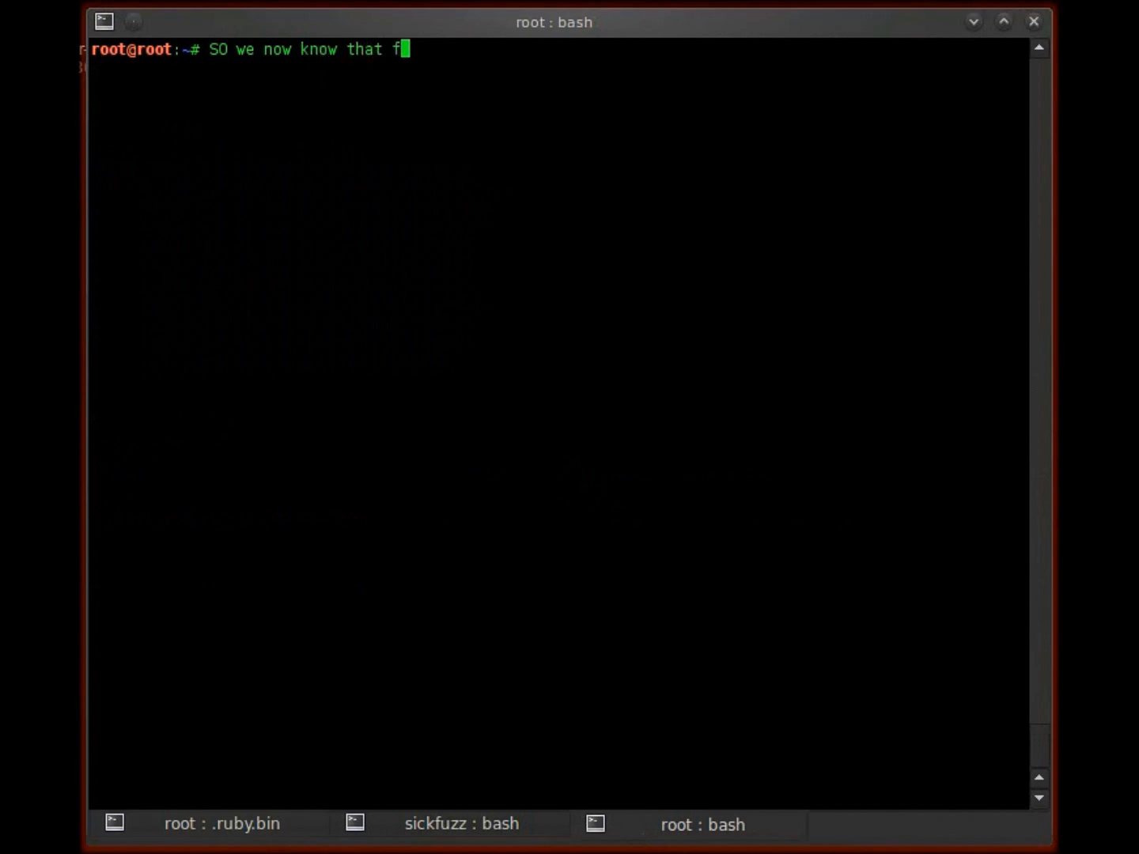
{"action": "type", "text": "rom this ip"}
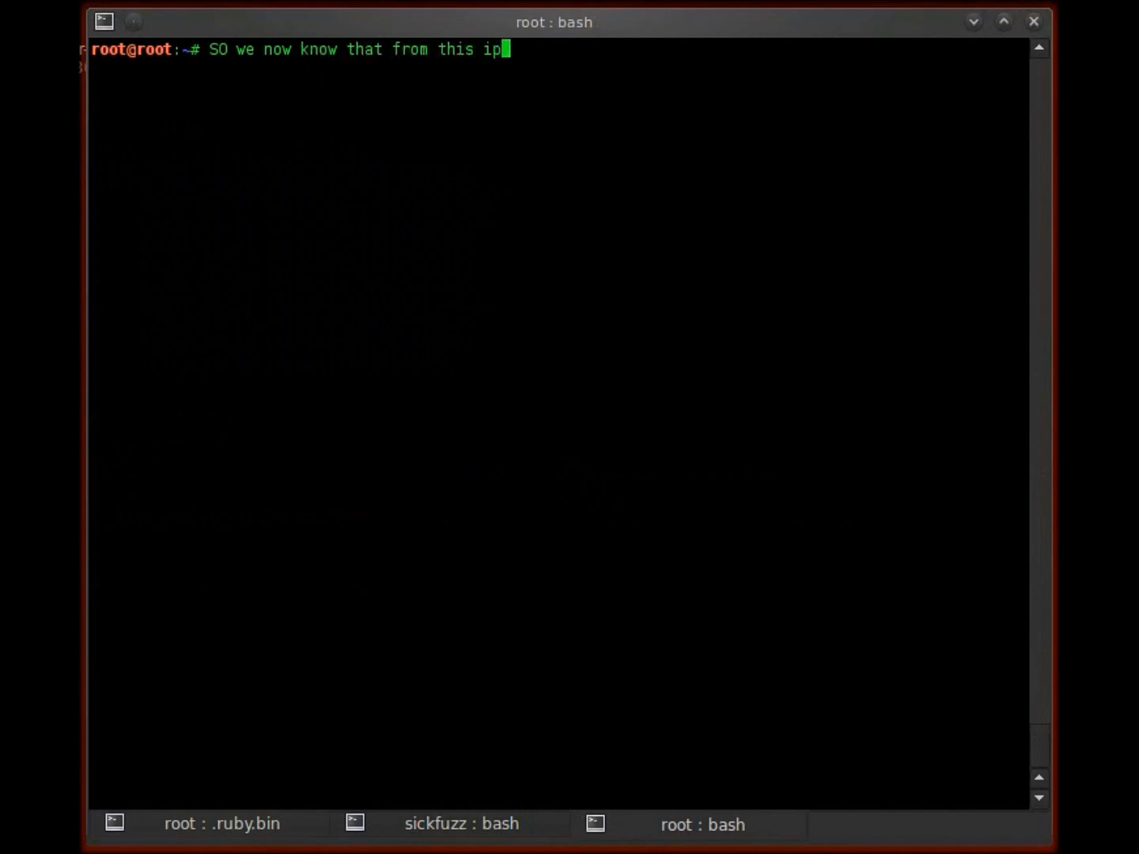
{"action": "type", "text": "range, t"}
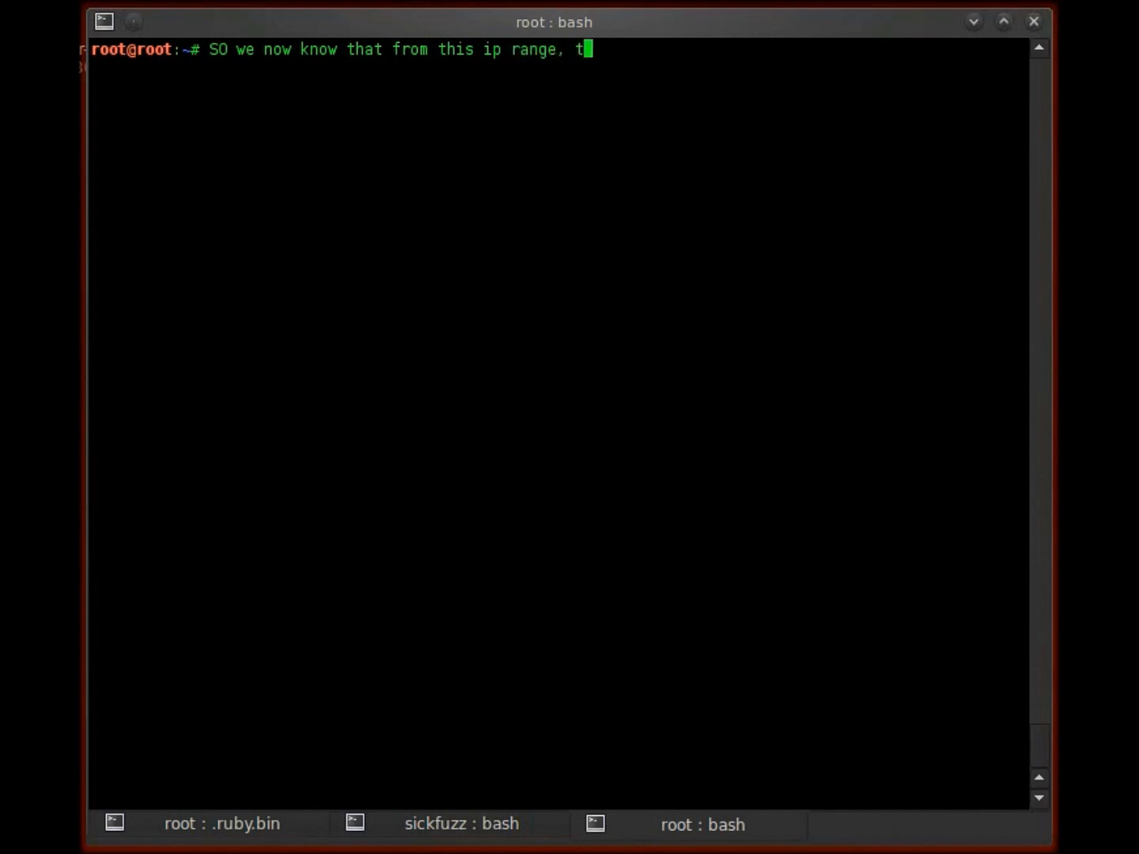
{"action": "type", "text": "here are two"}
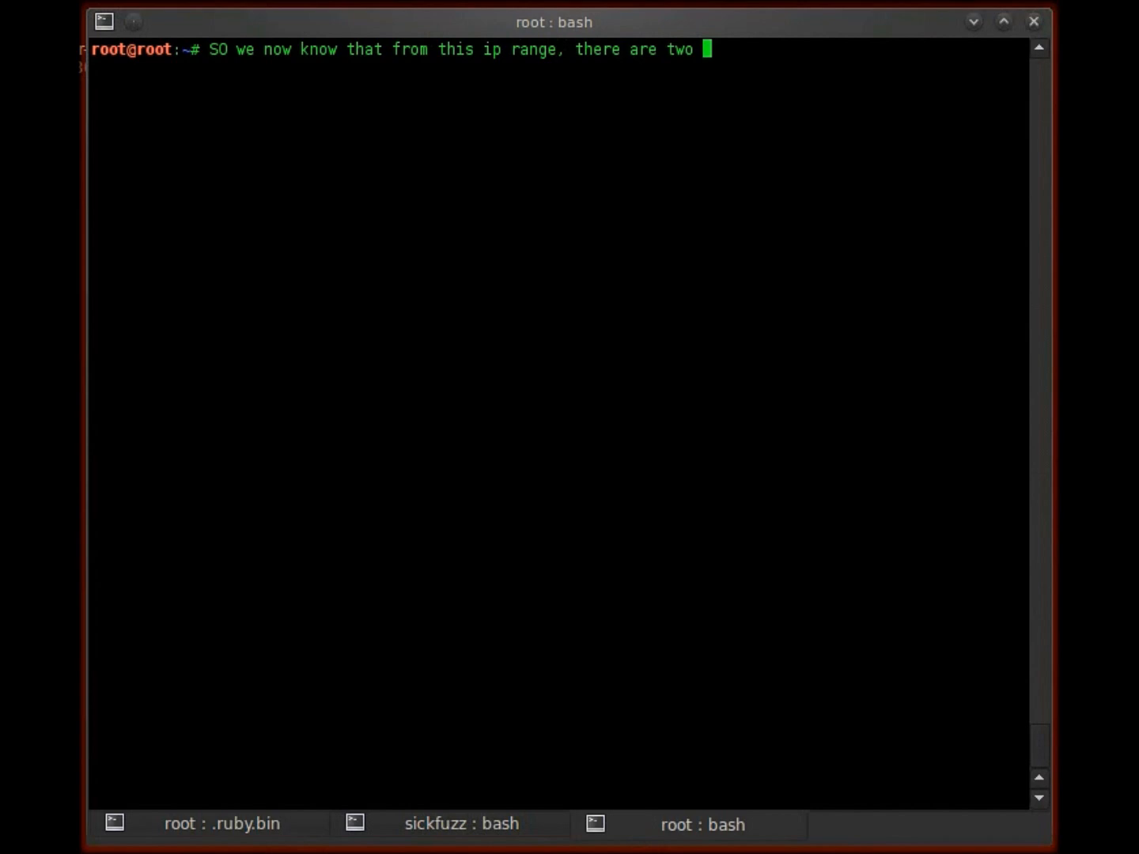
{"action": "type", "text": "a"}
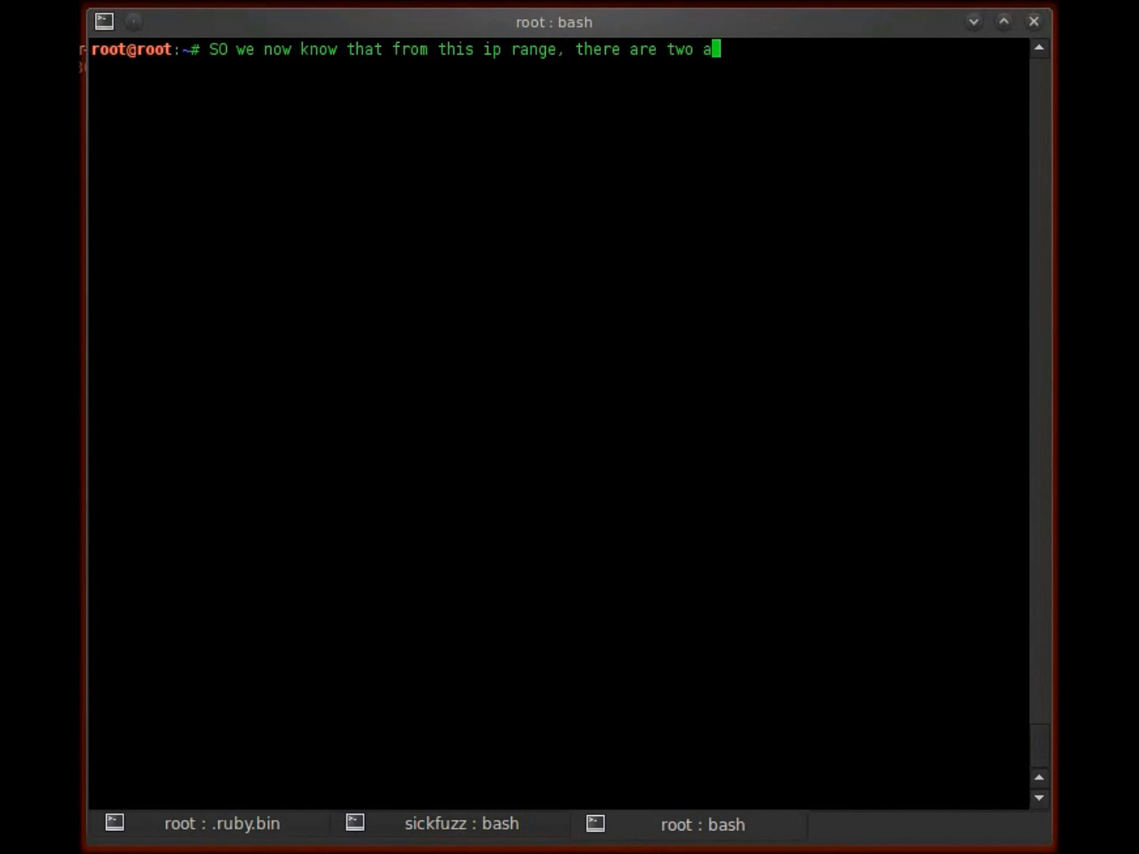
{"action": "type", "text": "ctive ssh s"}
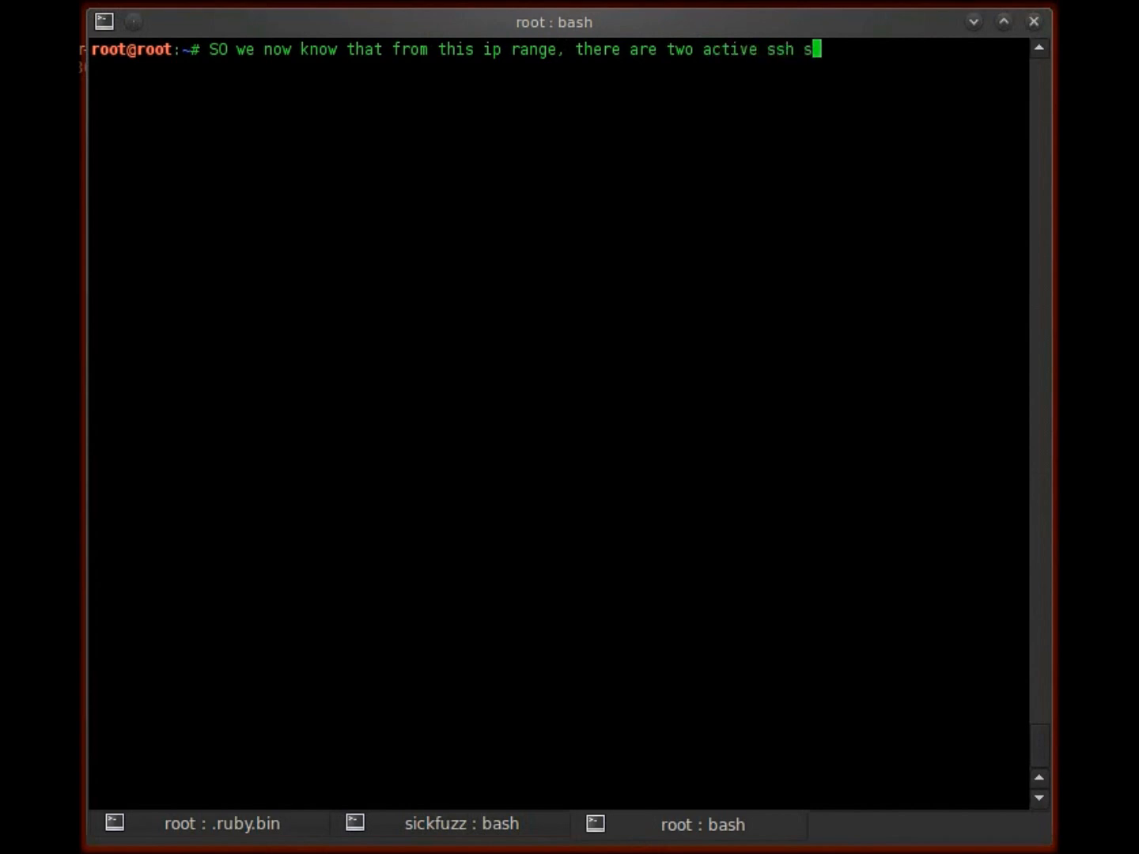
{"action": "type", "text": "ervices and"}
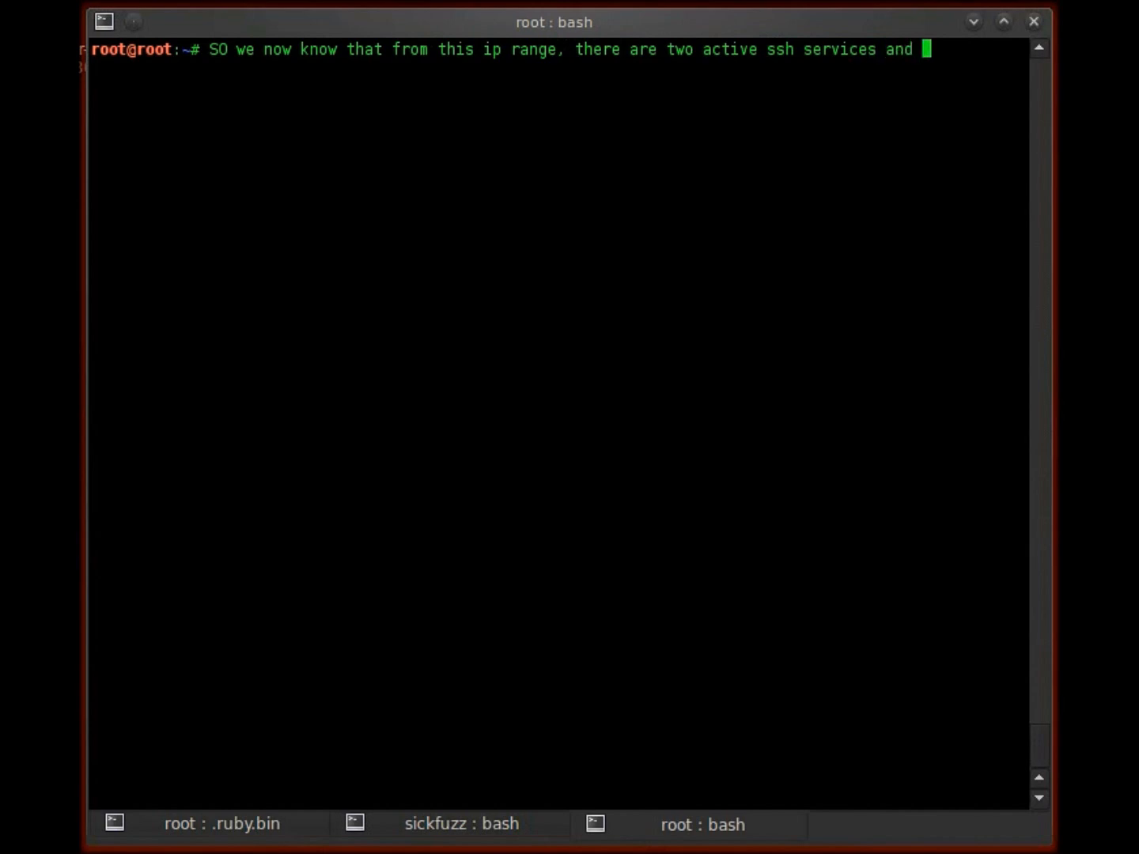
{"action": "type", "text": "what their versions are. We can"}
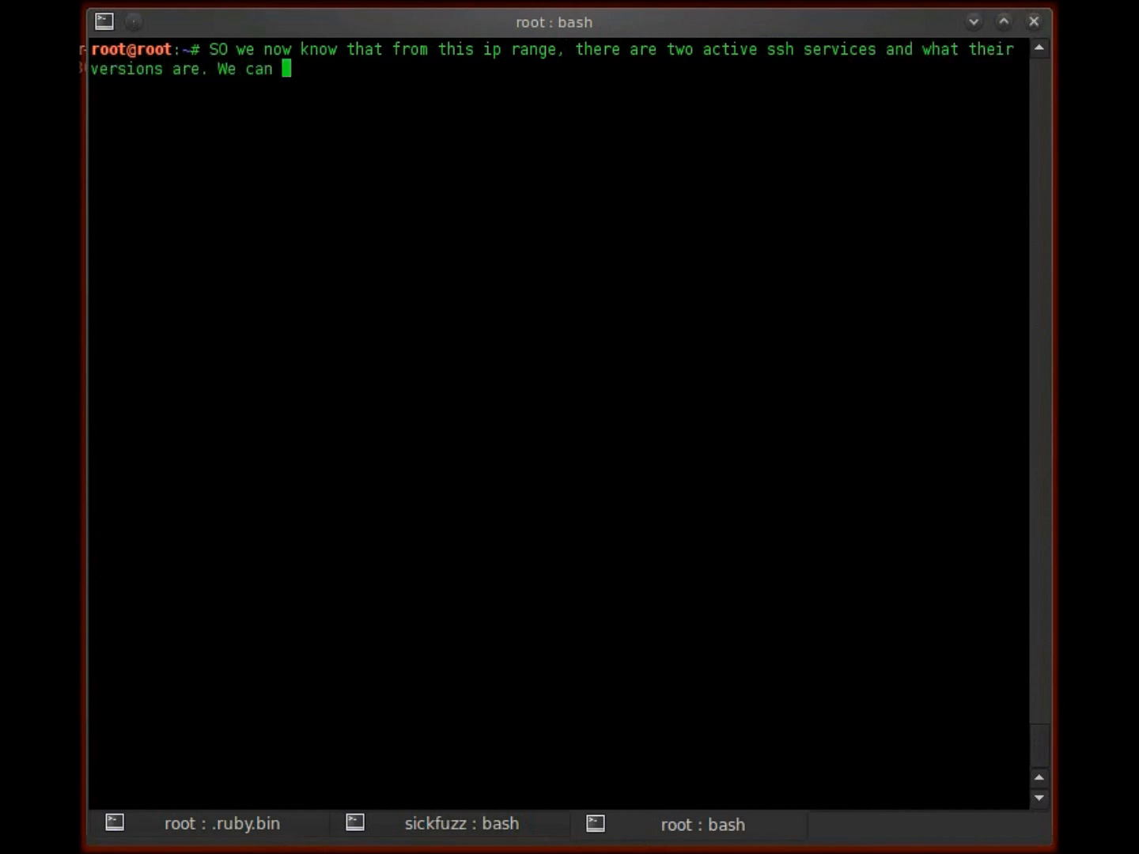
Add that googling an existing exploit, bruteforce or fuzzing come next, then clear the prompt
{"action": "type", "text": "google an"}
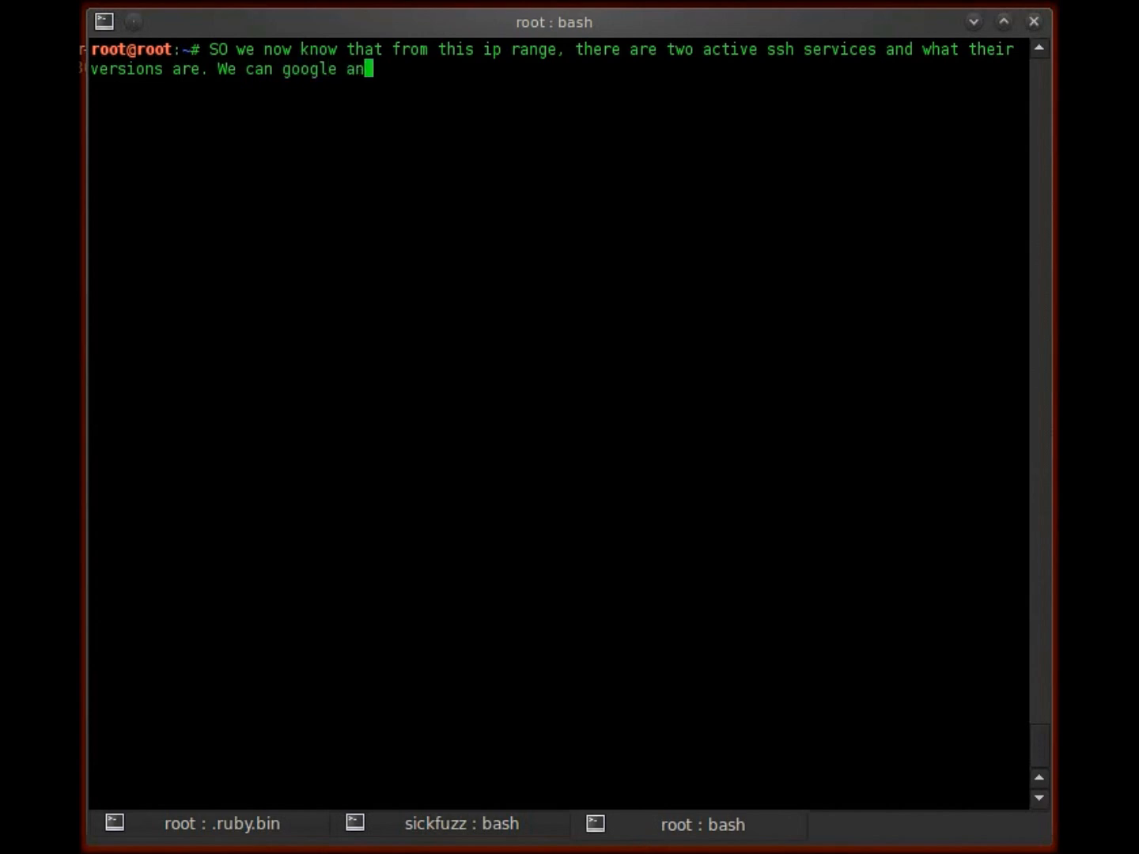
{"action": "type", "text": "d locate an exi"}
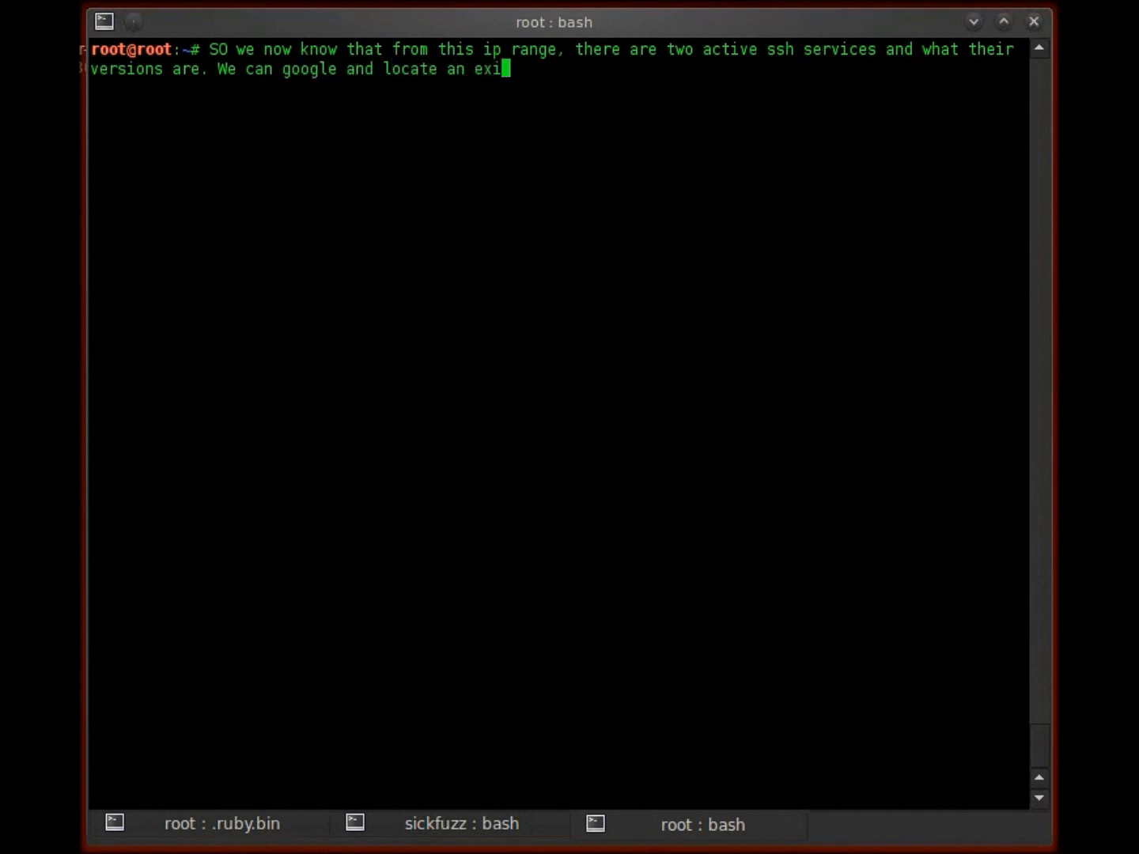
{"action": "type", "text": "sting e"}
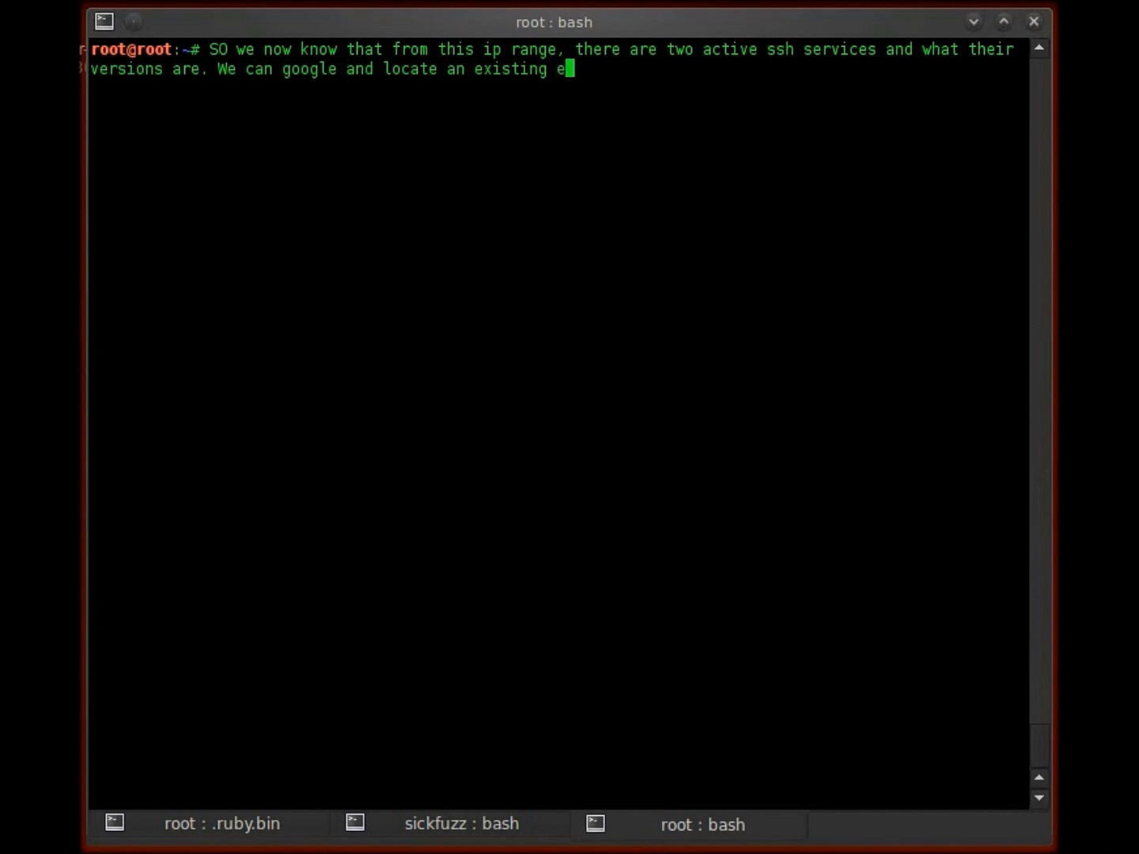
{"action": "type", "text": "xploit or as i"}
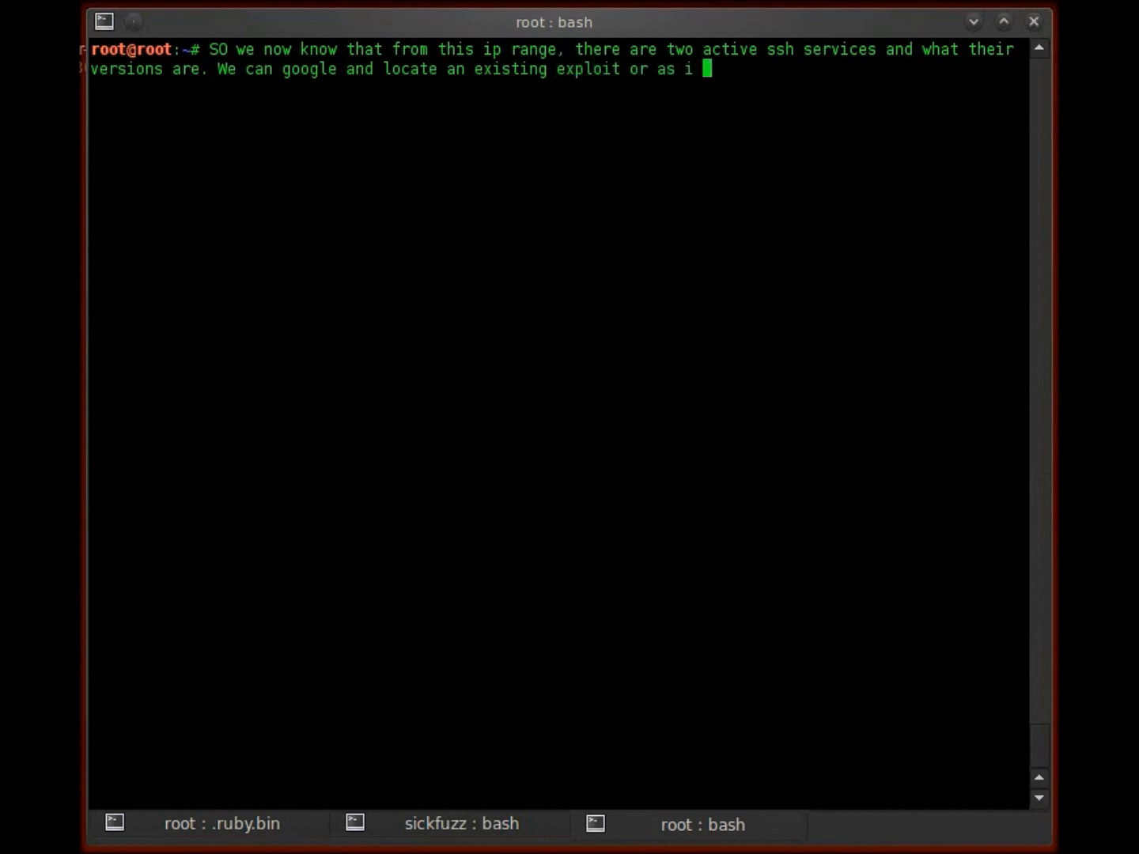
{"action": "type", "text": "mentioned before,"}
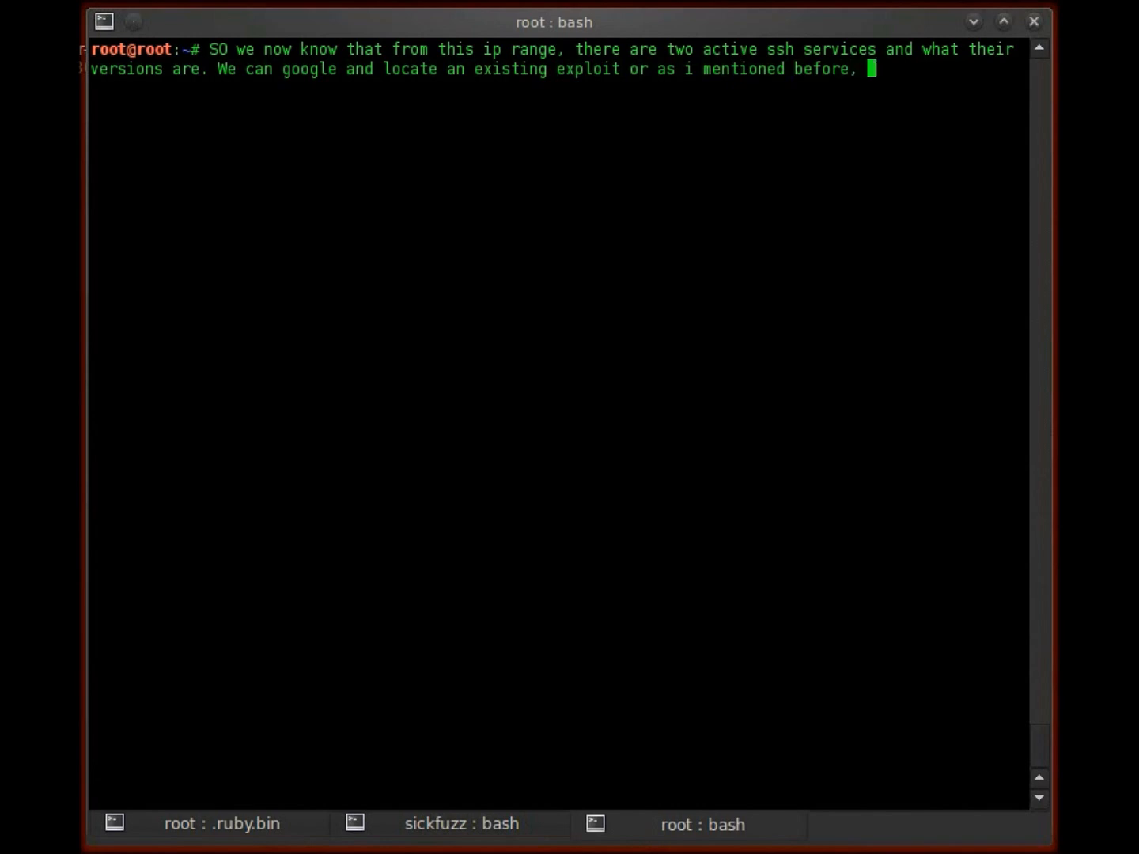
{"action": "type", "text": "bruteforce or fu"}
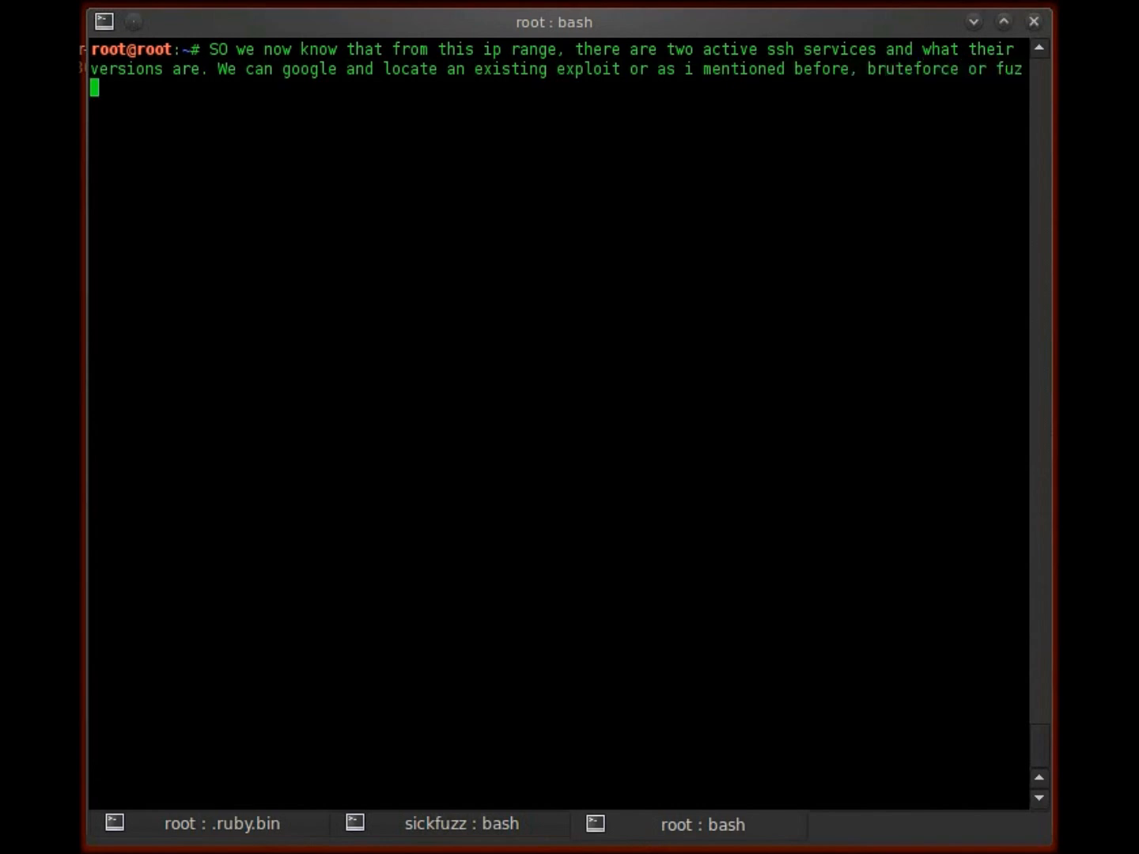
{"action": "type", "text": "zing."}
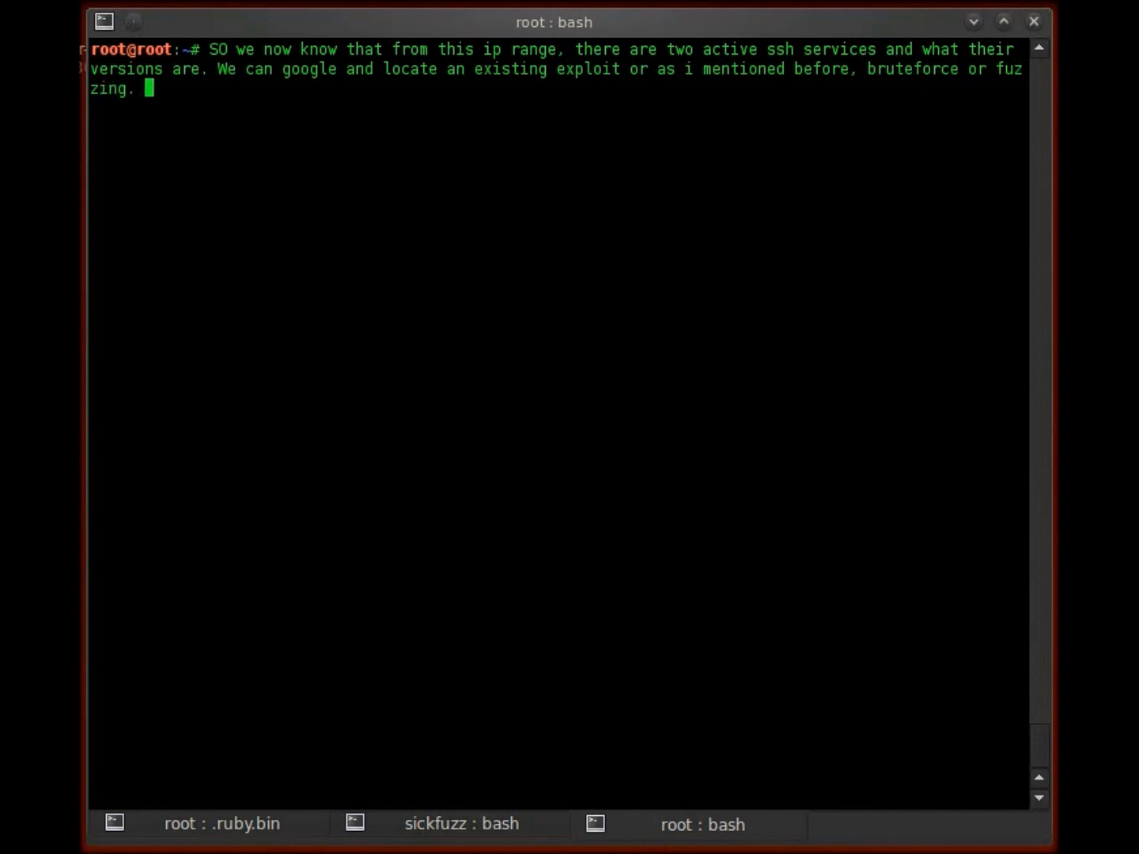
{"action": "type", "text": "I will cov"}
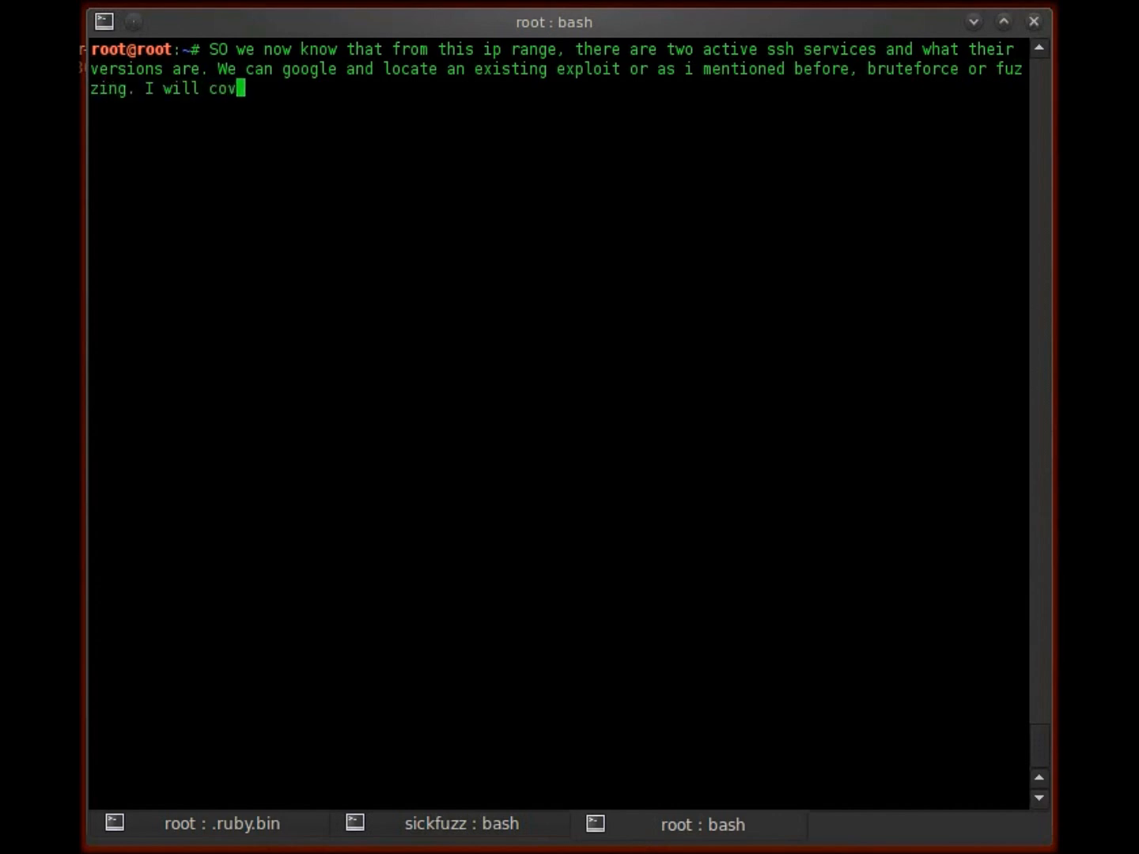
{"action": "type", "text": "er that in the fut"}
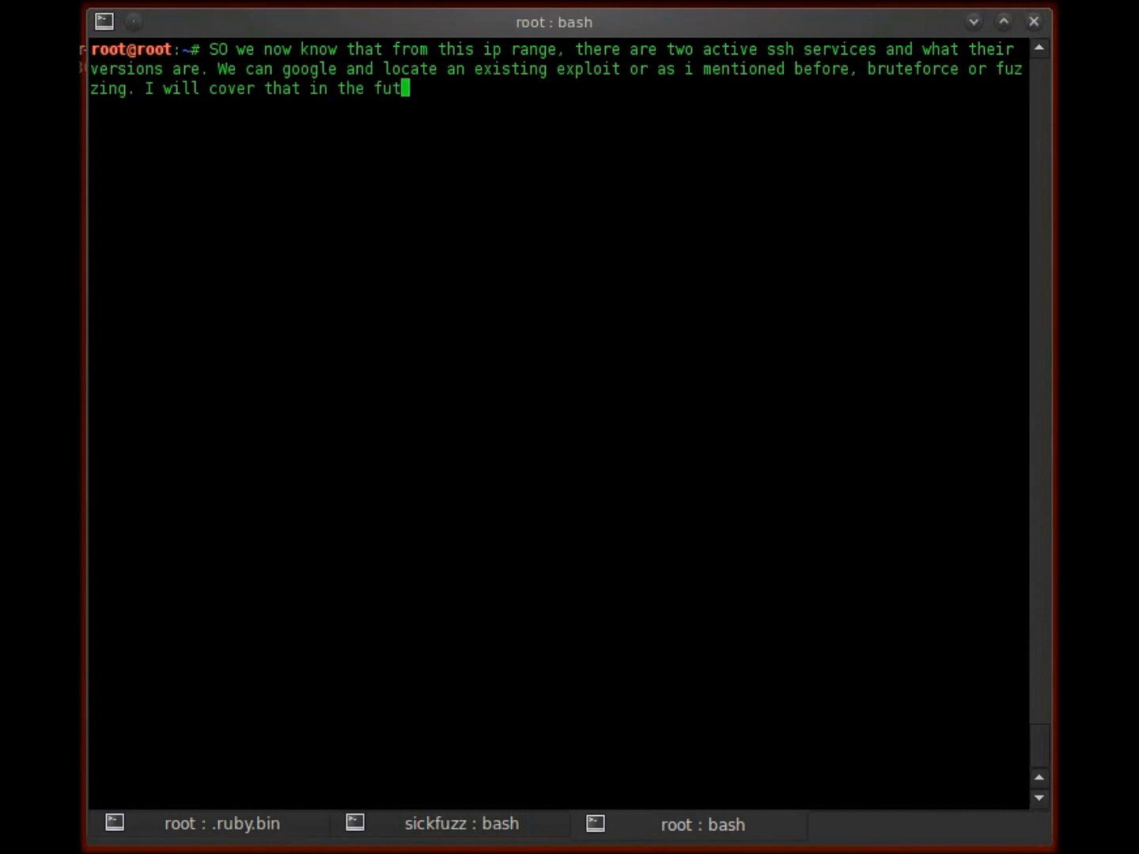
{"action": "type", "text": "clea"}
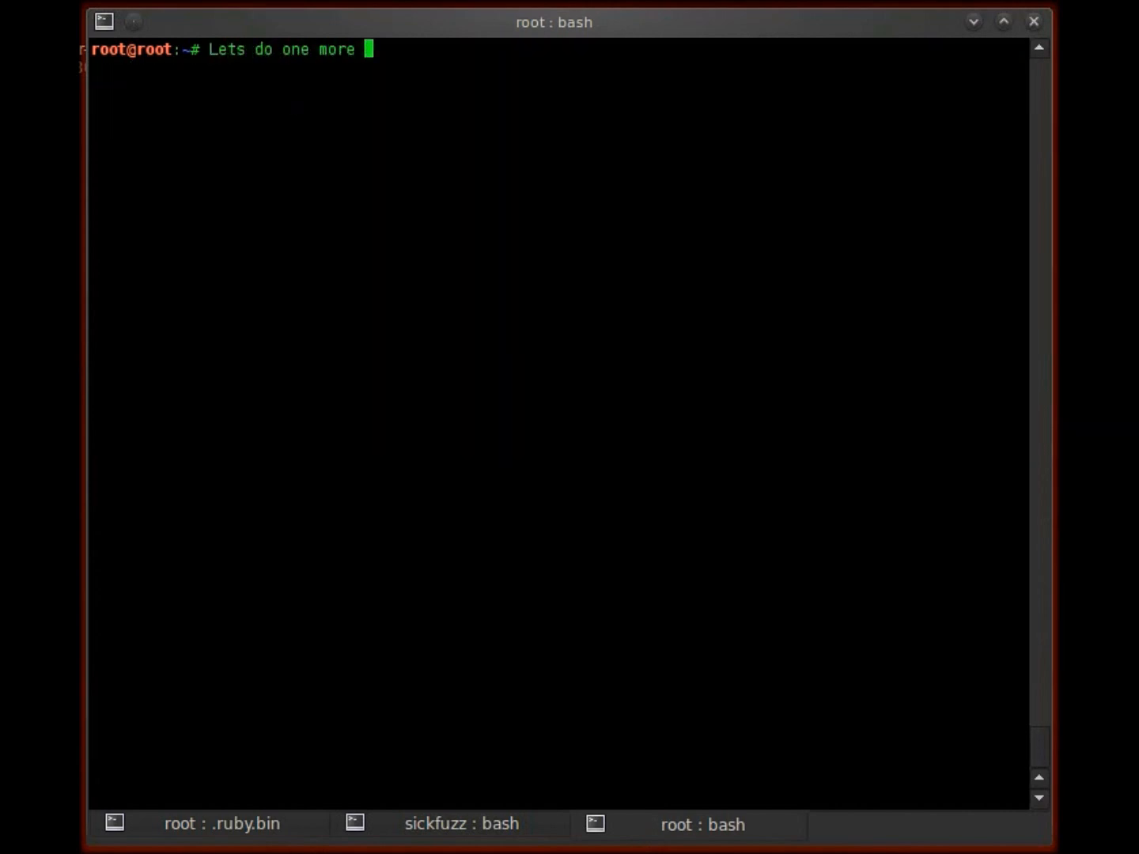
Ping the target website from bash to reveal its IP address
{"action": "type", "text": "pin"}
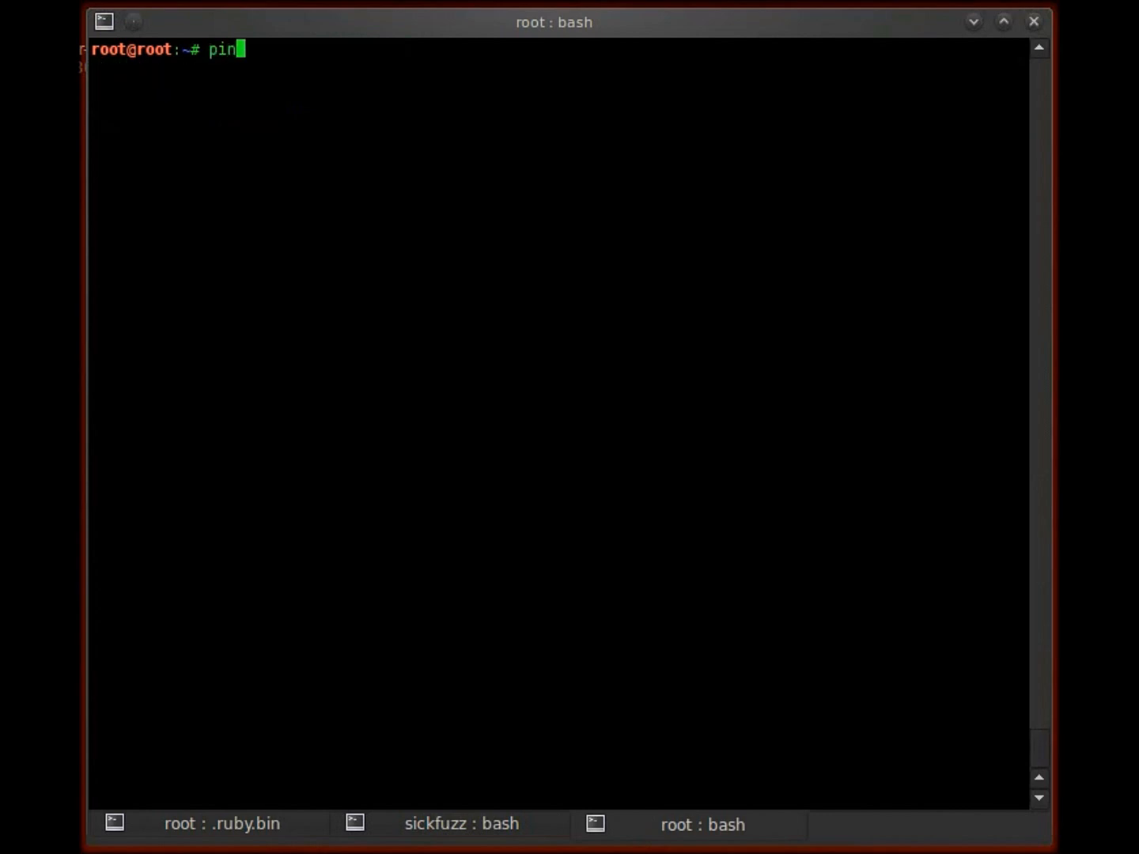
{"action": "type", "text": "g www."}
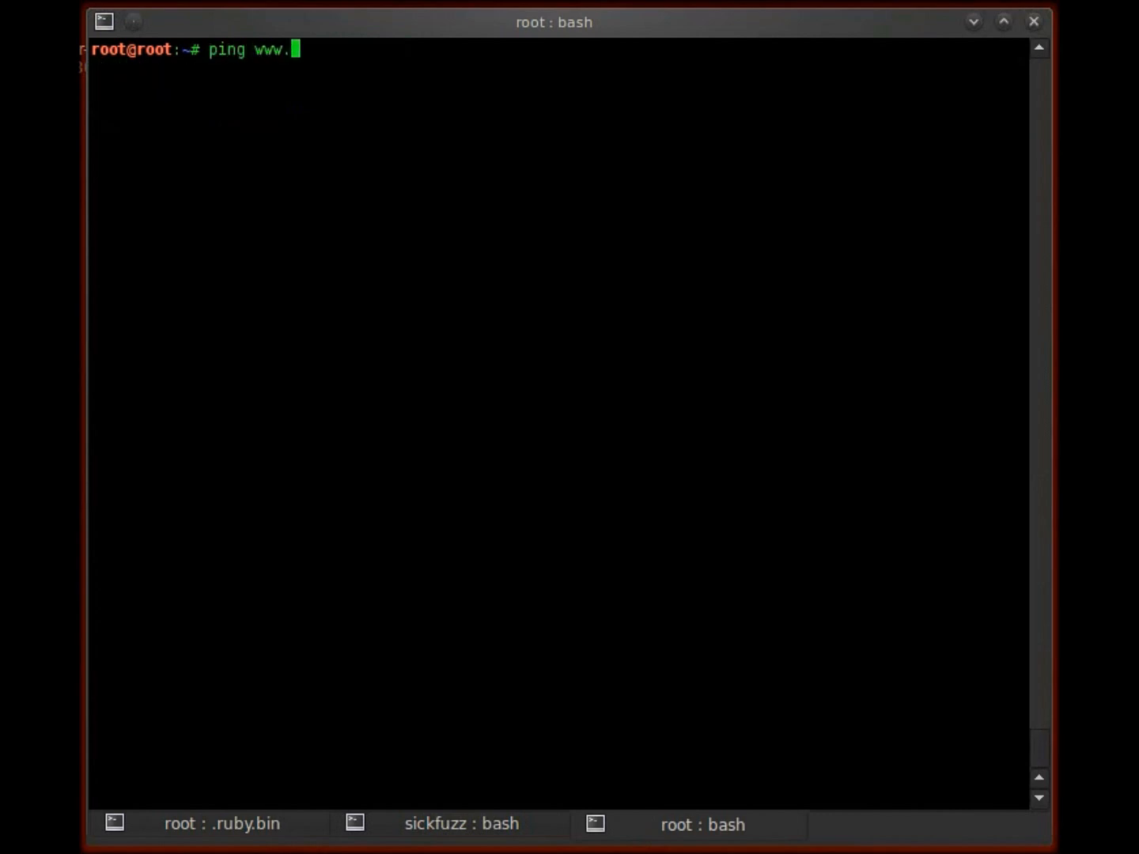
{"action": "type", "text": "goatsex.com"}
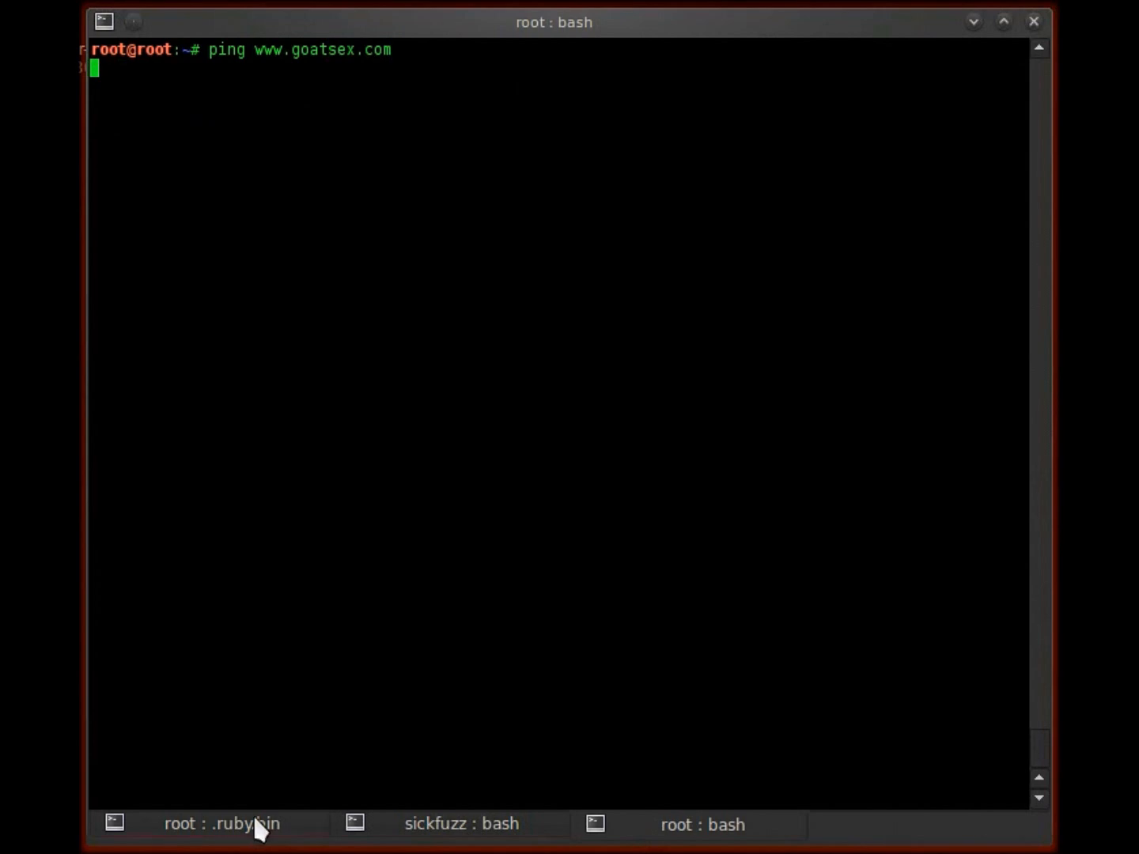
Clear the msfconsole output, stop the running ping with Ctrl+Z, and return to msfconsole
{"action": "left_click", "coordinate": [222, 823]}
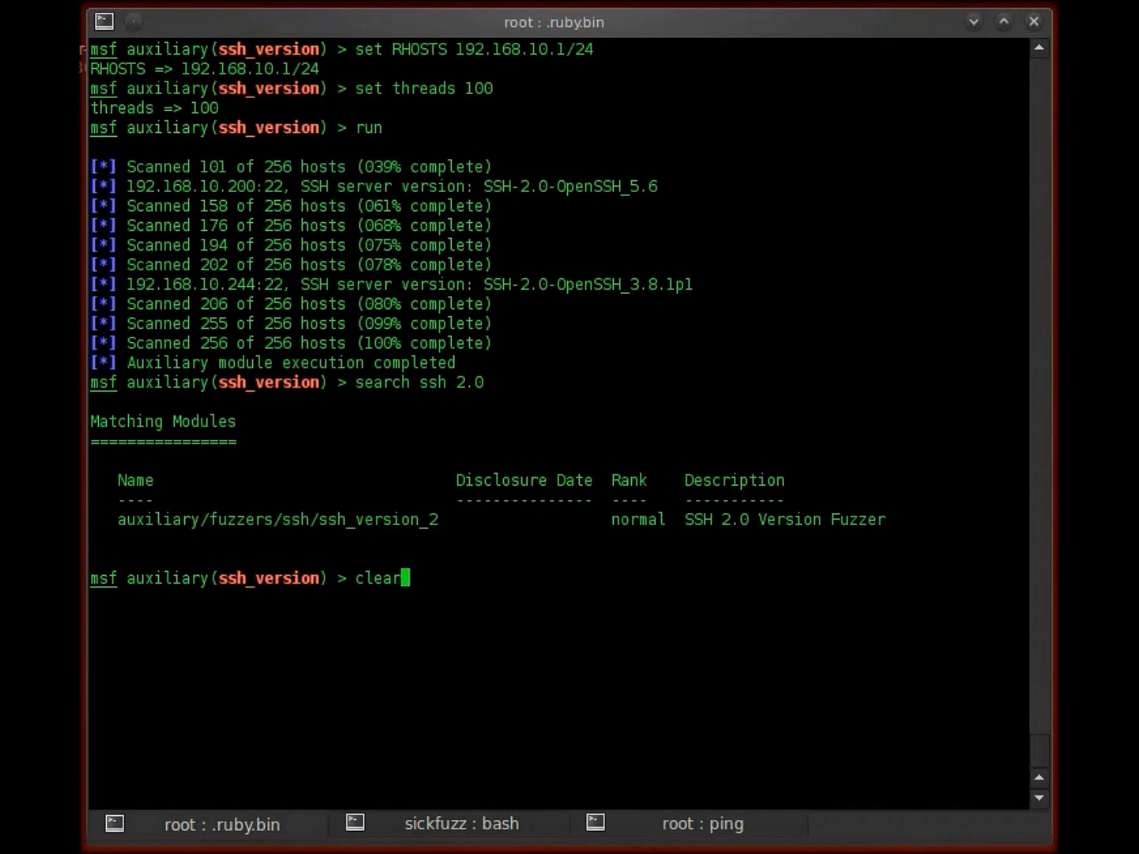
{"action": "key", "text": "Return"}
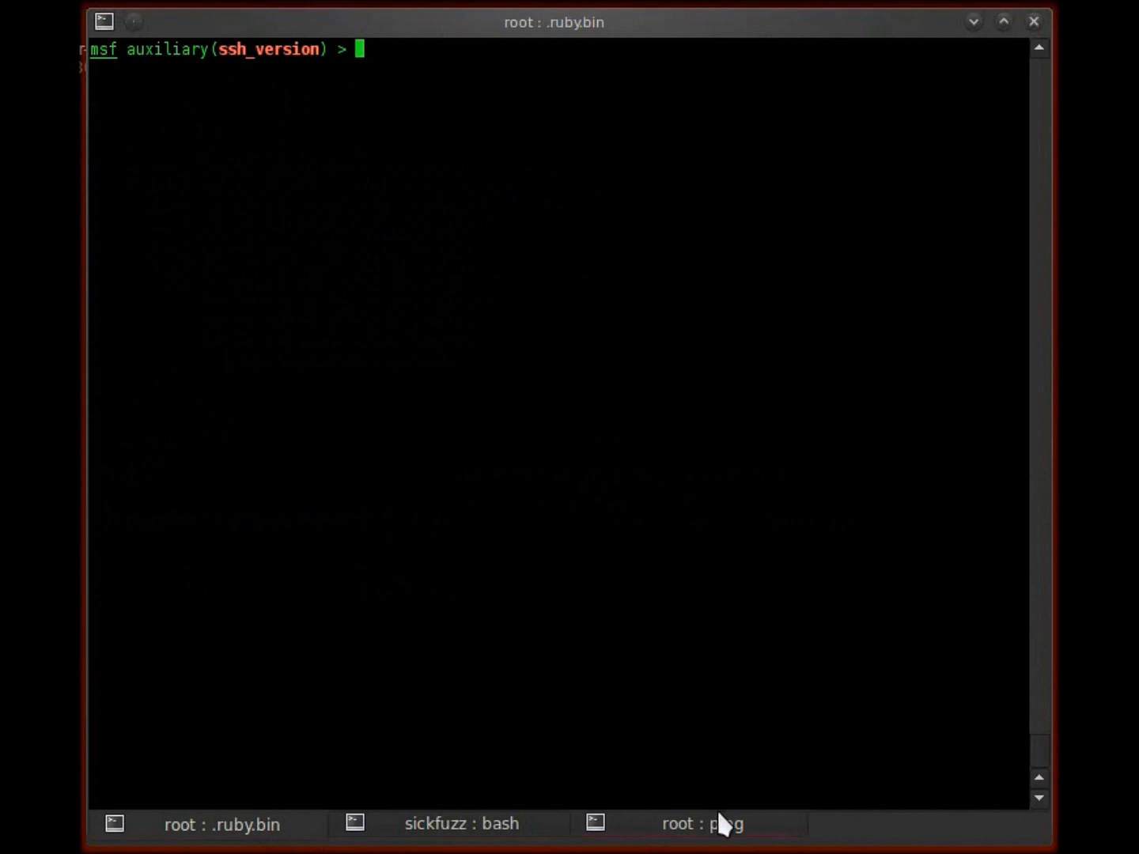
{"action": "left_click", "coordinate": [703, 822]}
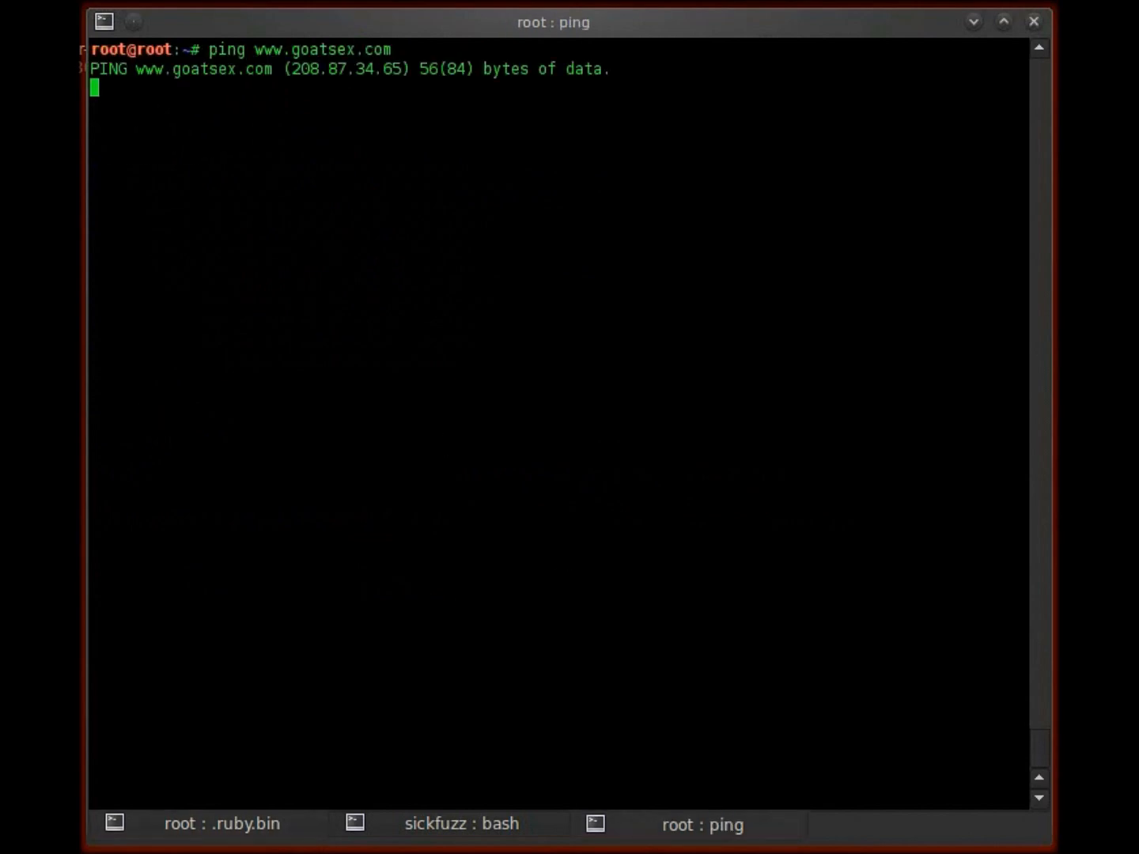
{"action": "key", "text": "ctrl+z"}
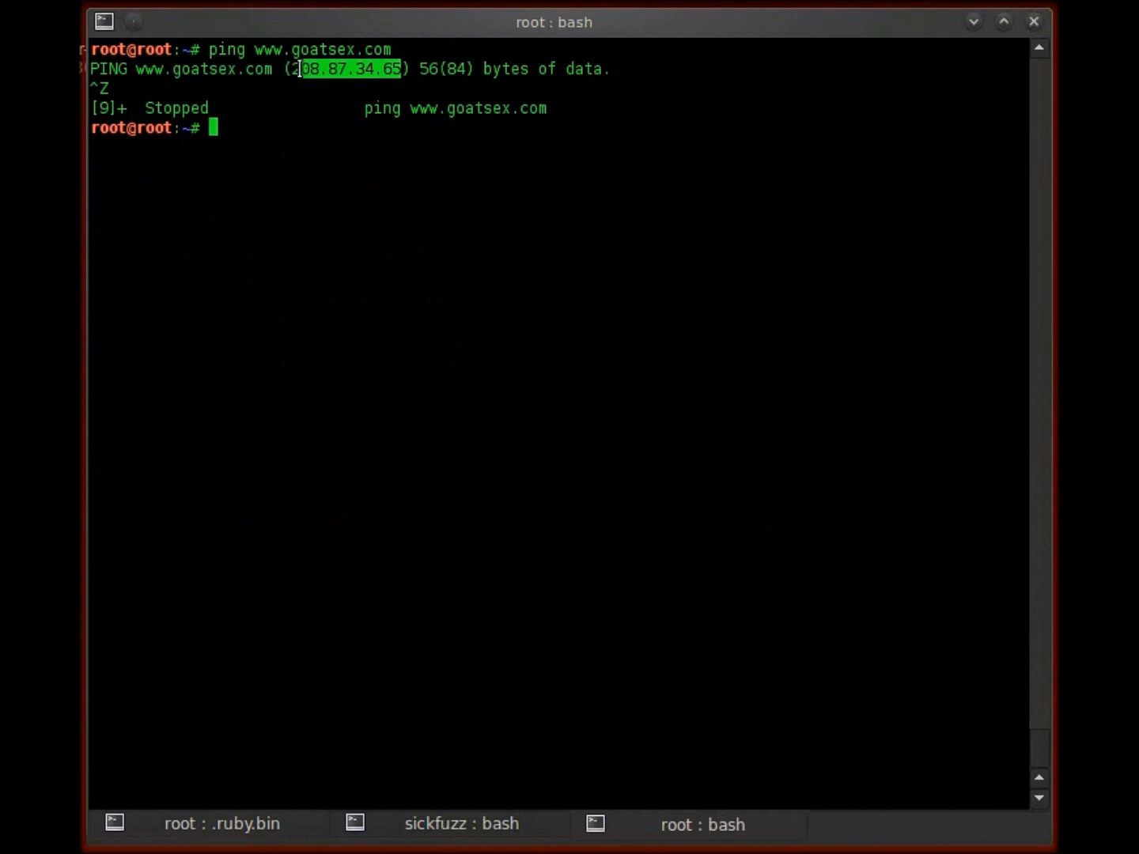
{"action": "mouse_move", "coordinate": [266, 753]}
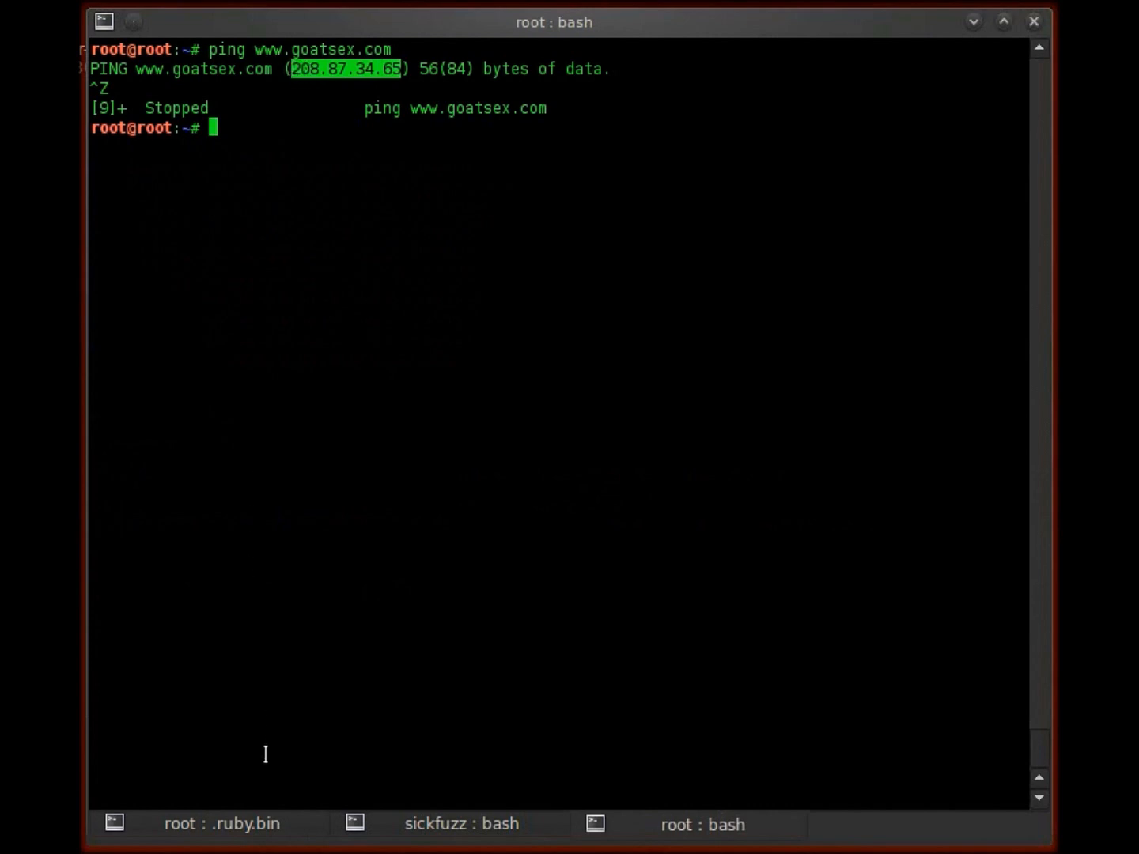
{"action": "left_click", "coordinate": [221, 823]}
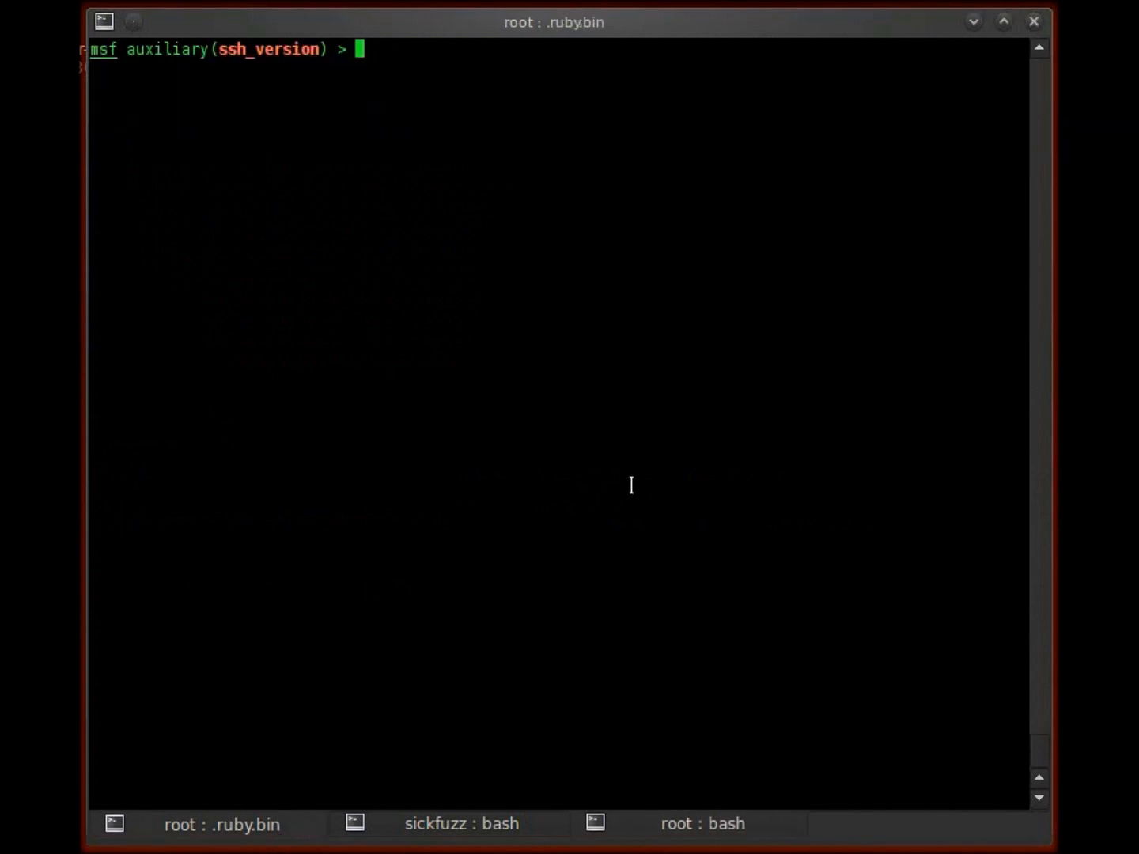
Set RHOSTS to 208.87.34.65 and TIMEOUT to 20, noting the ssh probe timing can be changed
{"action": "type", "text": "set RHOSTS 208.87.34.65"}
{"action": "type", "text": "show options"}
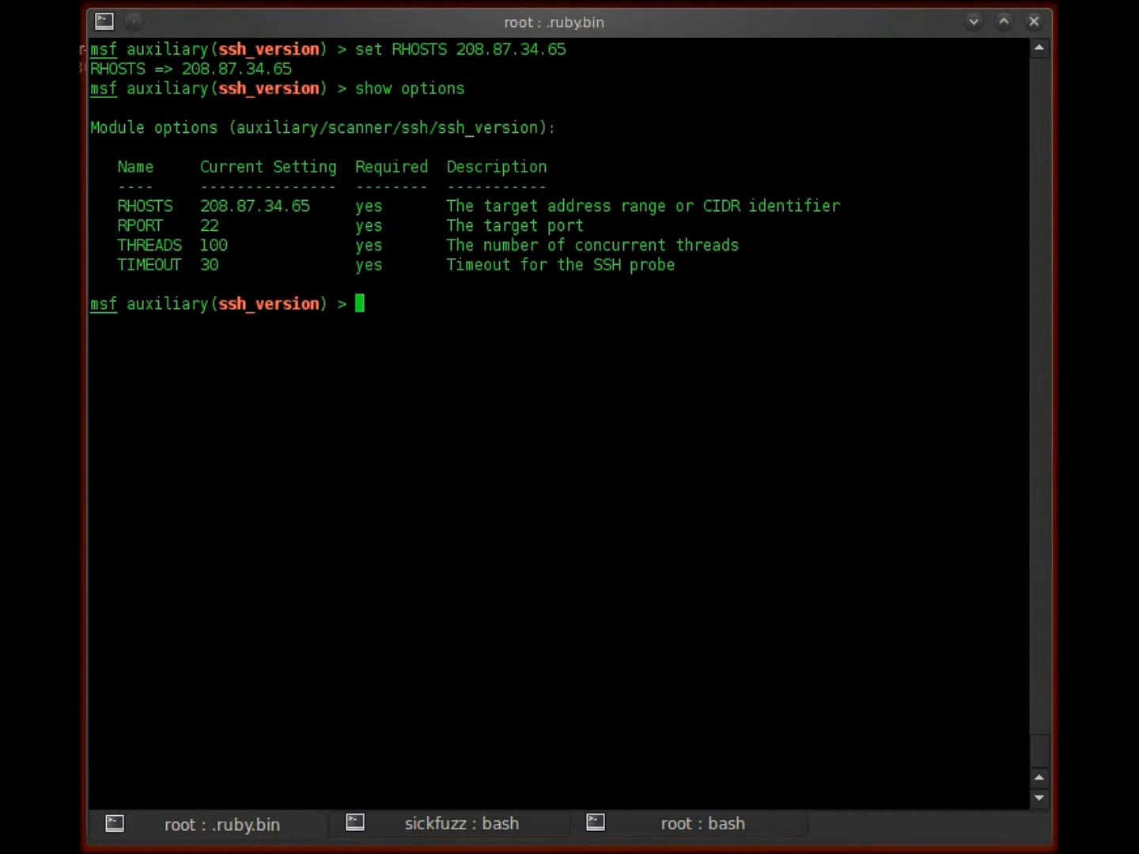
{"action": "type", "text": "Y"}
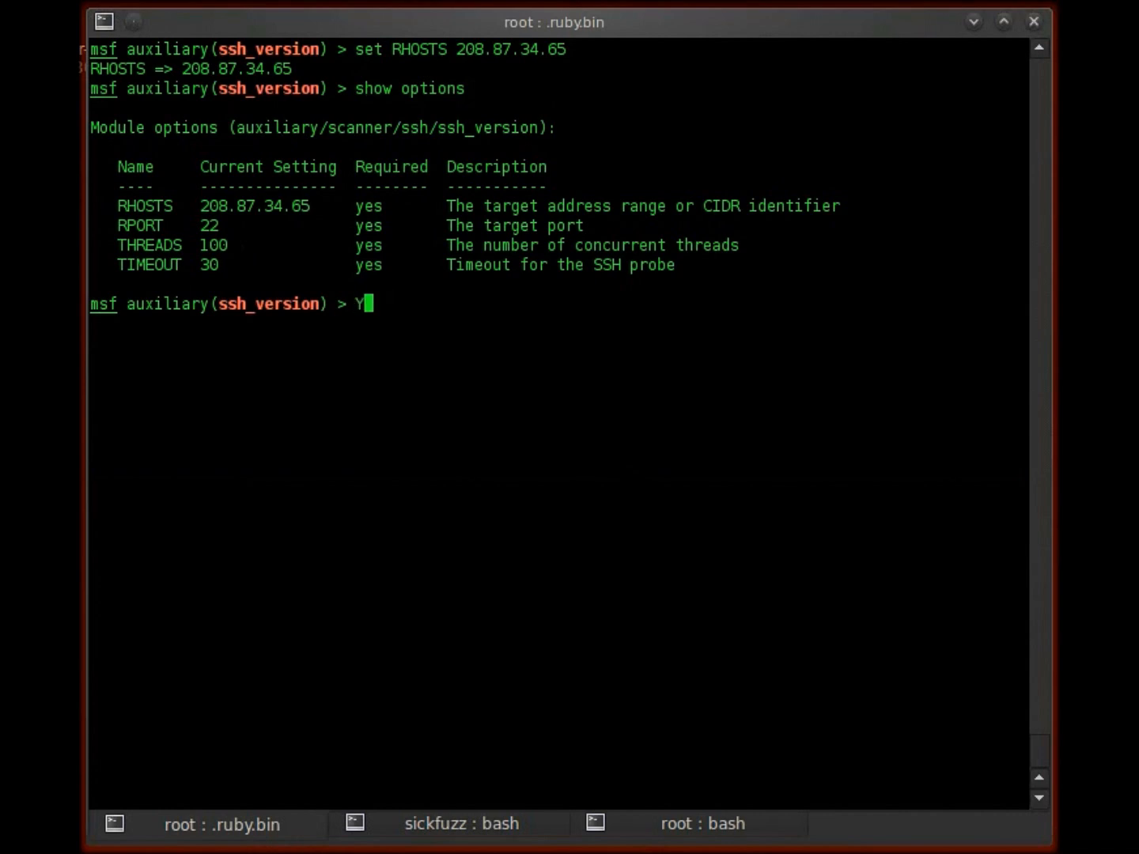
{"action": "type", "text": "ou can change the"}
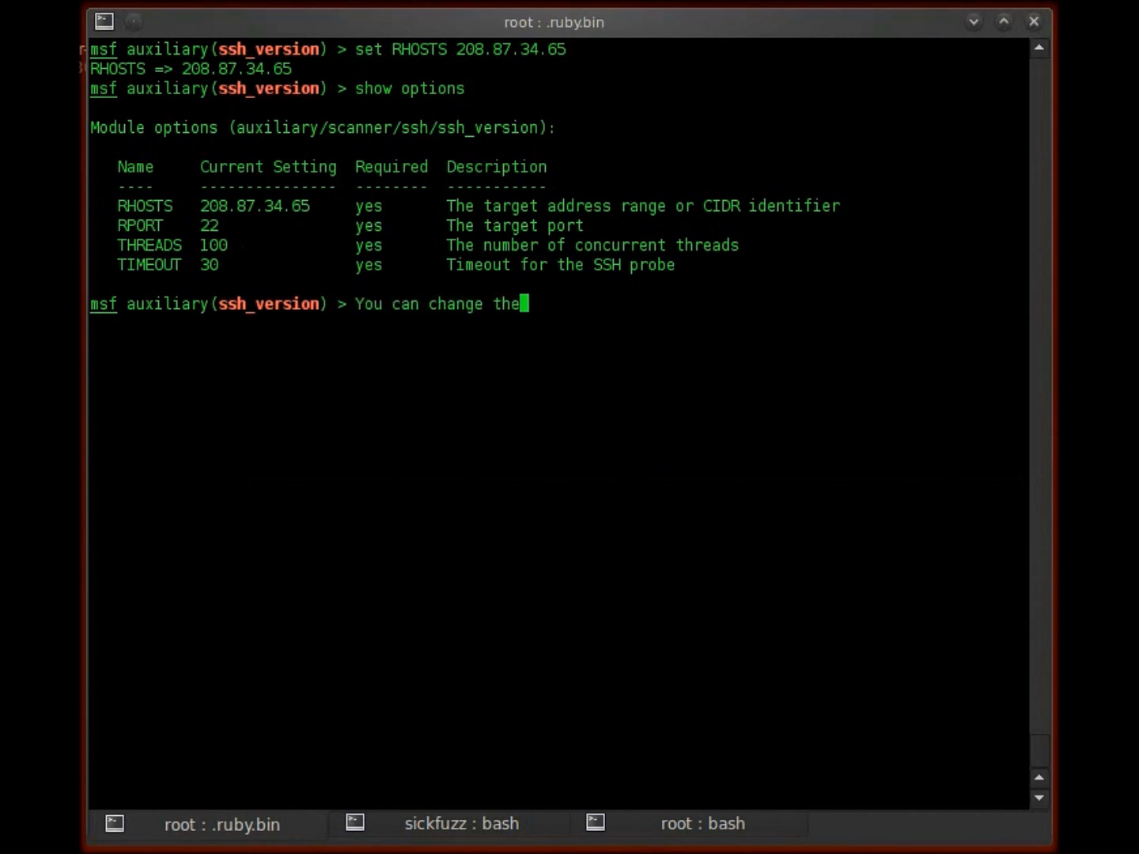
{"action": "type", "text": "ssh probe timing"}
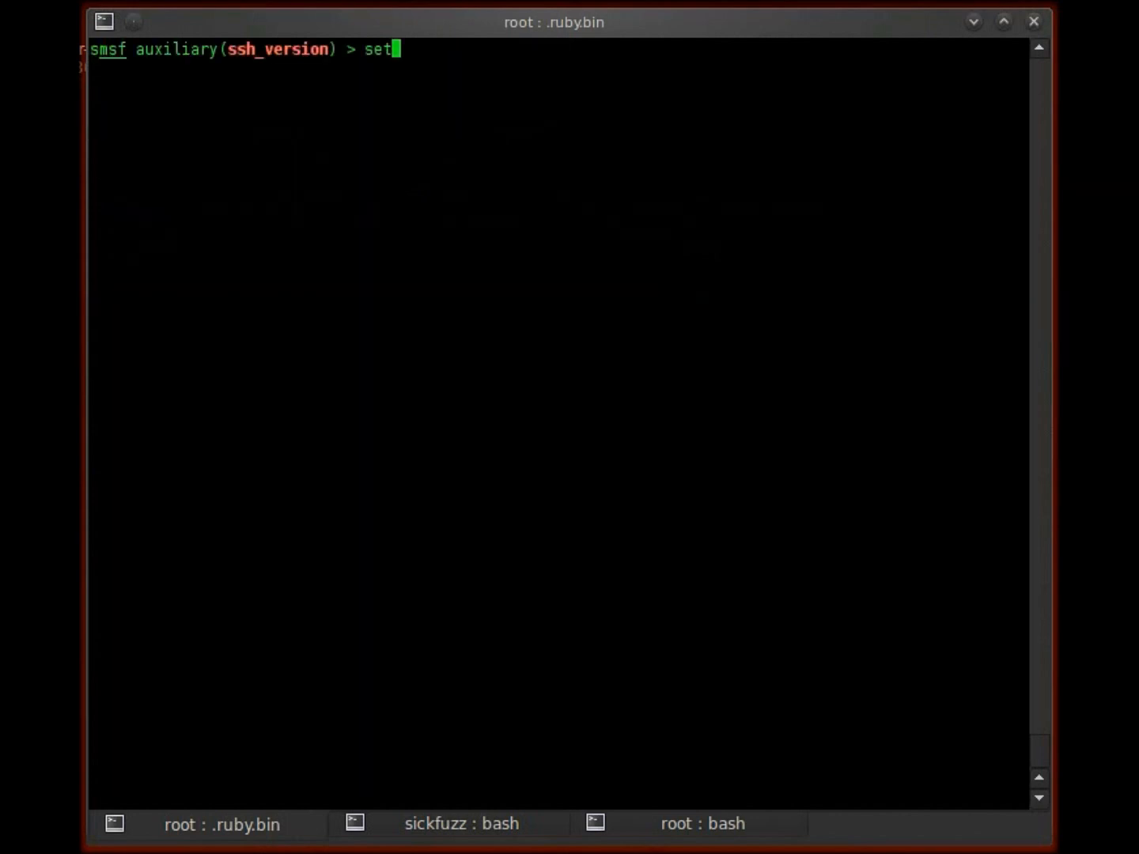
{"action": "type", "text": "TIMEOUT 20"}
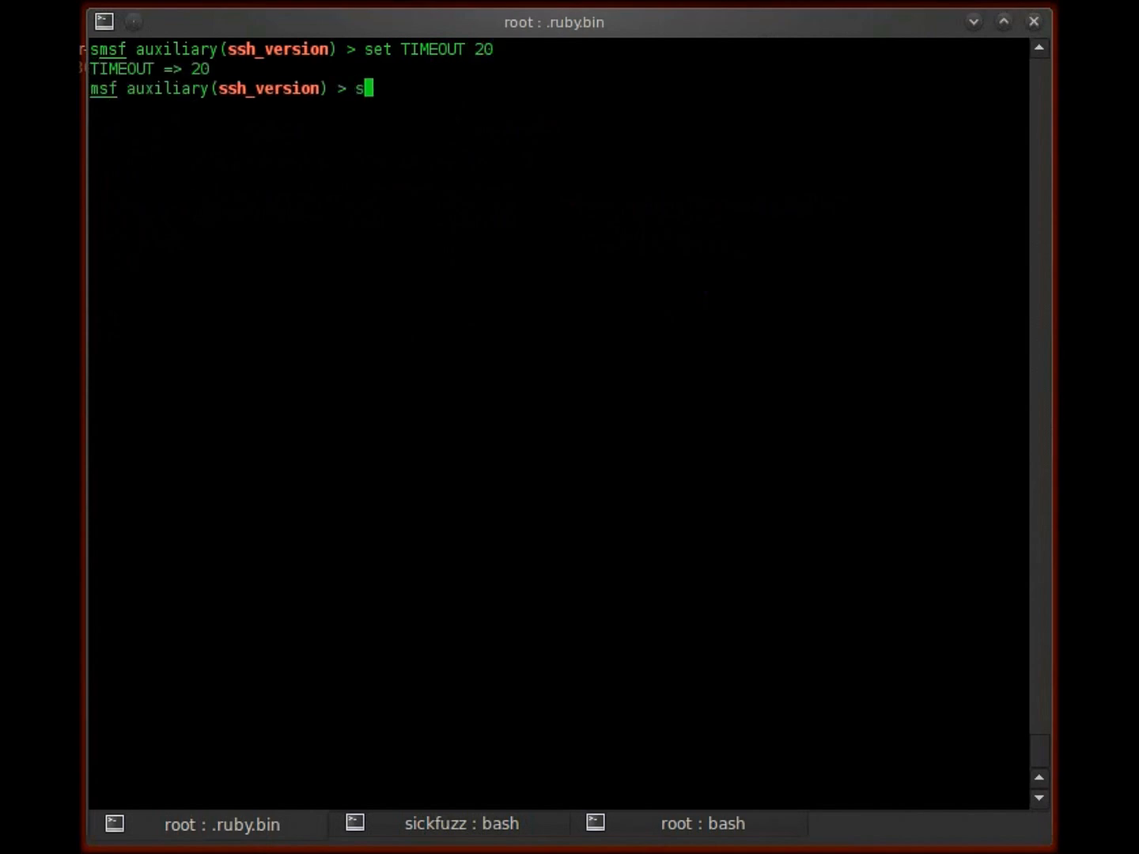
{"action": "key", "text": "Return"}
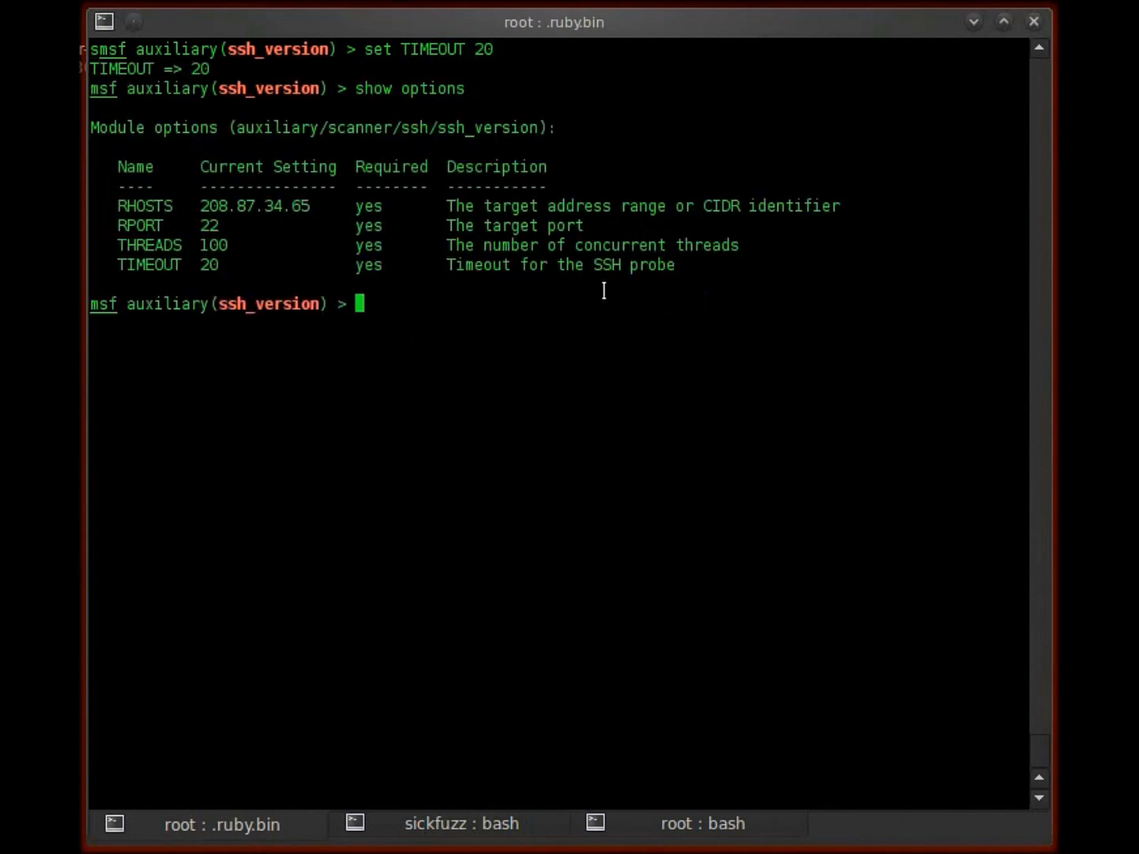
Start the ssh_version run, interrupt it, and clear the console
{"action": "type", "text": "run"}
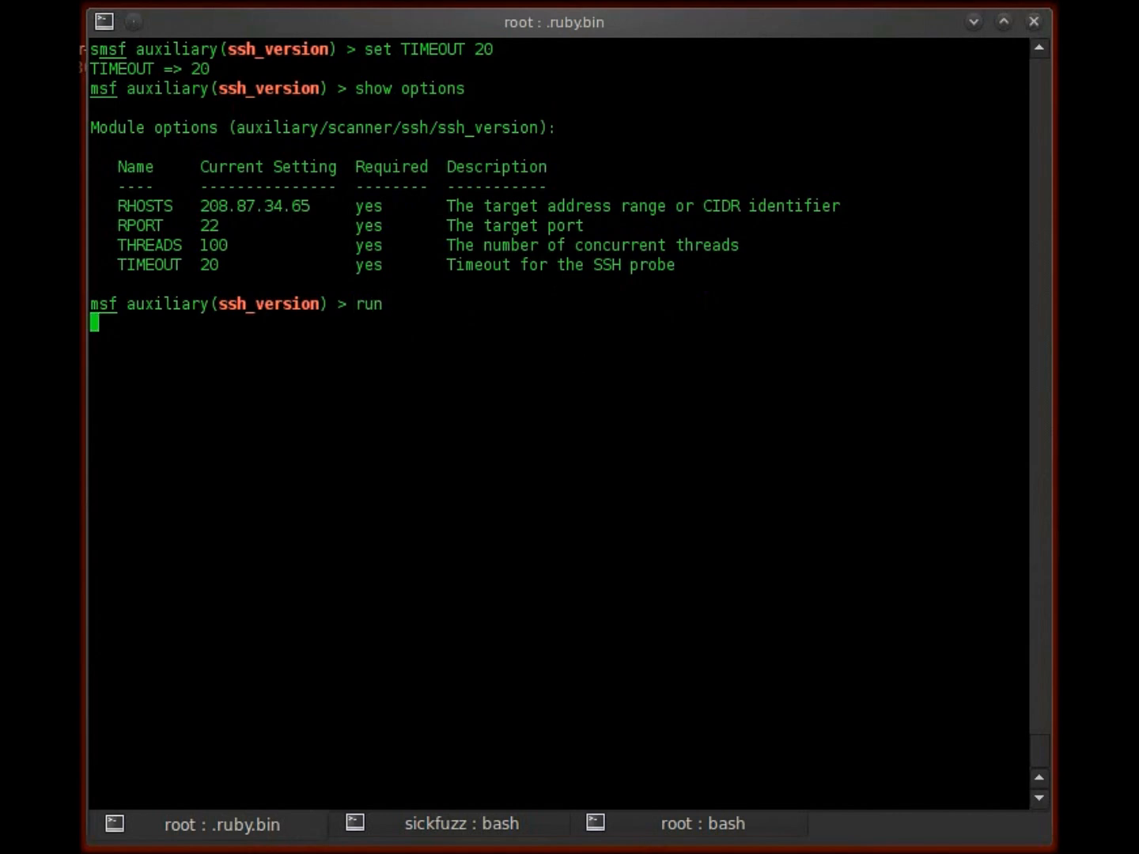
{"action": "type", "text": "clear"}
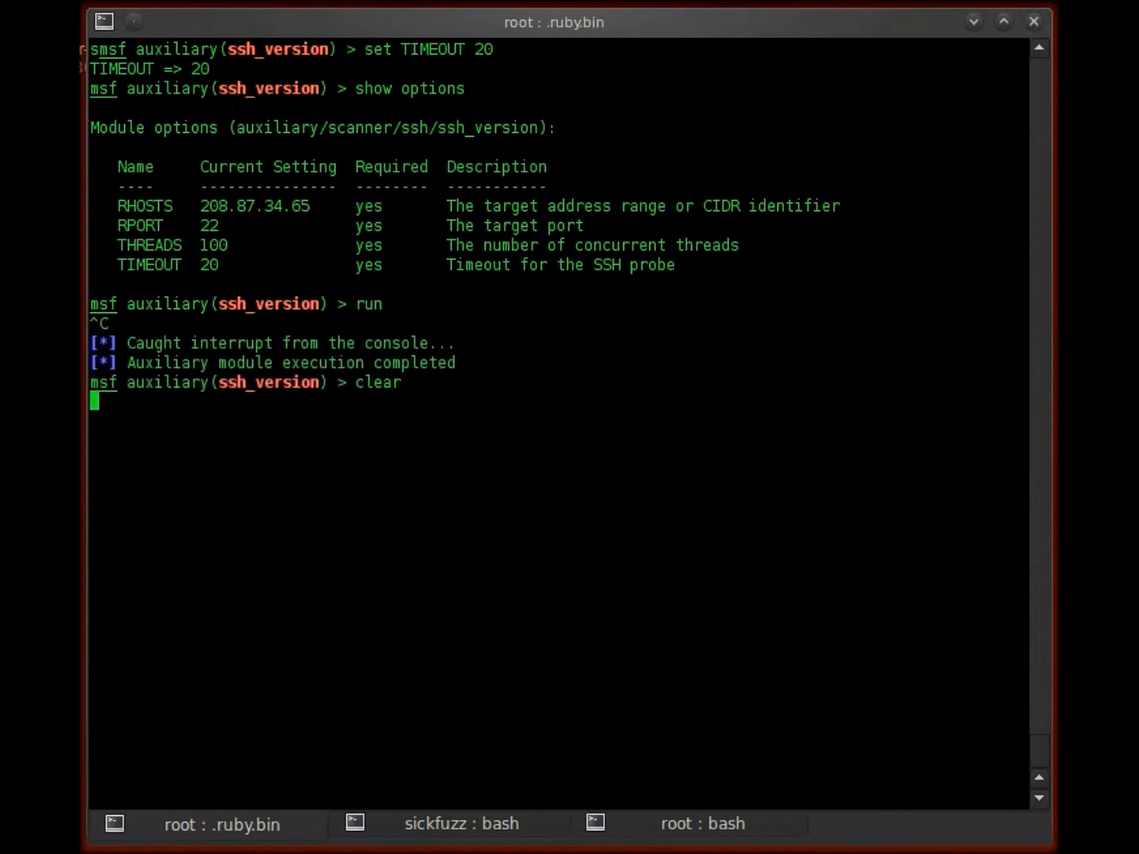
{"action": "key", "text": "Return"}
{"action": "type", "text": "show option"}
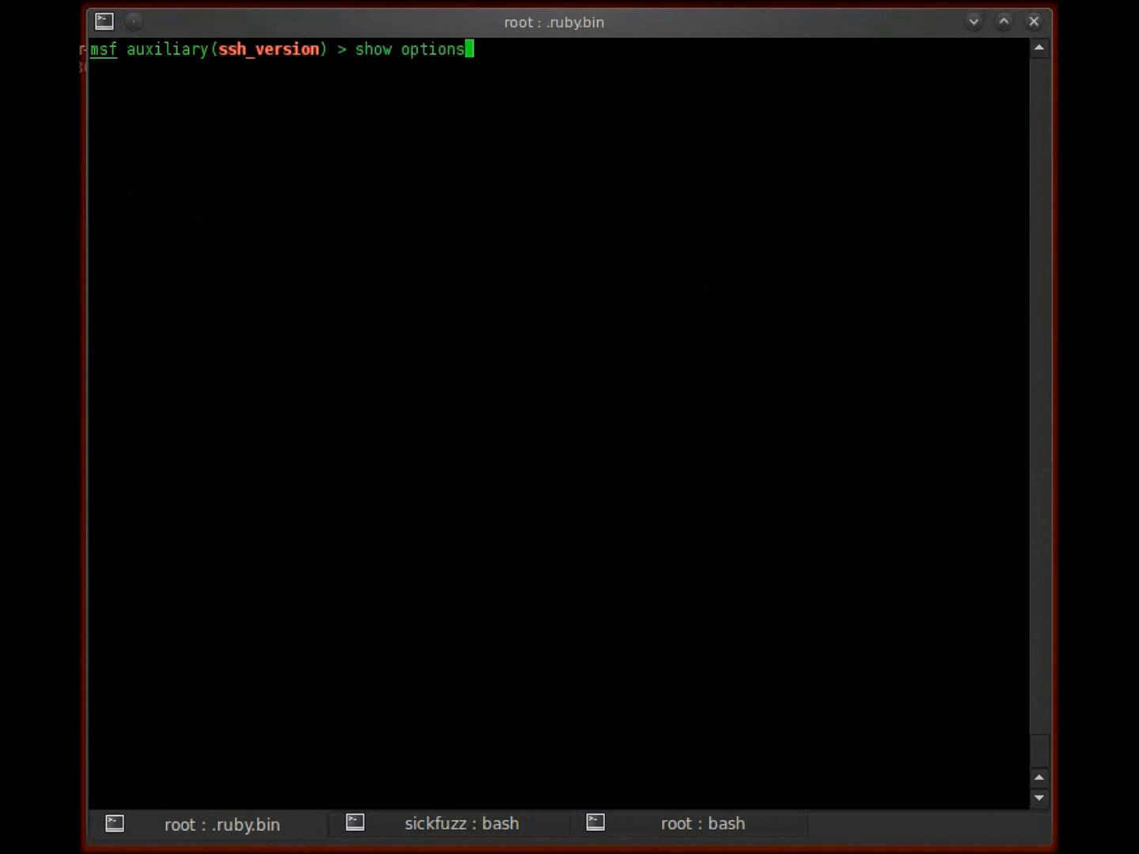
Set RHOSTS to 208.87.34.65/24 and run the scan to list each host's SSH banner
{"action": "type", "text": "set RHOSTS 208.87.34.65/24"}
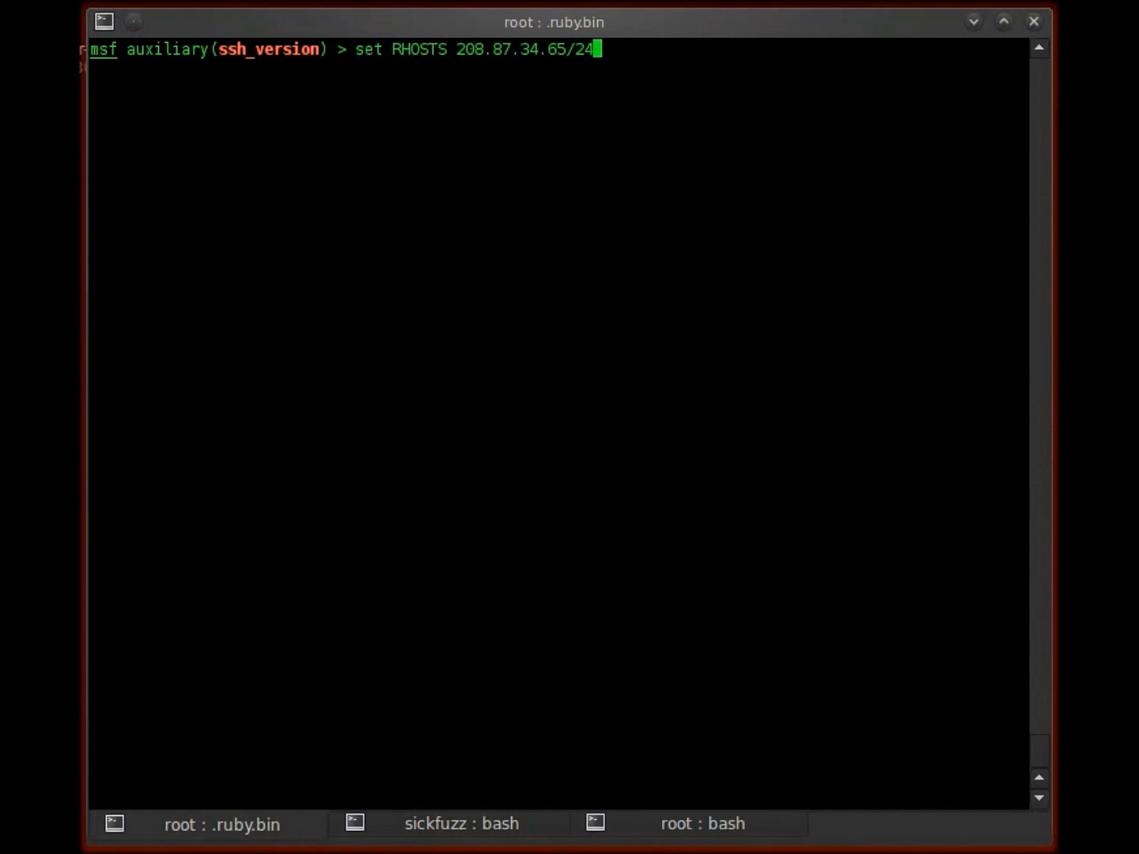
{"action": "type", "text": "run"}
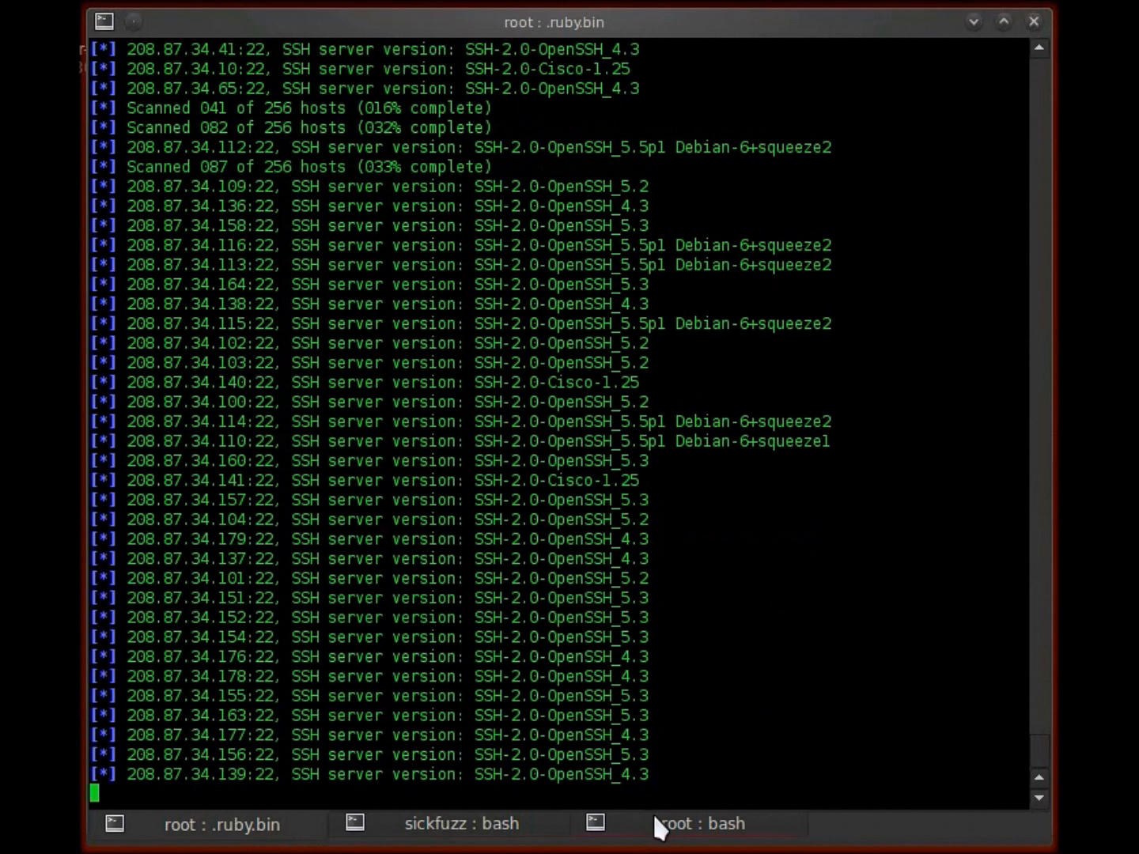
{"action": "left_click", "coordinate": [703, 823]}
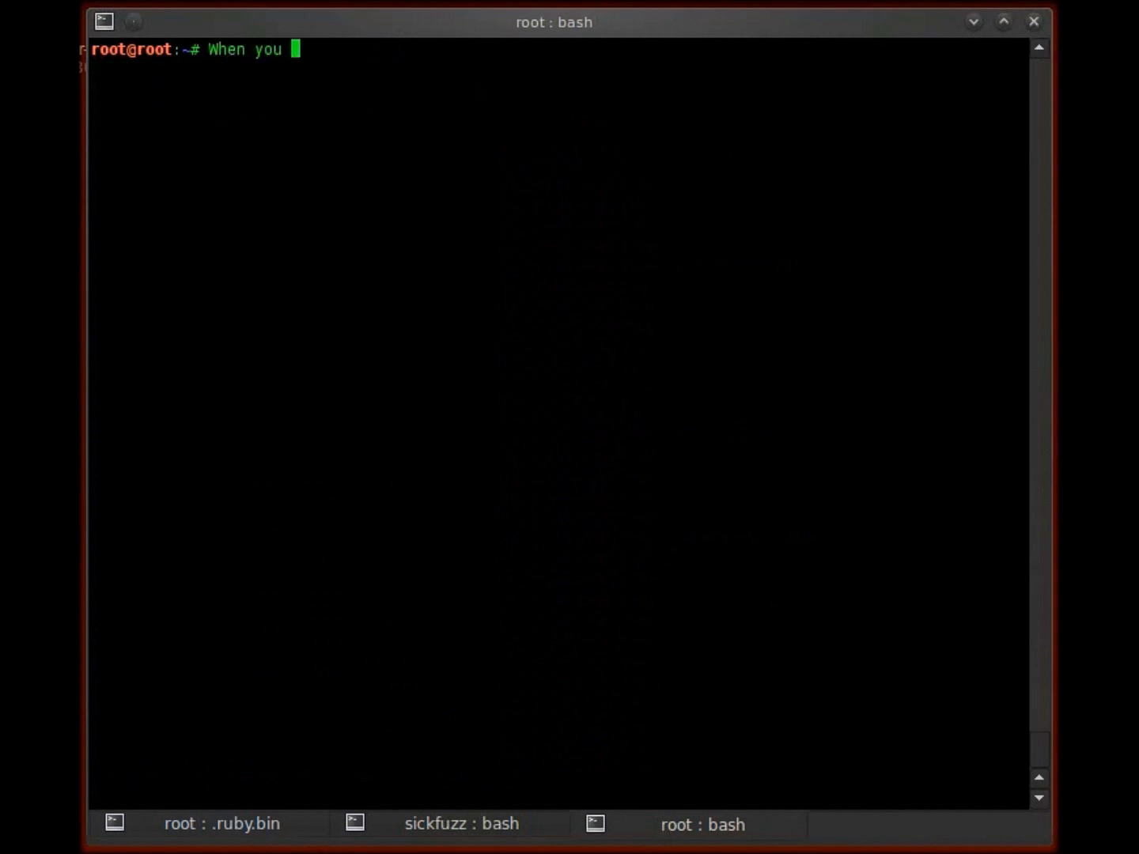
Note that scanning a web service usually finds SSH, common like FTP on most servers and a great backdoor
{"action": "type", "text": "scan a w"}
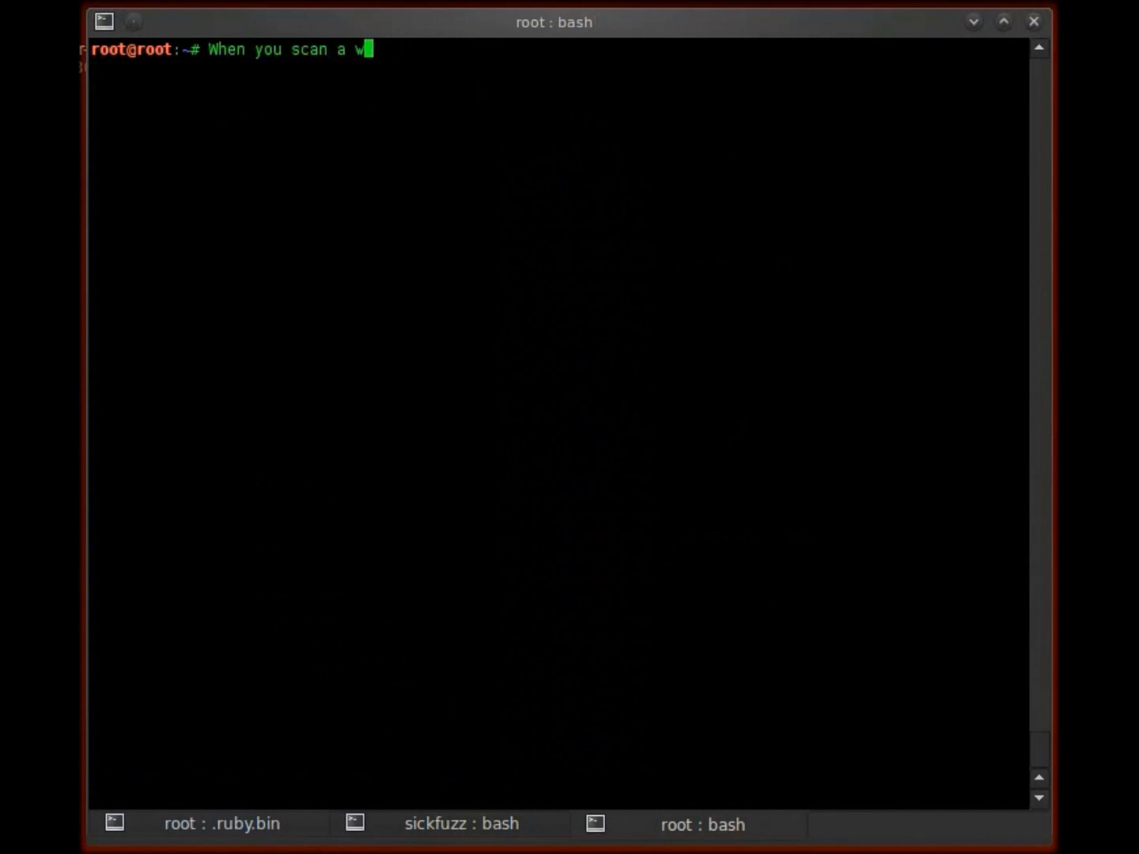
{"action": "type", "text": "eb serv"}
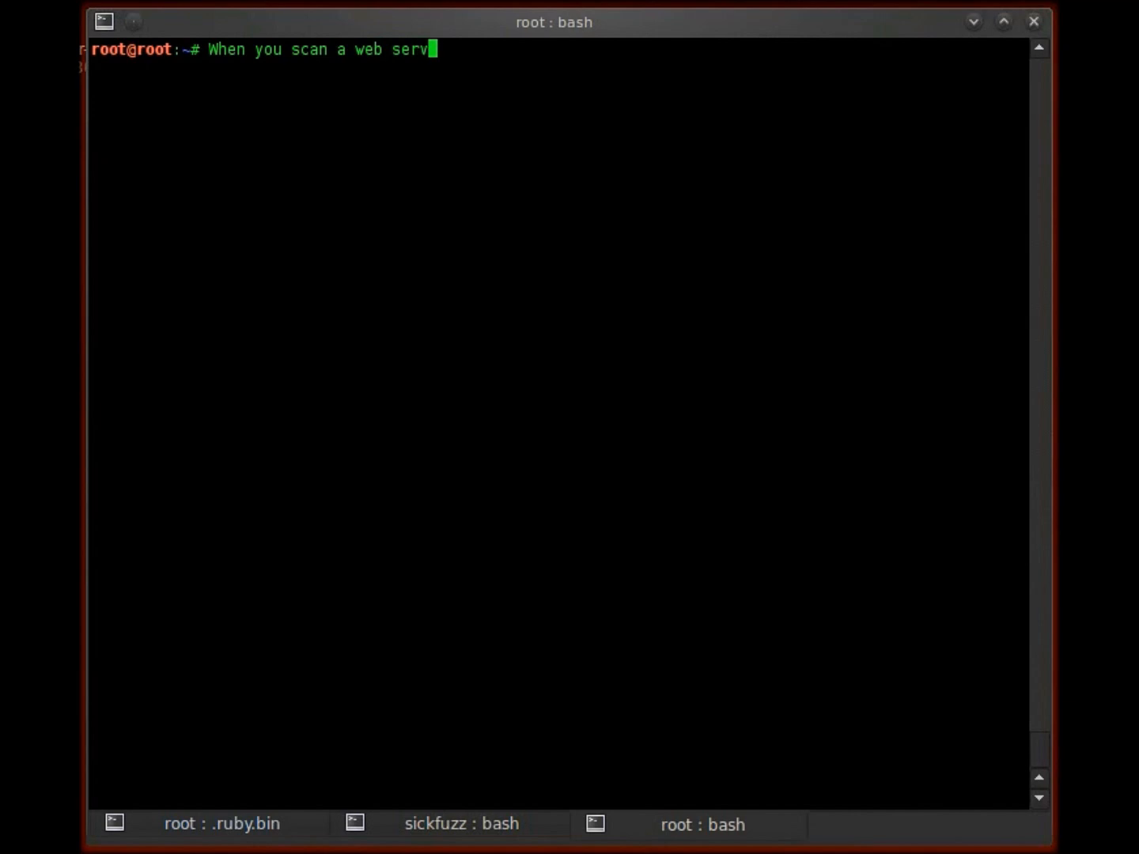
{"action": "type", "text": "ice like i just di"}
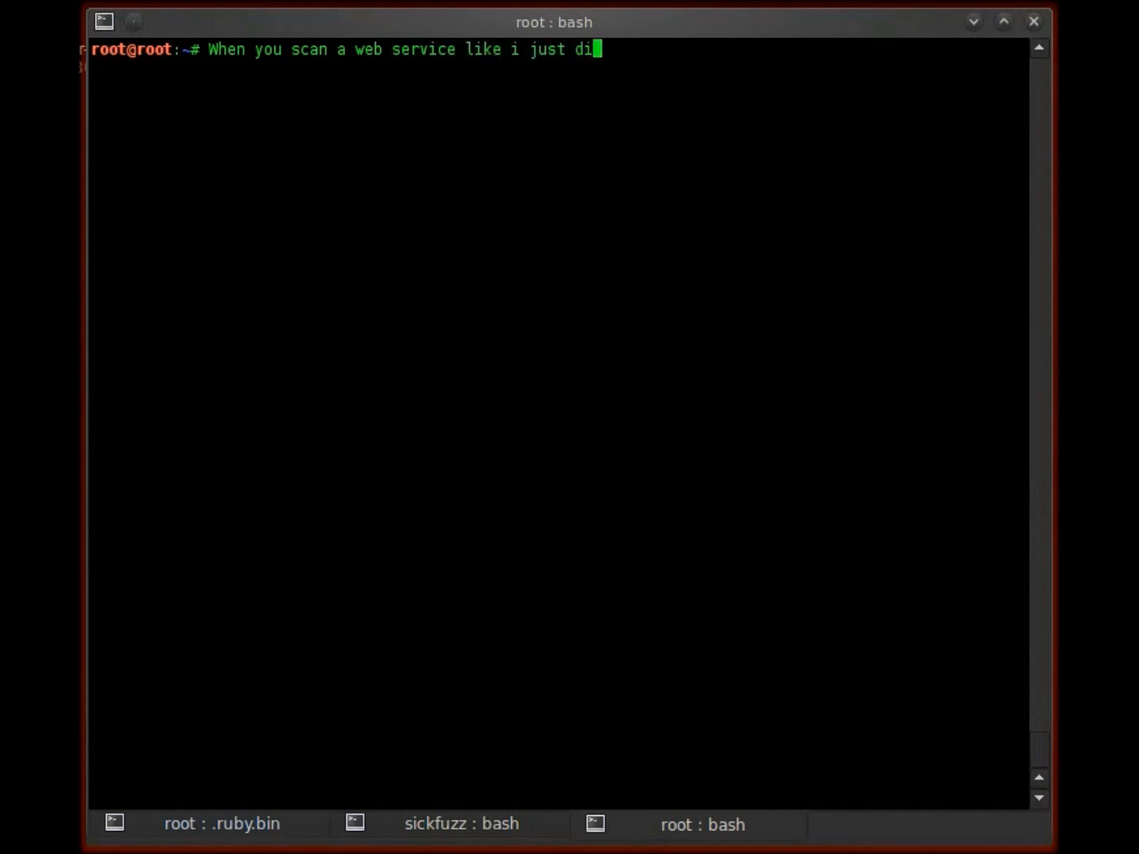
{"action": "type", "text": "d, they"}
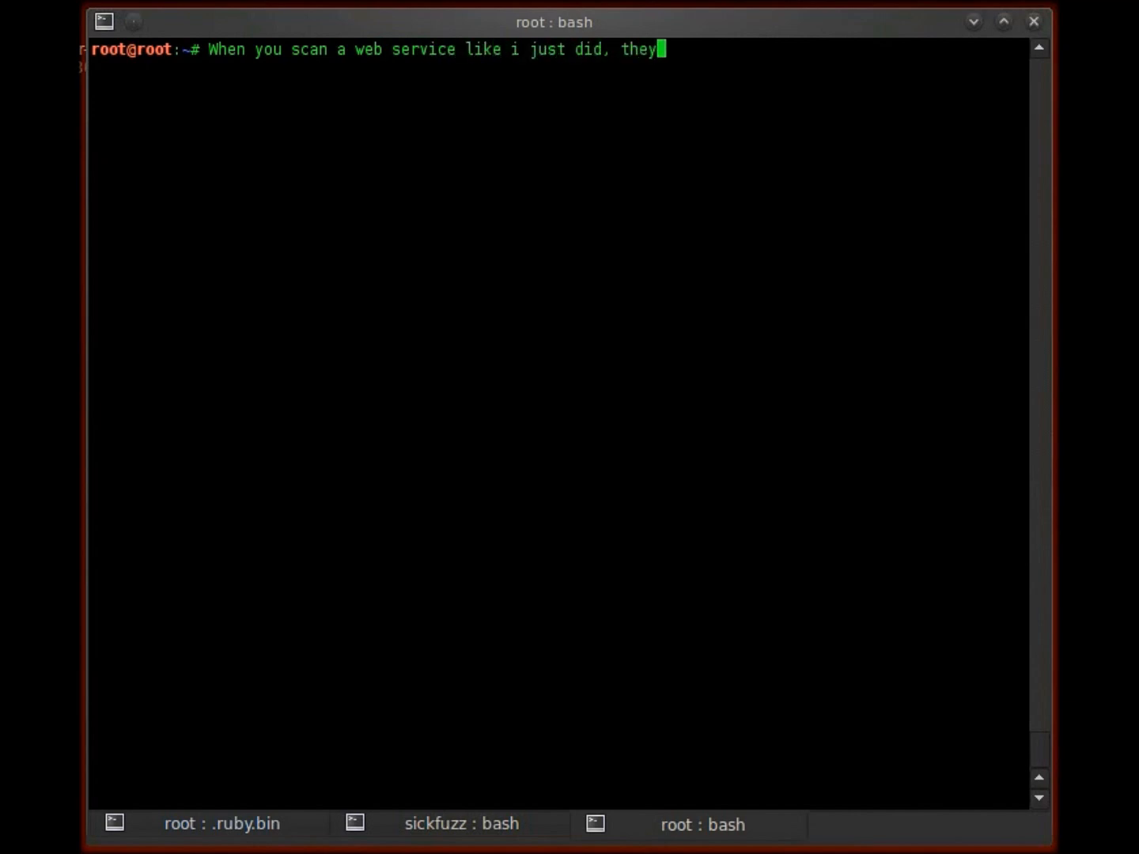
{"action": "type", "text": "there will usually be alot of ssh versions."}
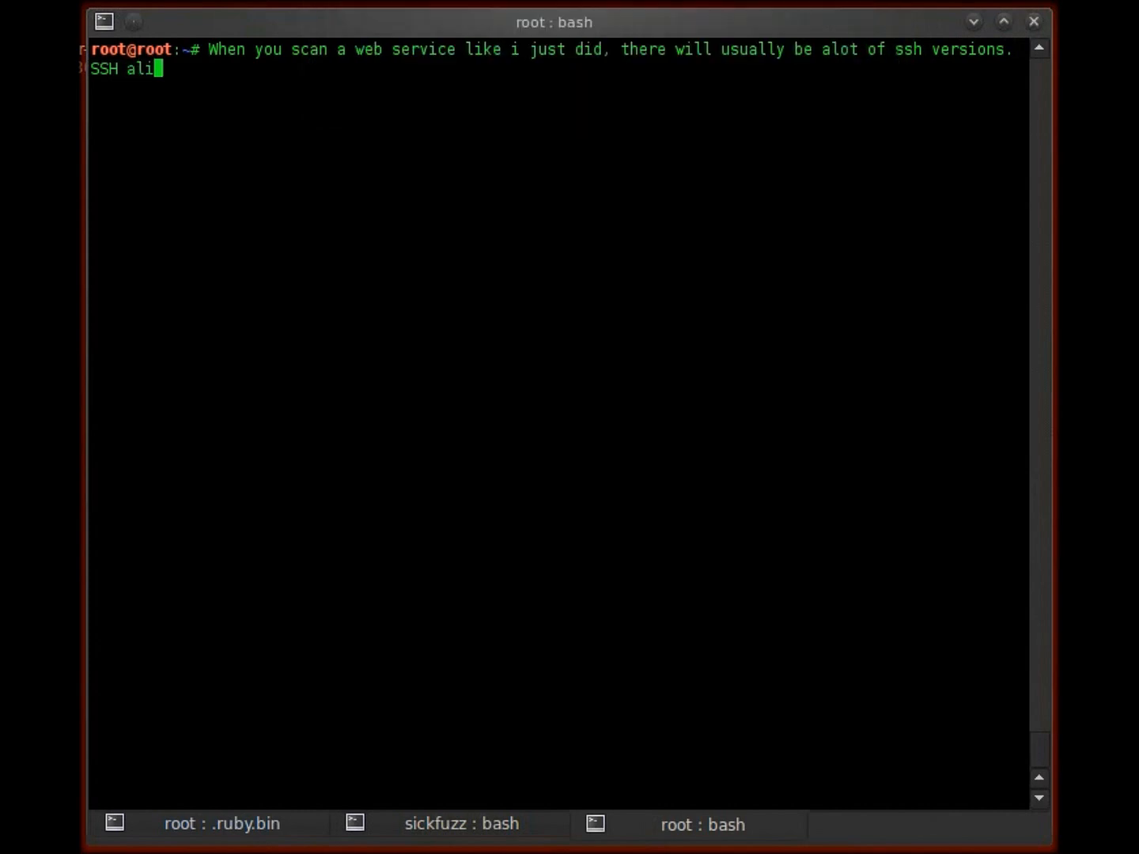
{"action": "type", "text": "ke to FTP a"}
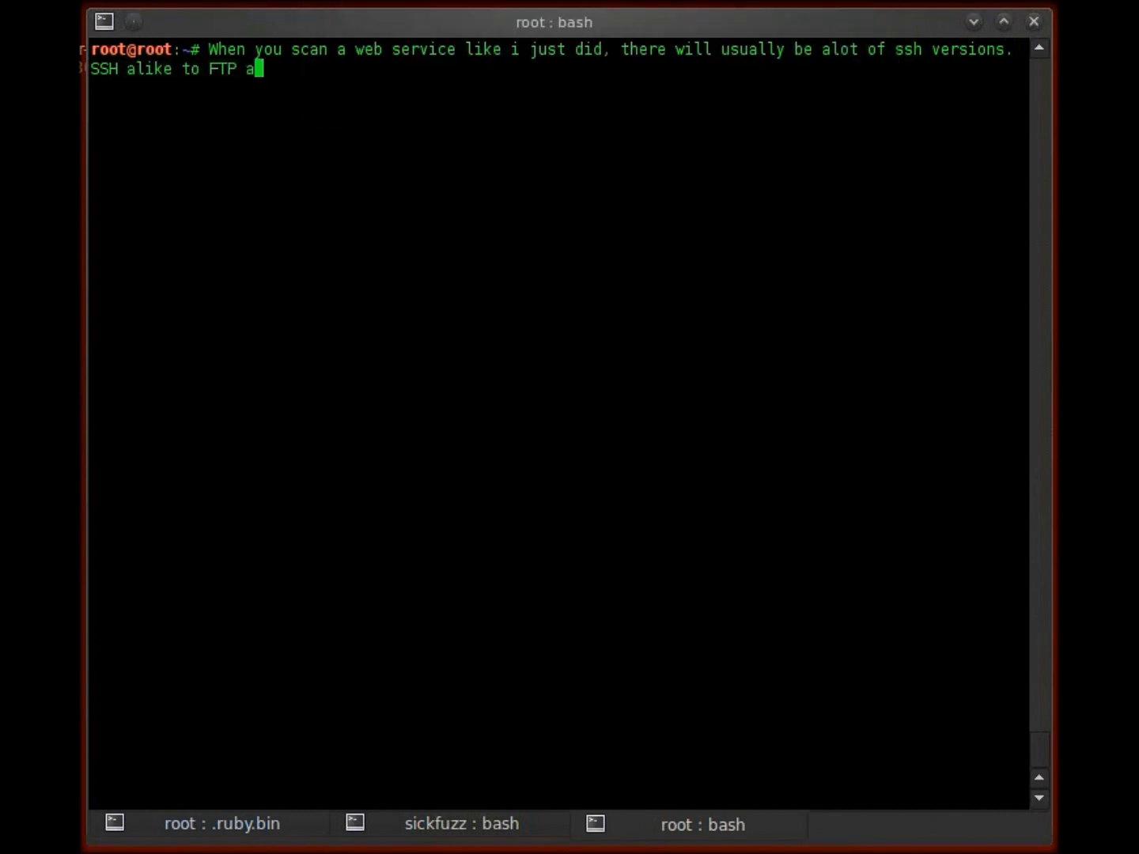
{"action": "type", "text": "re common"}
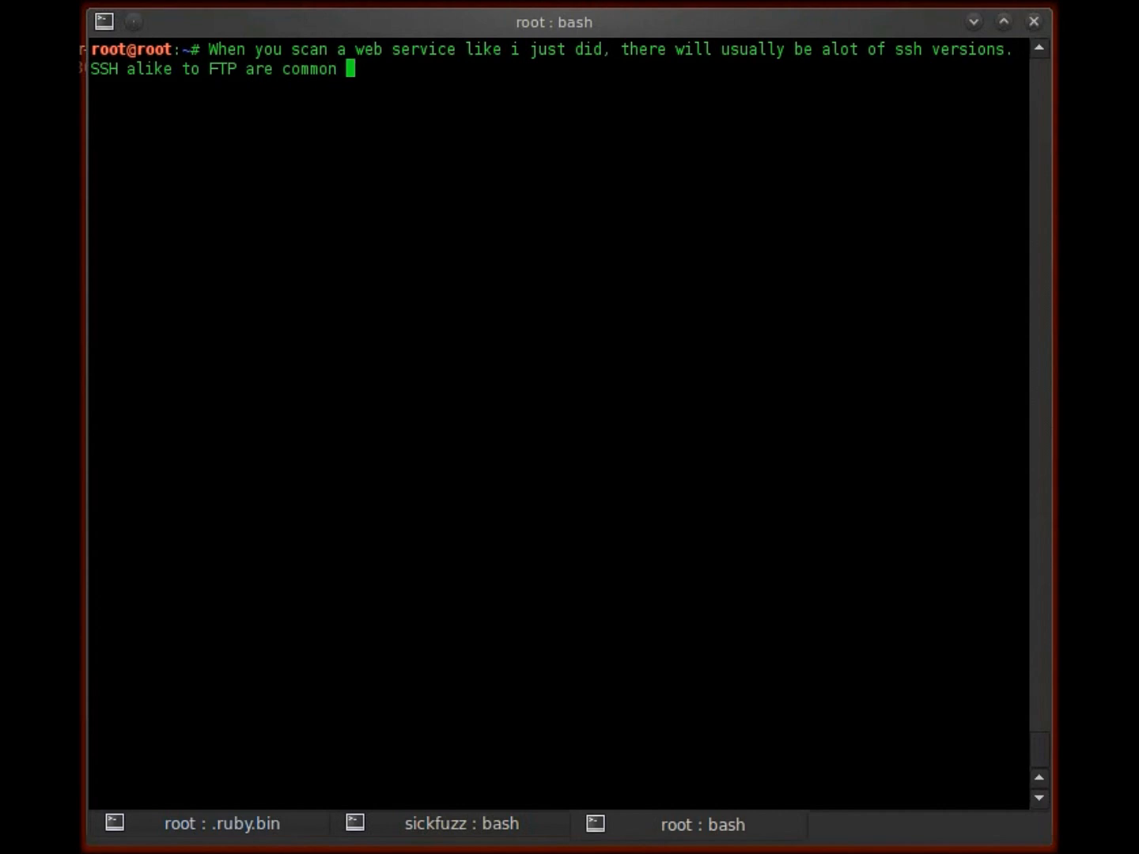
{"action": "type", "text": "in most serv"}
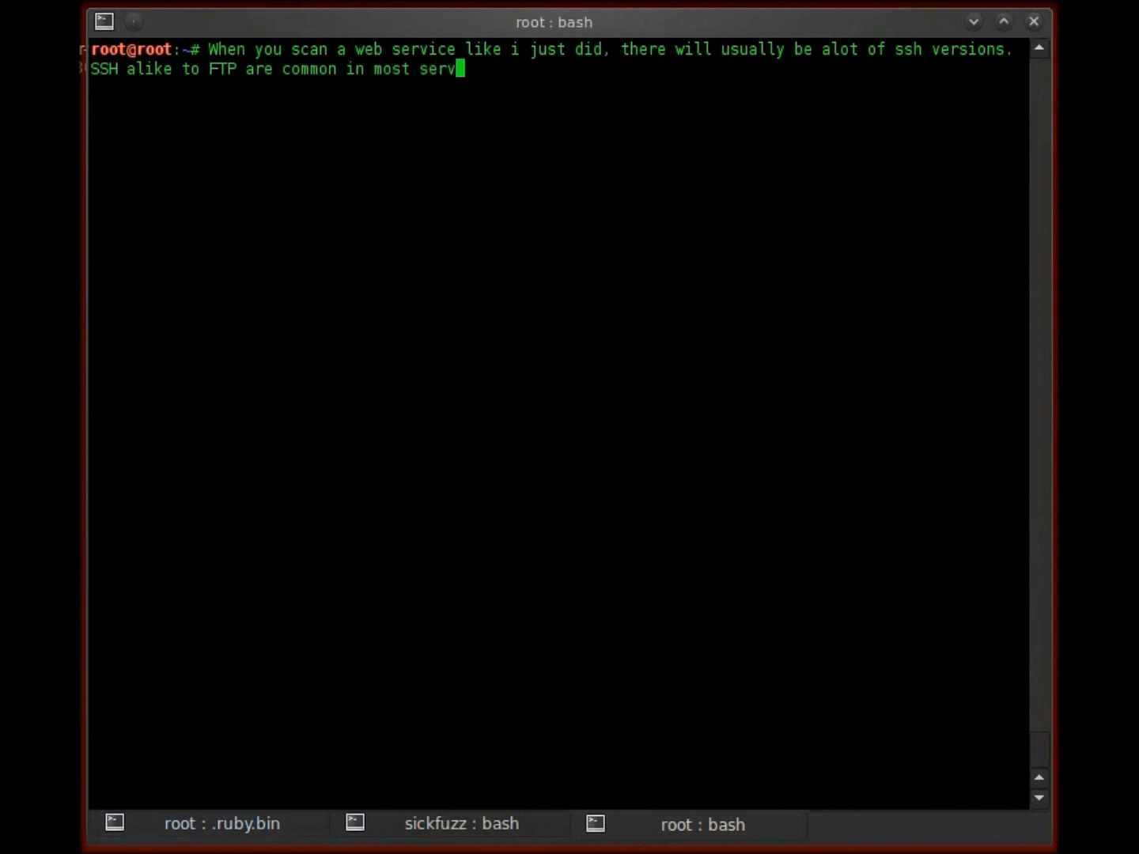
{"action": "type", "text": "ers ...its"}
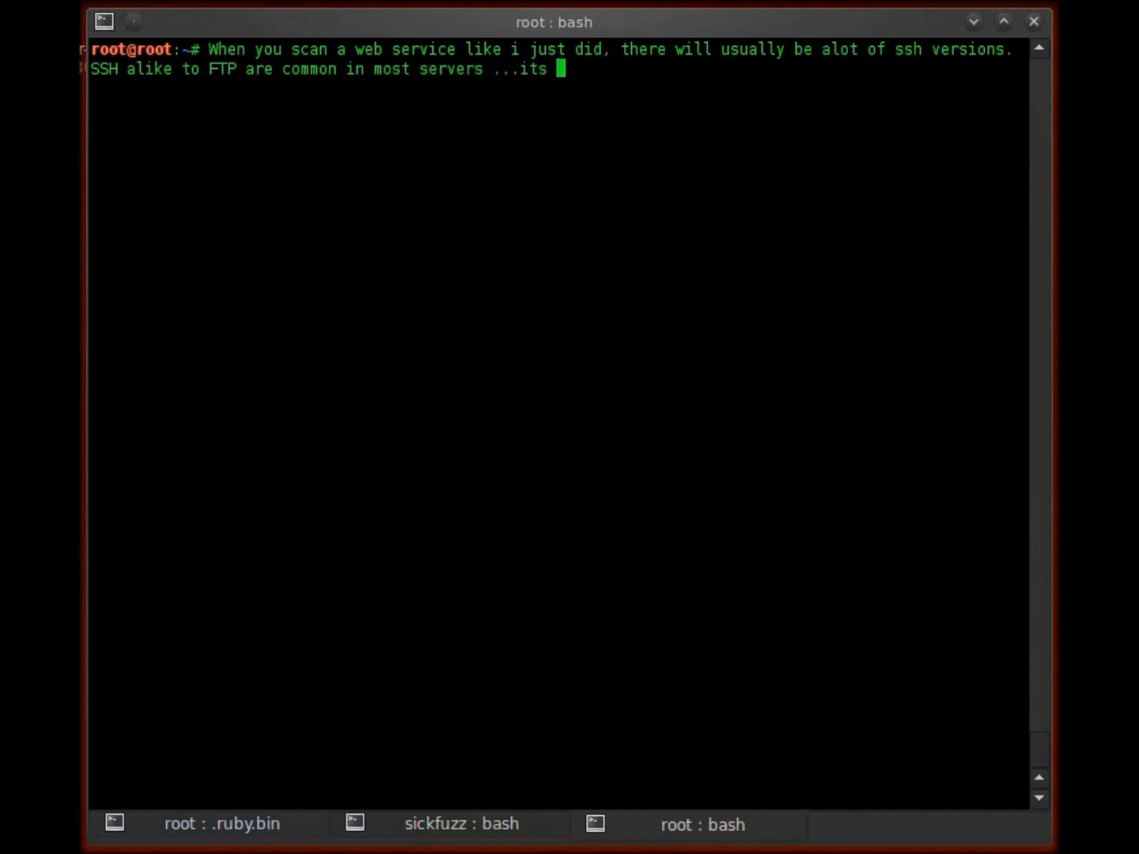
{"action": "type", "text": "a great b"}
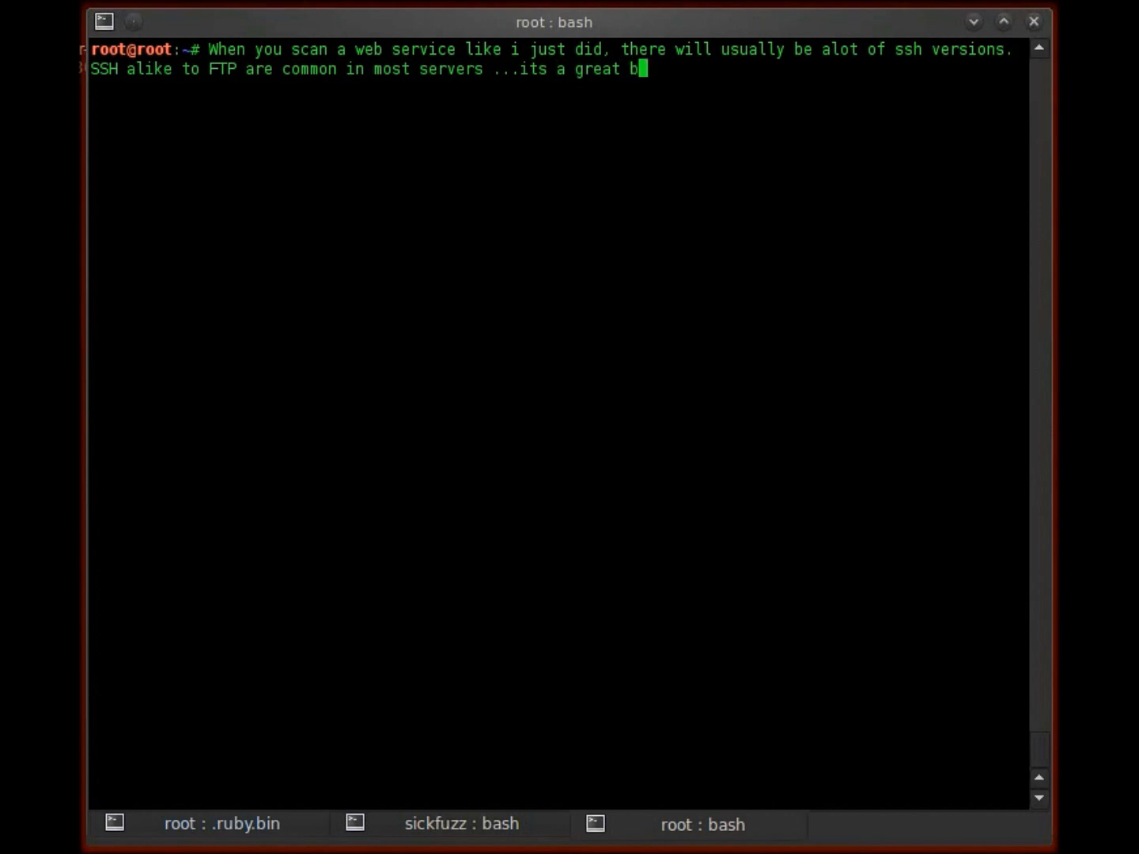
{"action": "type", "text": "ackdoor if u can"}
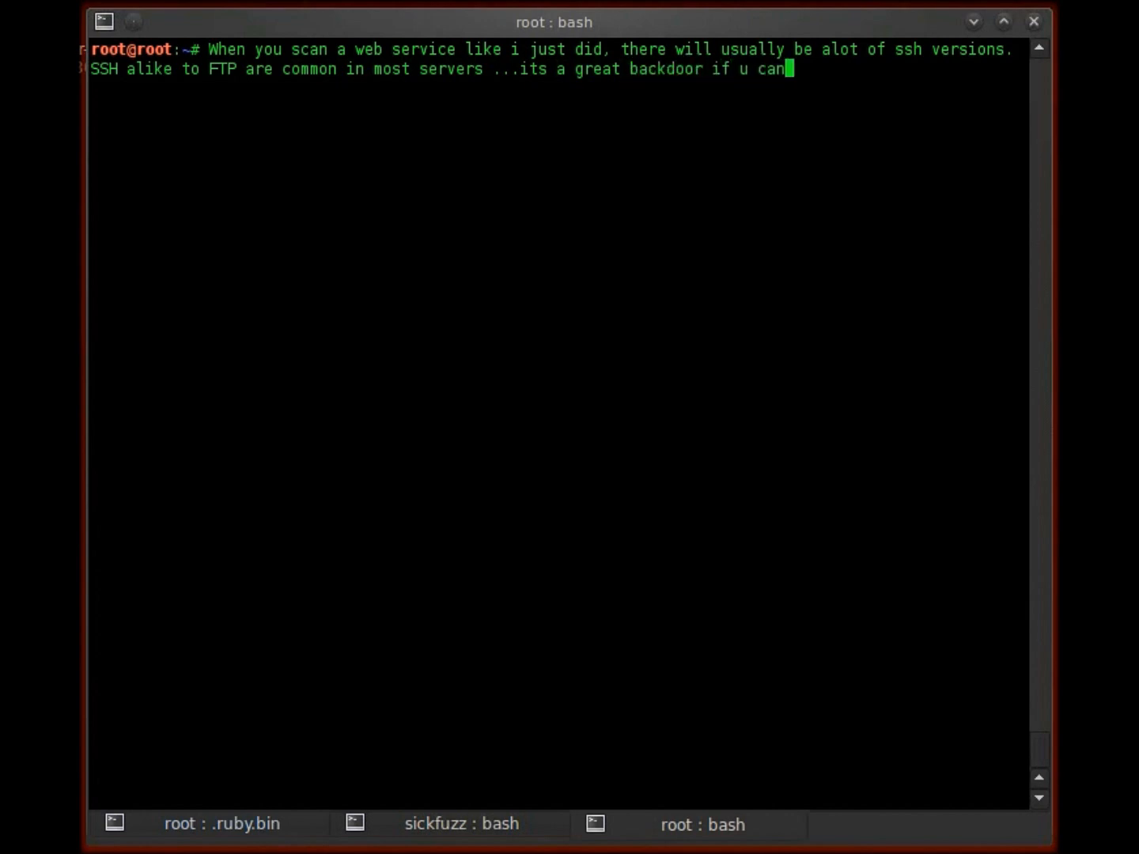
{"action": "type", "text": "find ur way."}
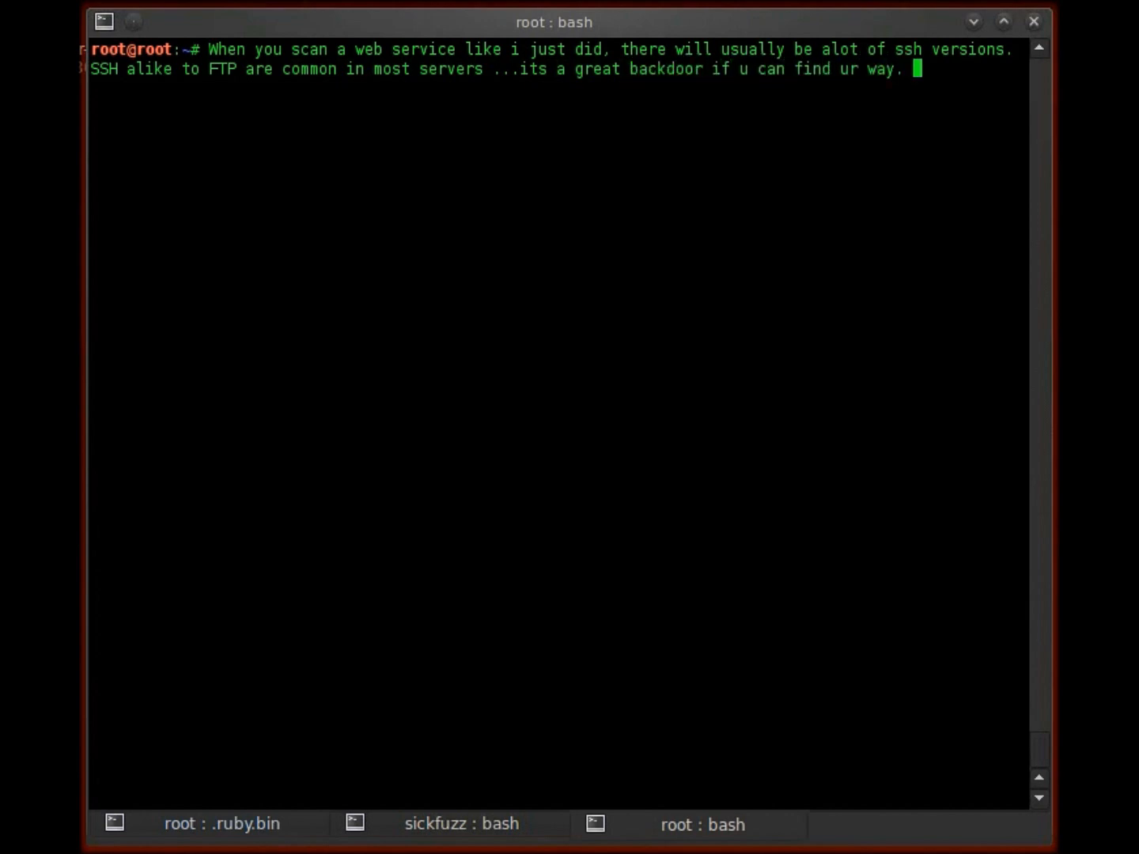
Add that there used to be rootkits that would auto-root ssh, but those days are gone
{"action": "type", "text": "THere use"}
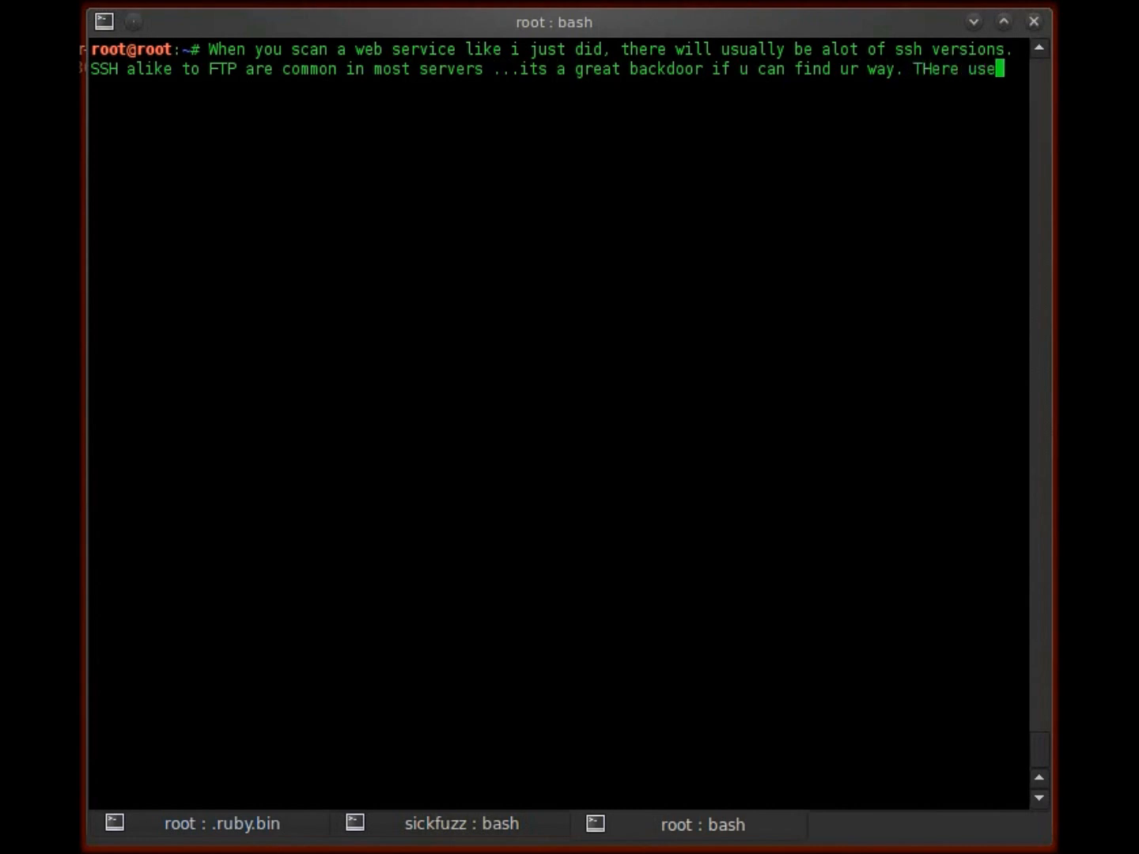
{"action": "type", "text": "d to be cool root"}
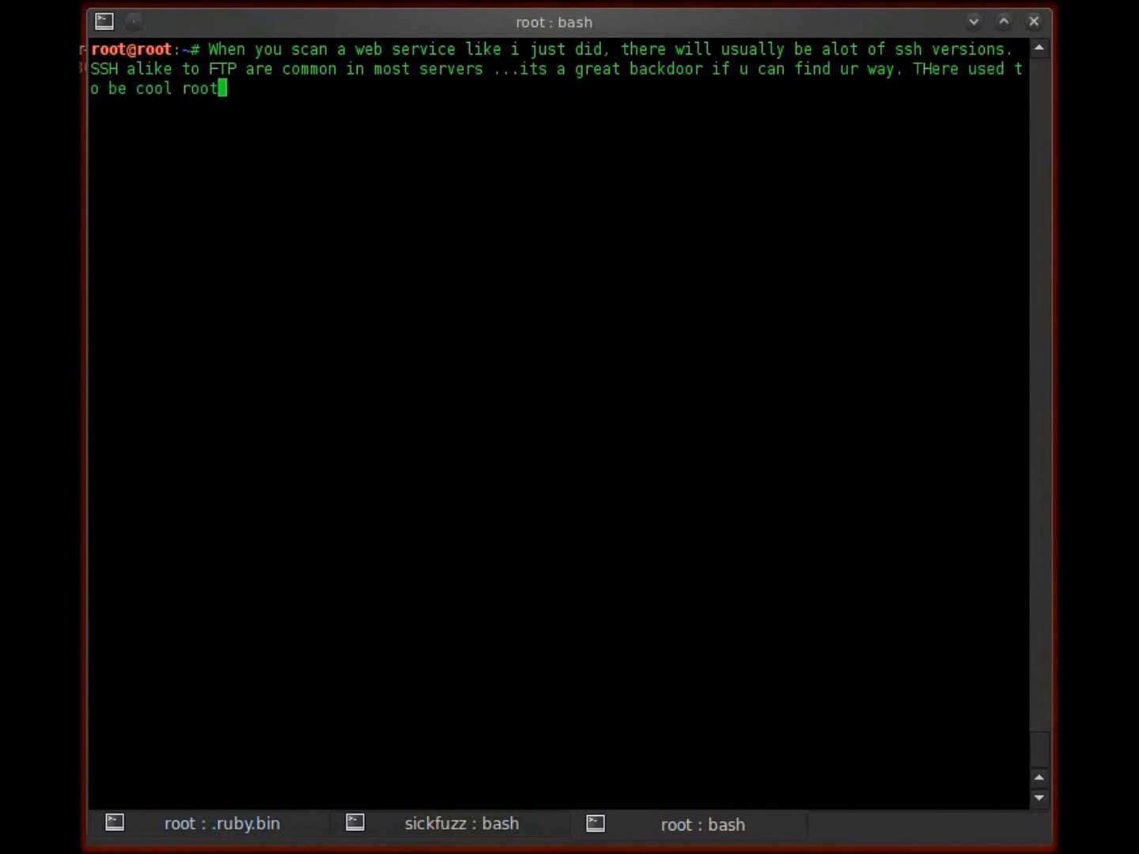
{"action": "type", "text": "kits that will auto"}
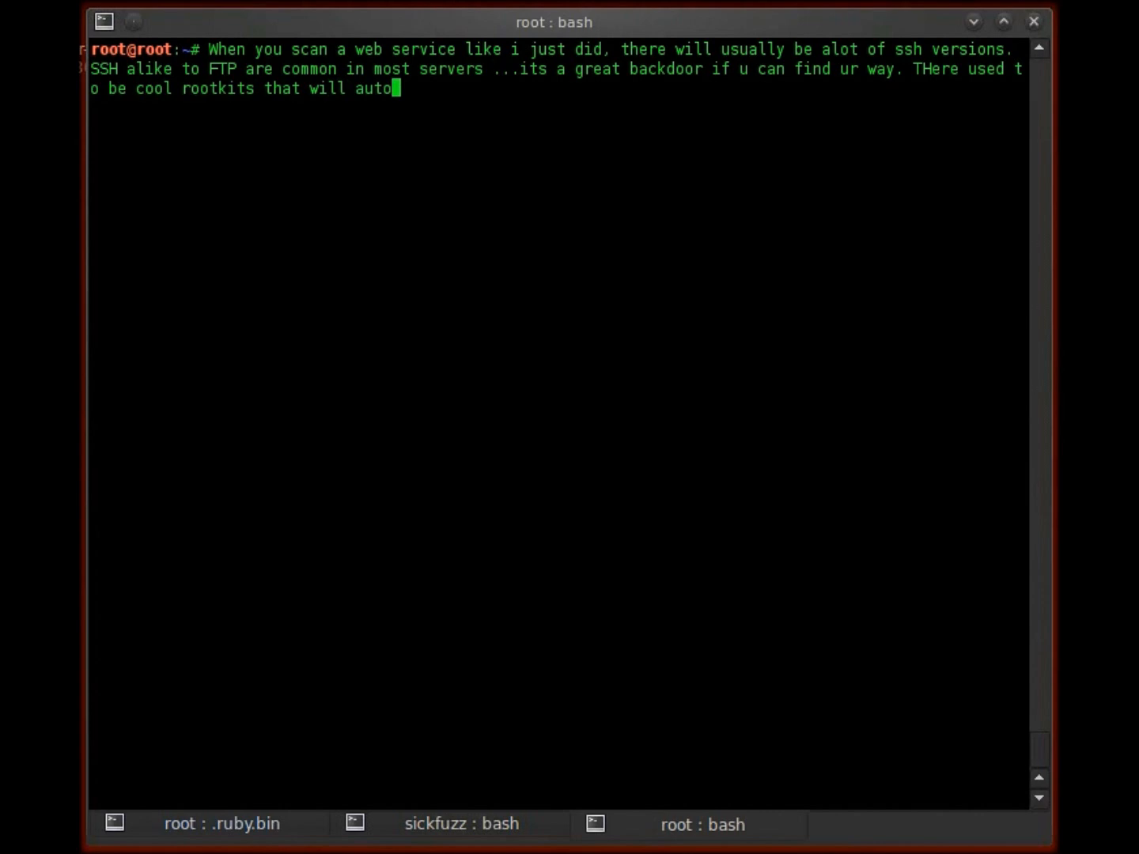
{"action": "type", "text": "root ssh. B"}
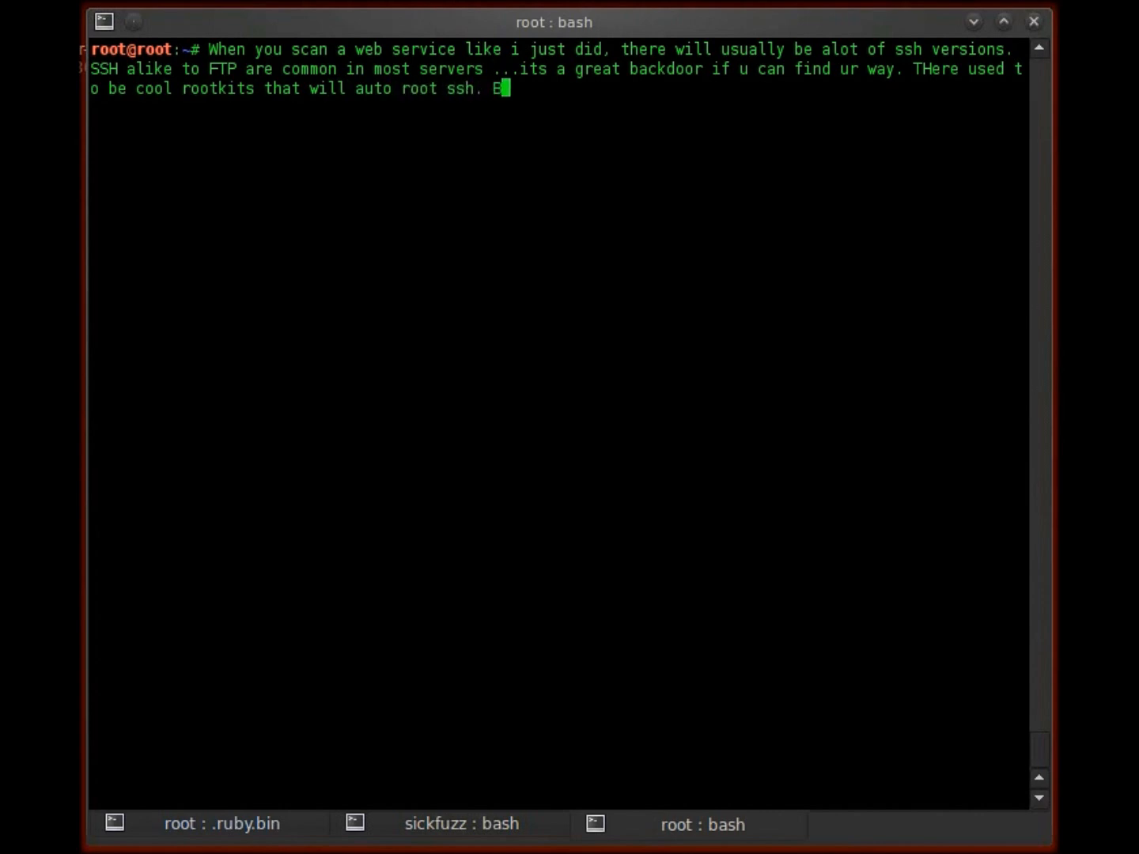
{"action": "type", "text": "ut those days are"}
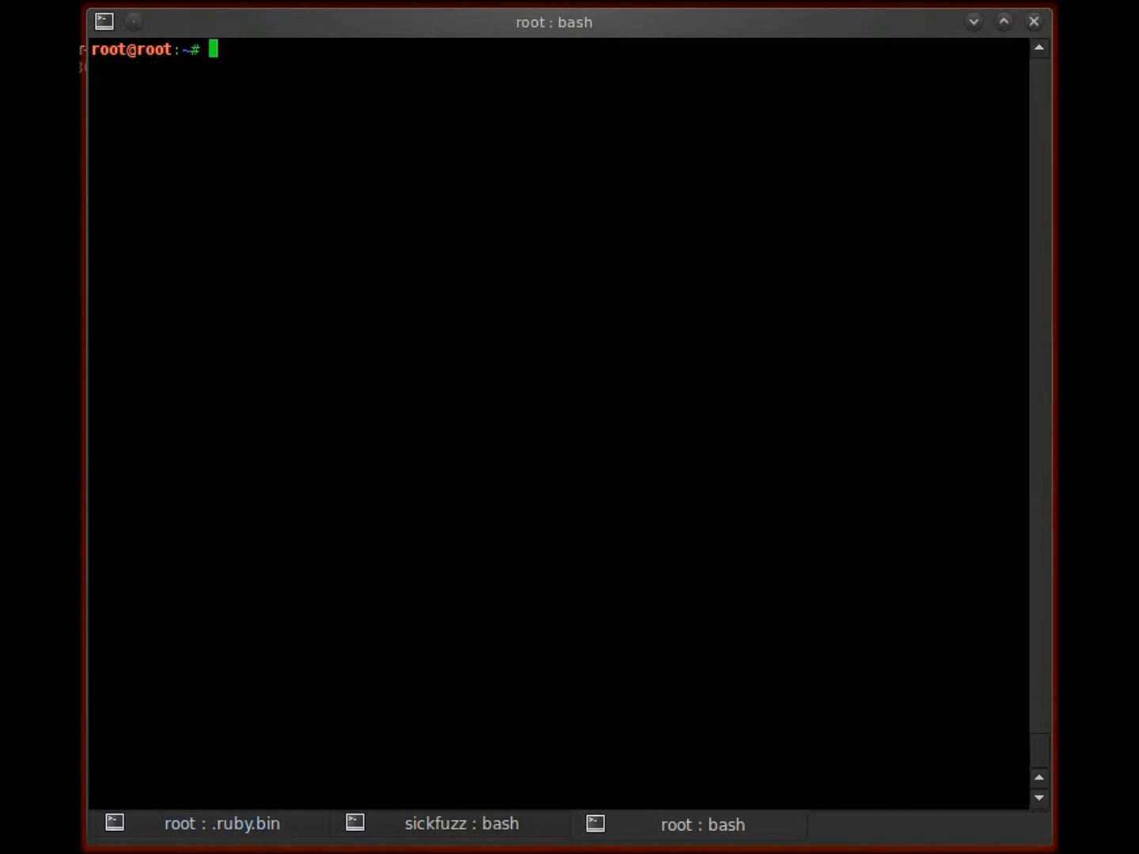
Note the first example scanned a company ip range, thus only 2 hits, then clear the line
{"action": "type", "text": "IN the first e"}
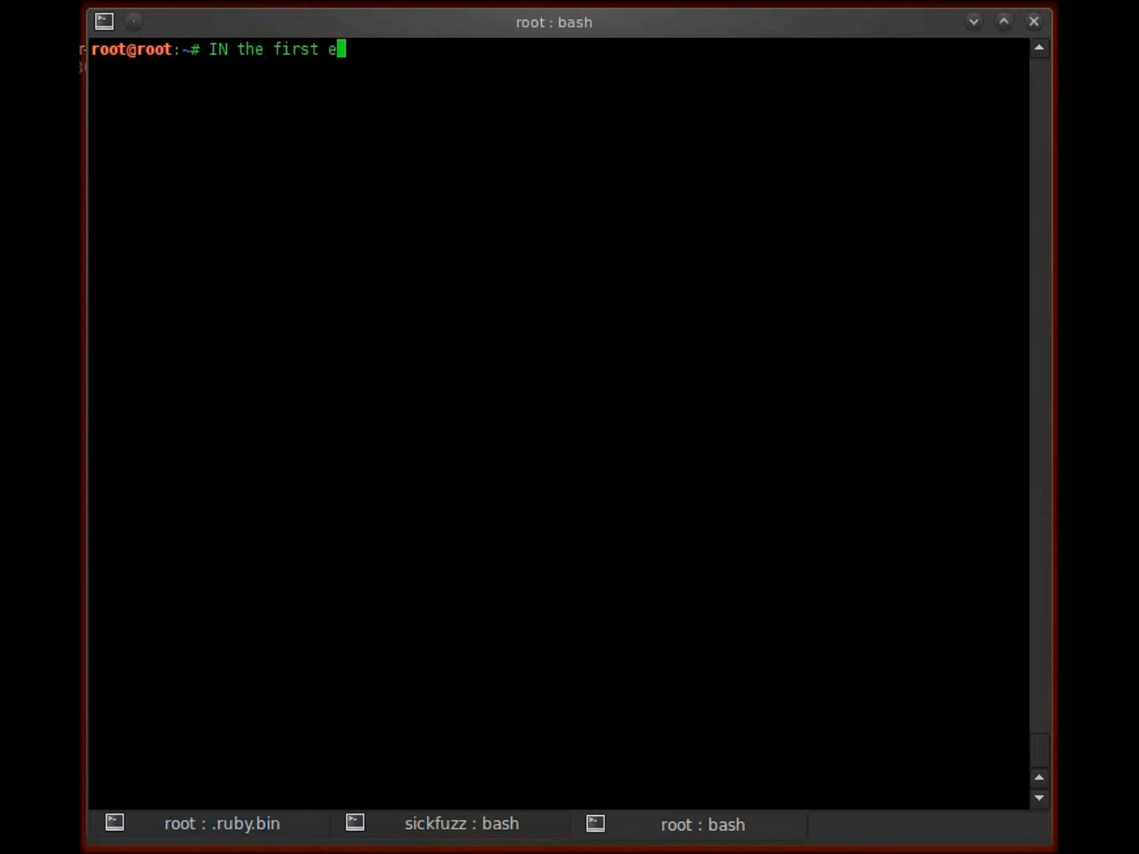
{"action": "type", "text": "xample i"}
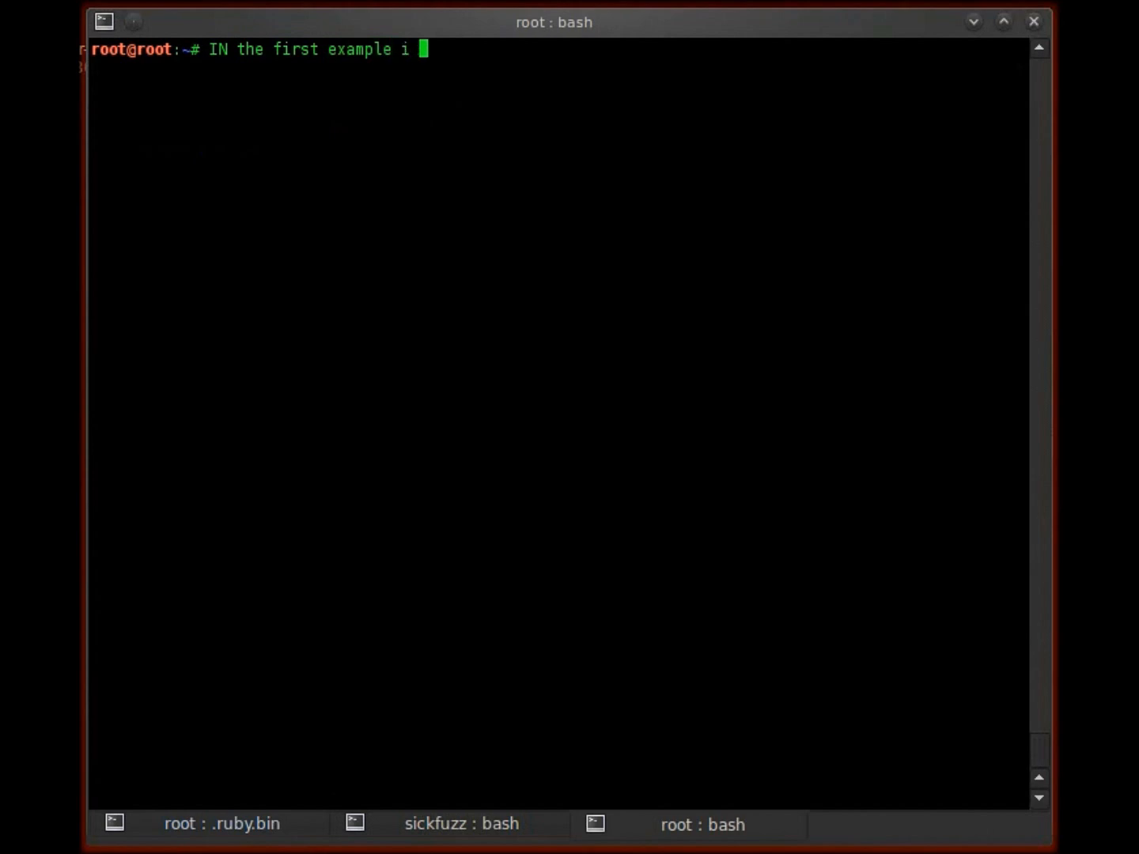
{"action": "type", "text": "ran the scan a"}
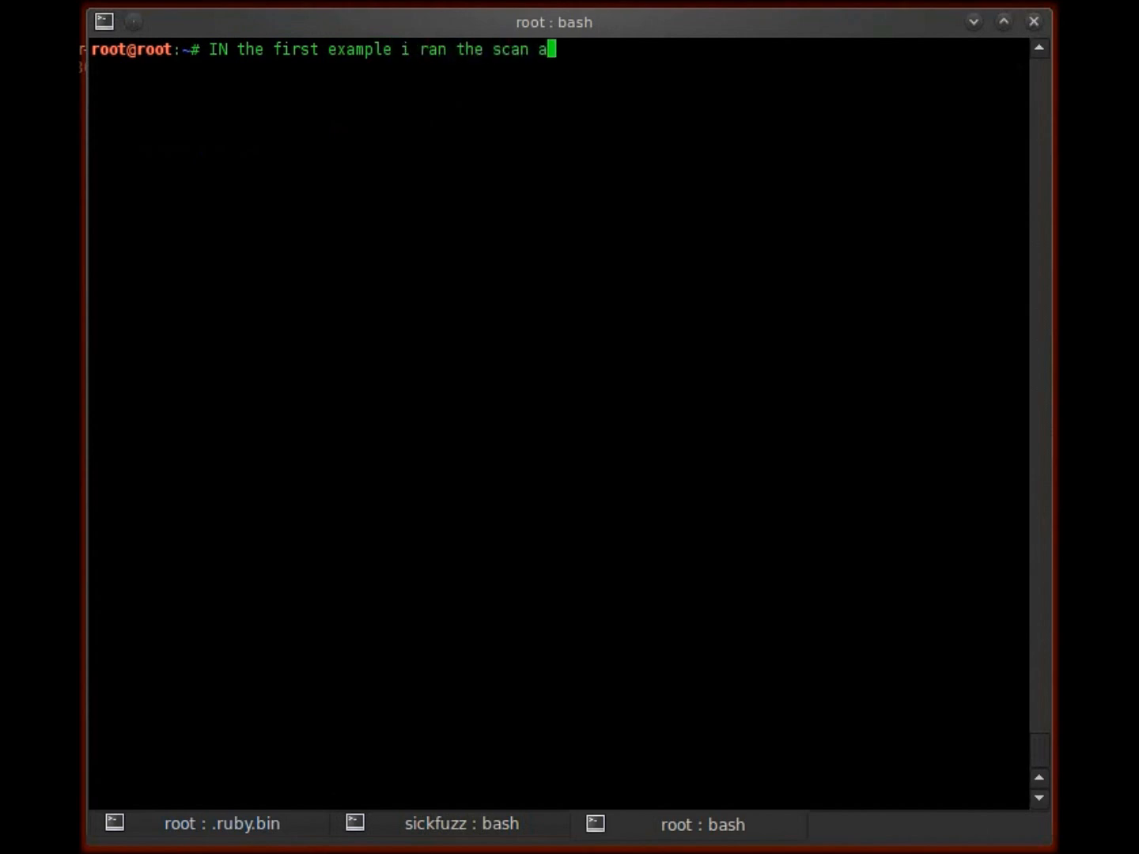
{"action": "type", "text": "gainst a compamn"}
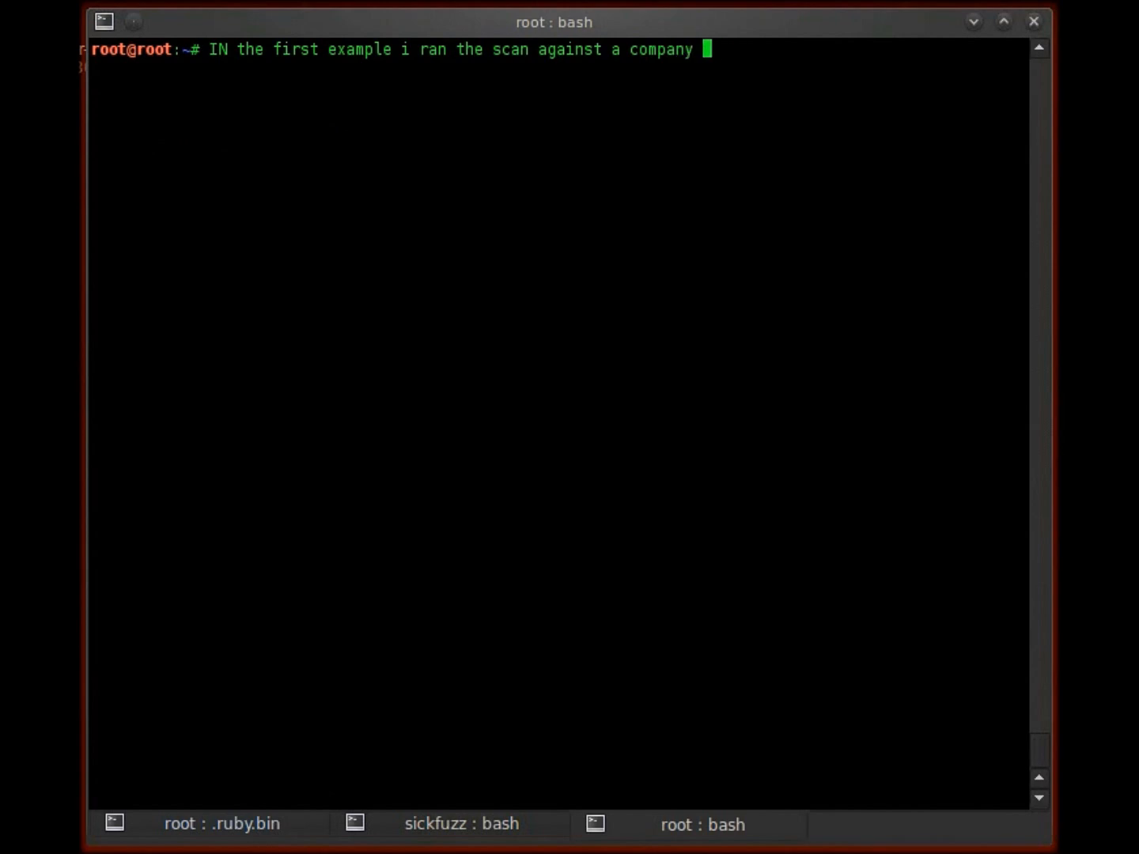
{"action": "type", "text": "ip"}
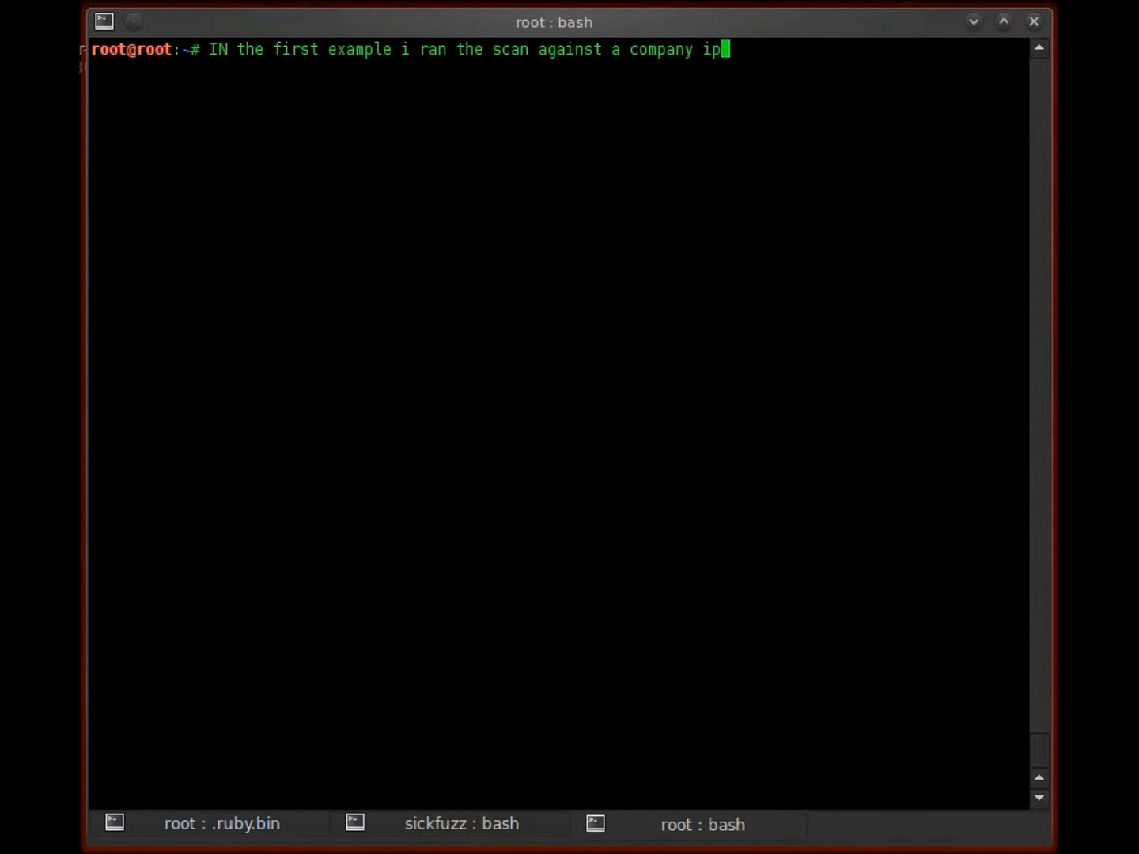
{"action": "type", "text": "range...thus"}
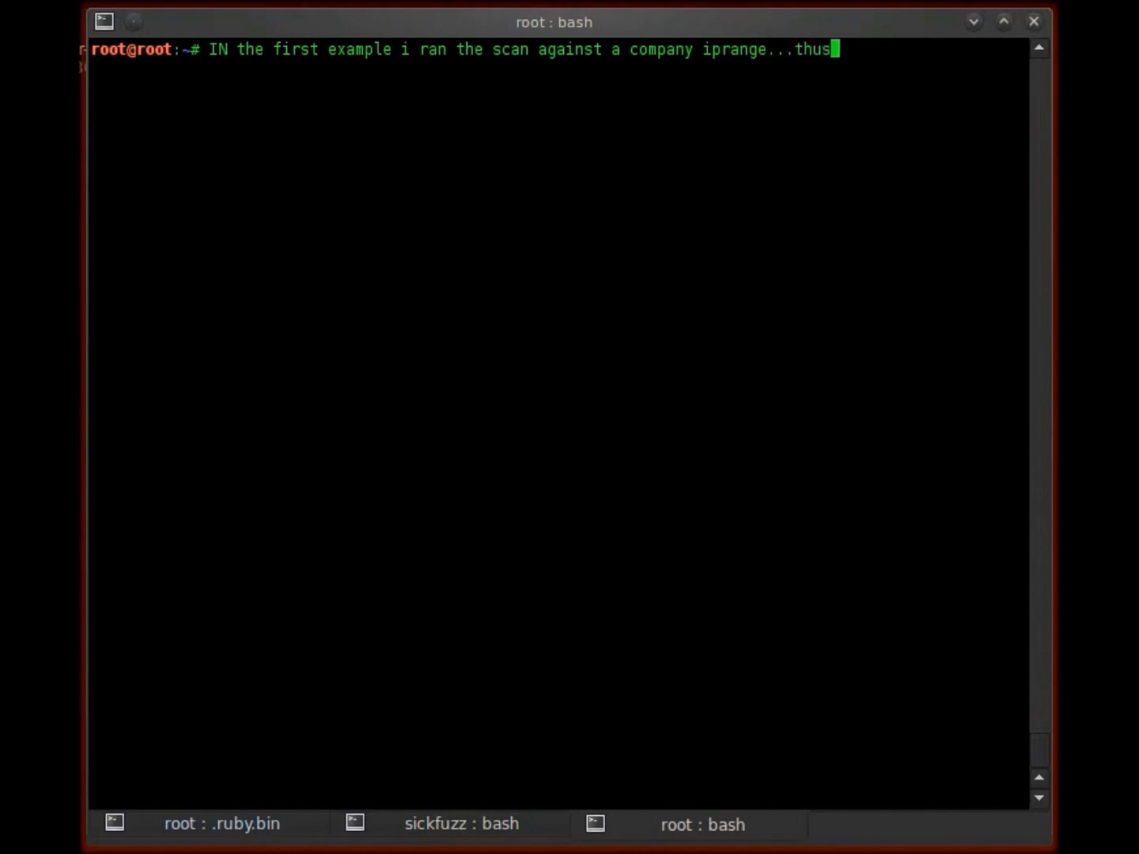
{"action": "type", "text": "there was only 2"}
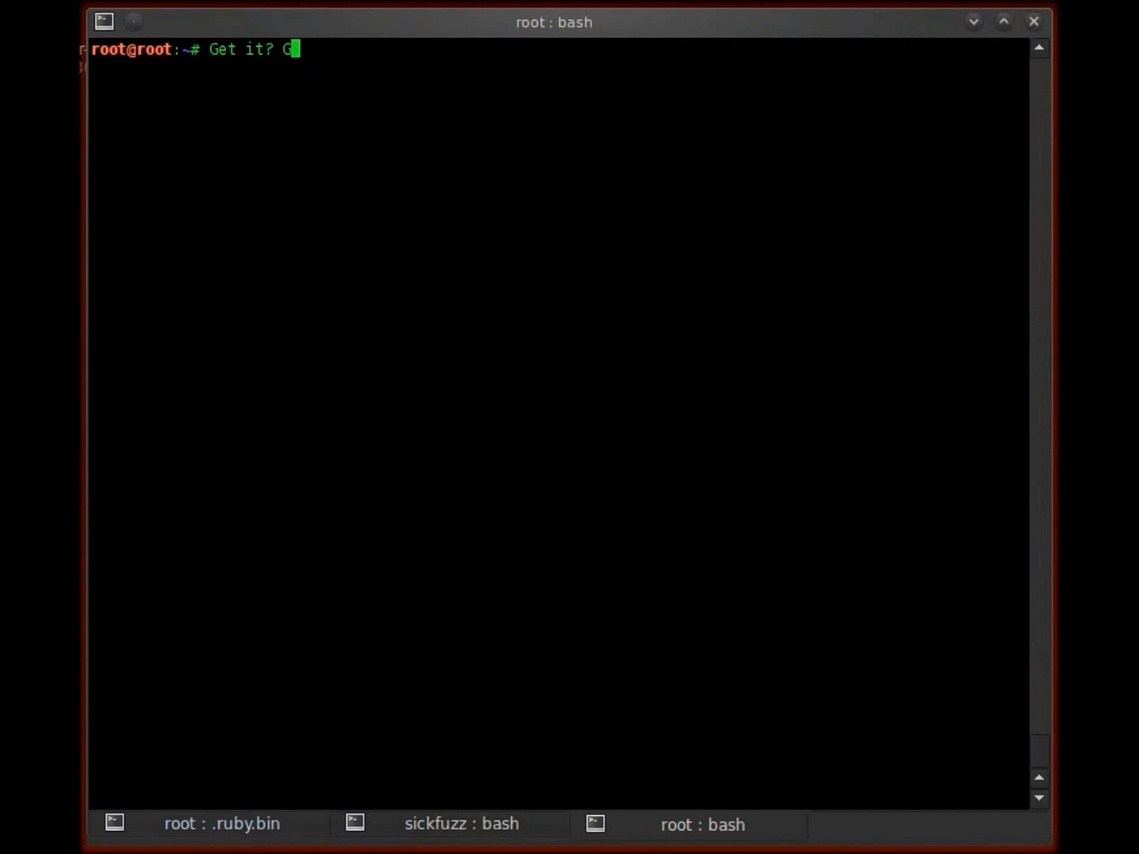
{"action": "key", "text": "ctrl+u"}
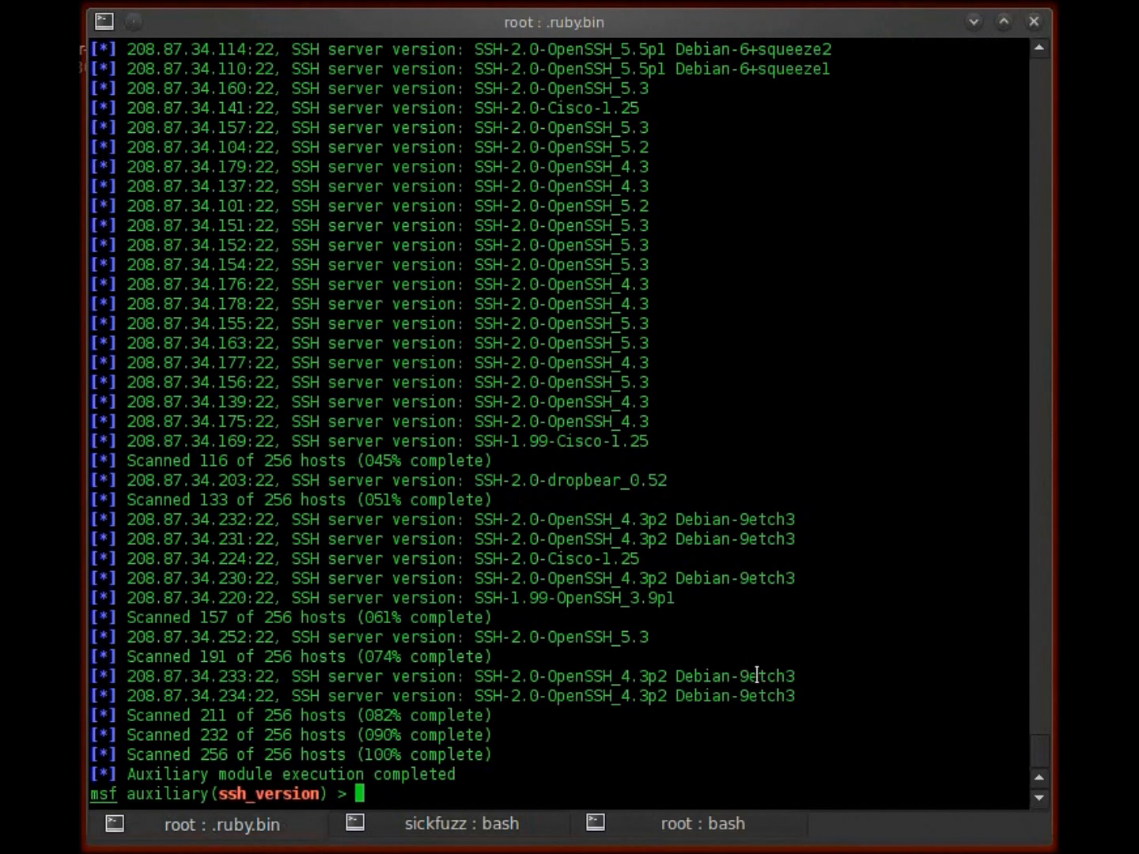
{"action": "mouse_move", "coordinate": [681, 584]}
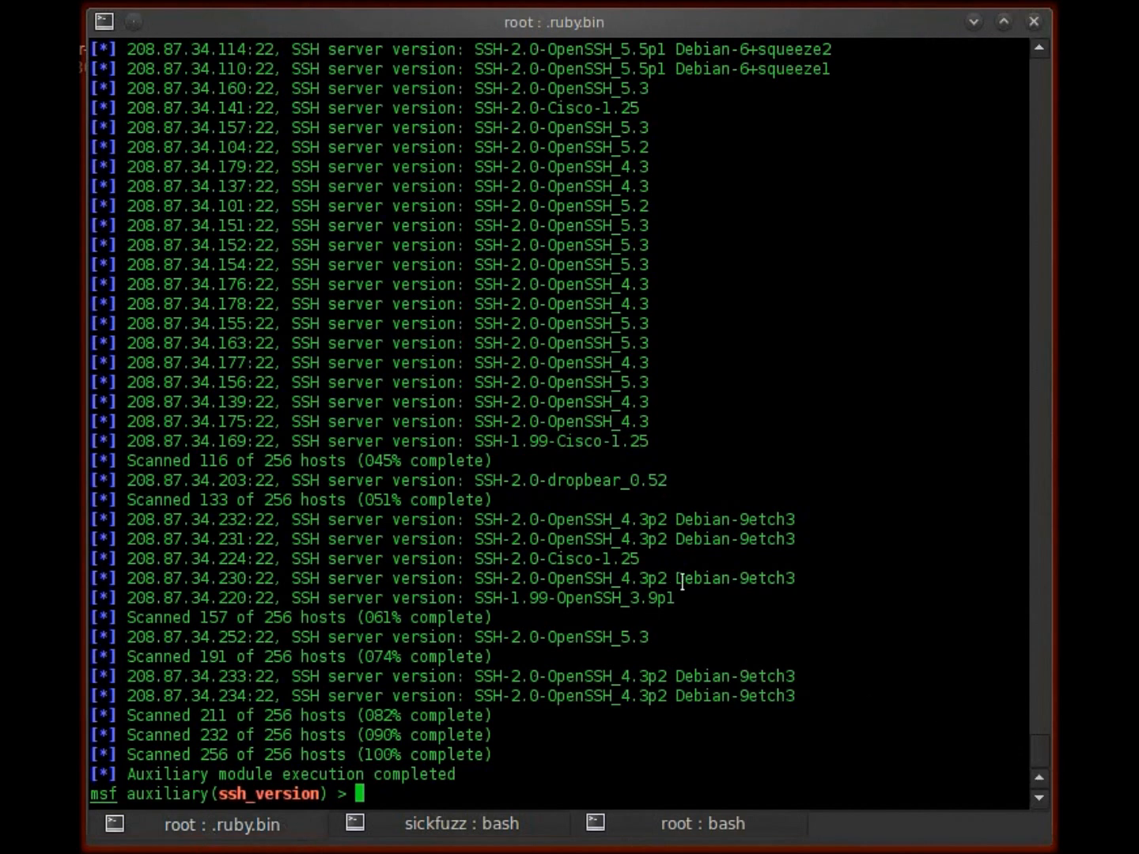
Review the ssh_version banners for 208.87.34.x, then return to the root : bash notes shell
{"action": "double_click", "coordinate": [734, 519]}
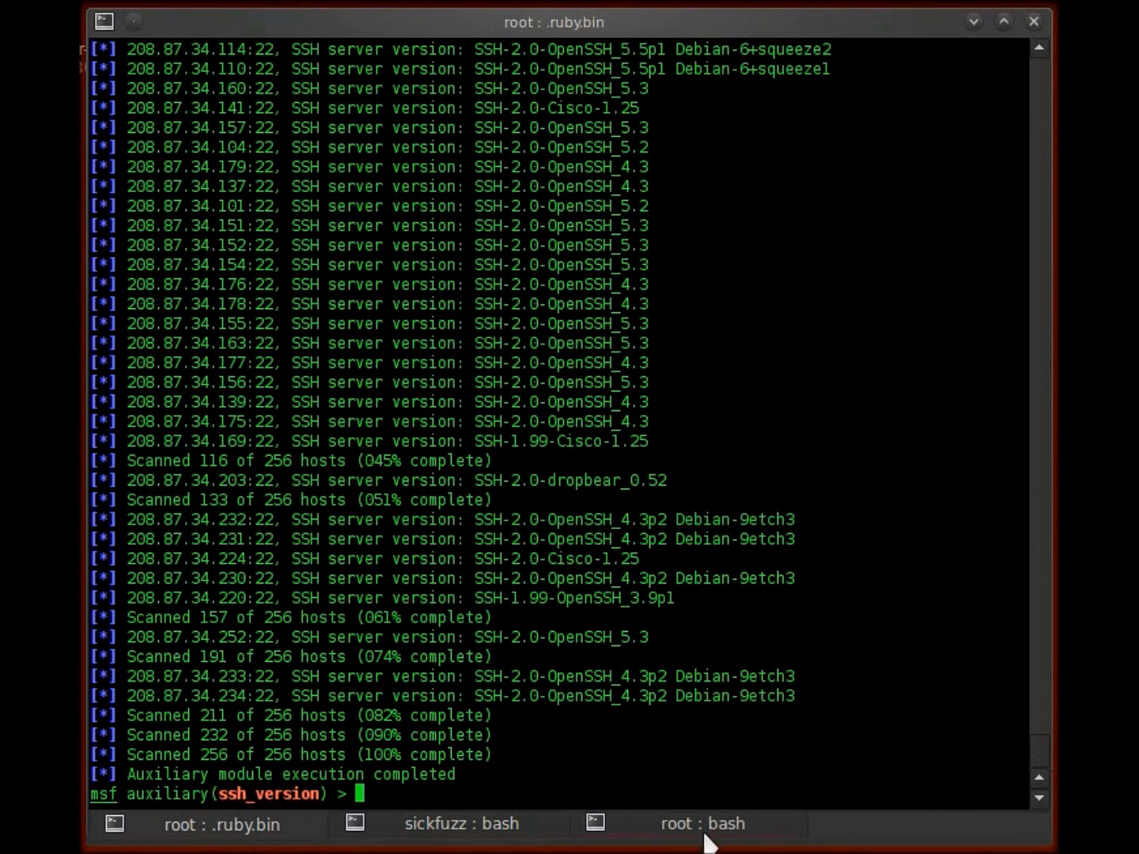
{"action": "left_click", "coordinate": [703, 824]}
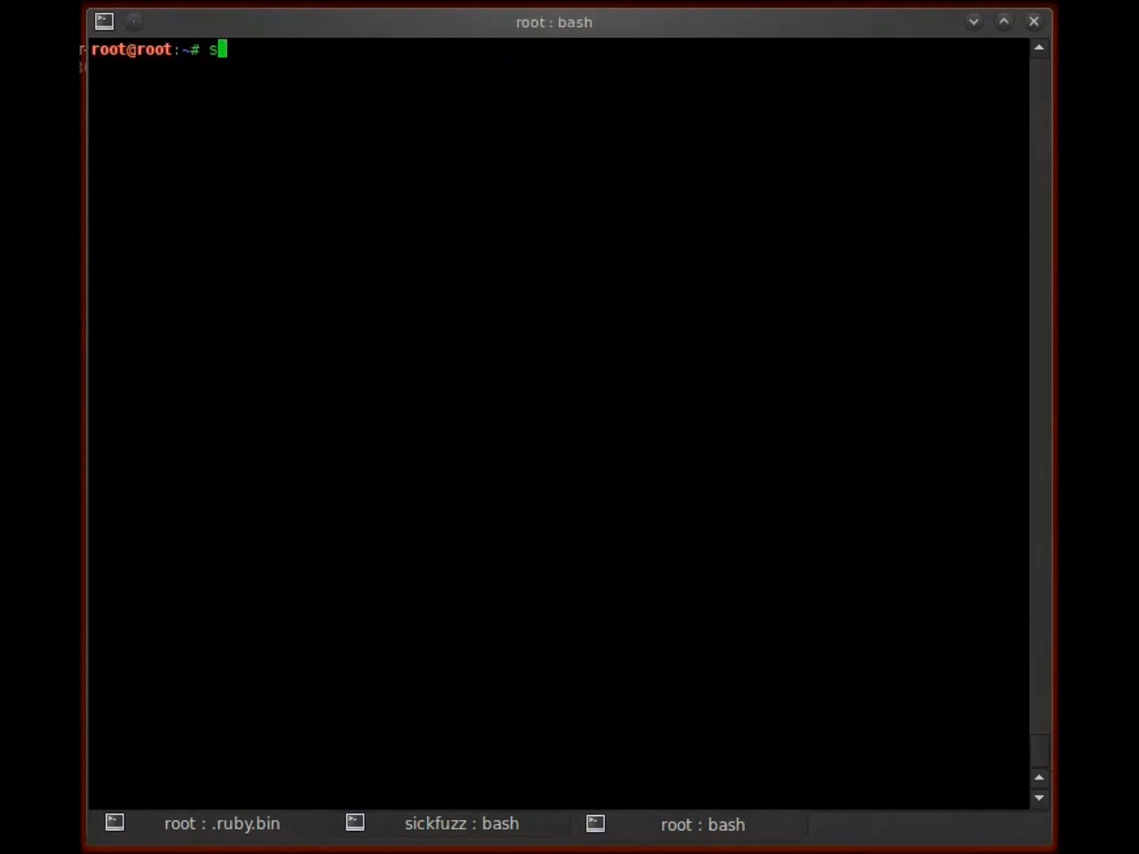
Leave the 'SO till next time' farewell at the prompt and sign off with 'James.'
{"action": "type", "text": "O till next time......."}
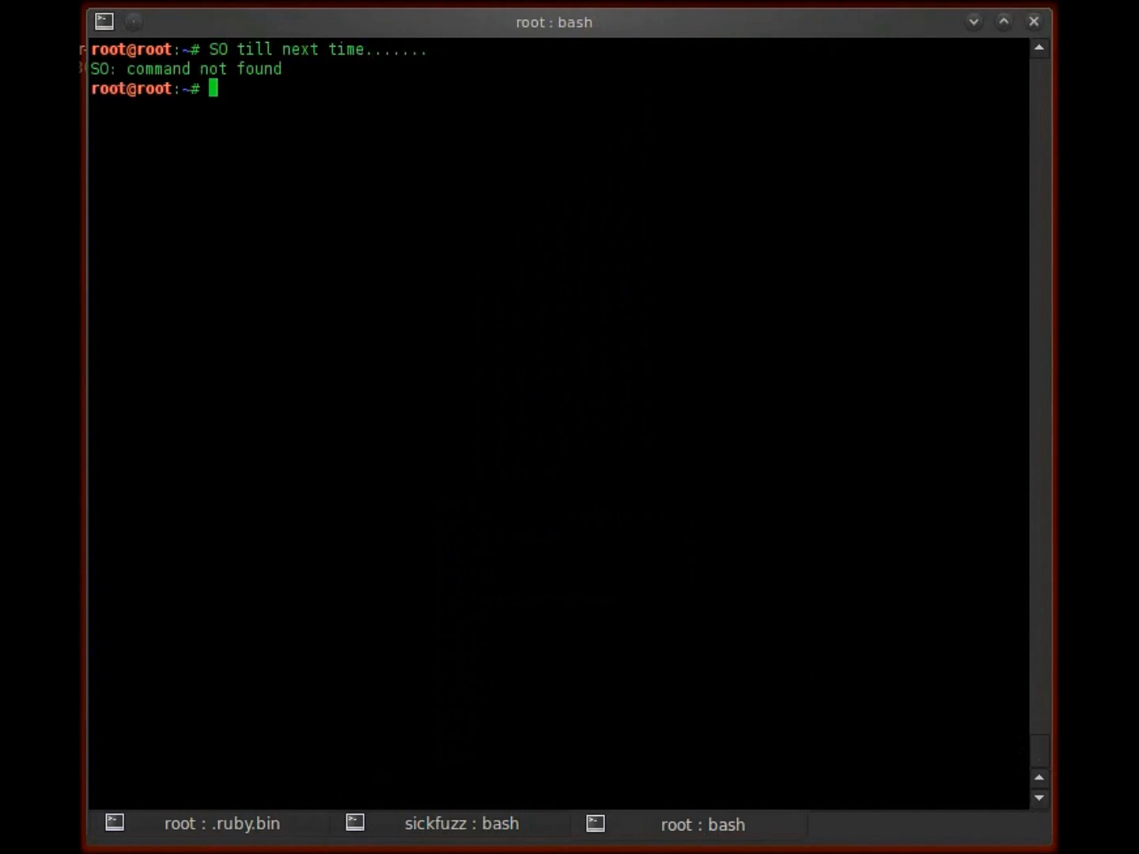
{"action": "type", "text": "James."}
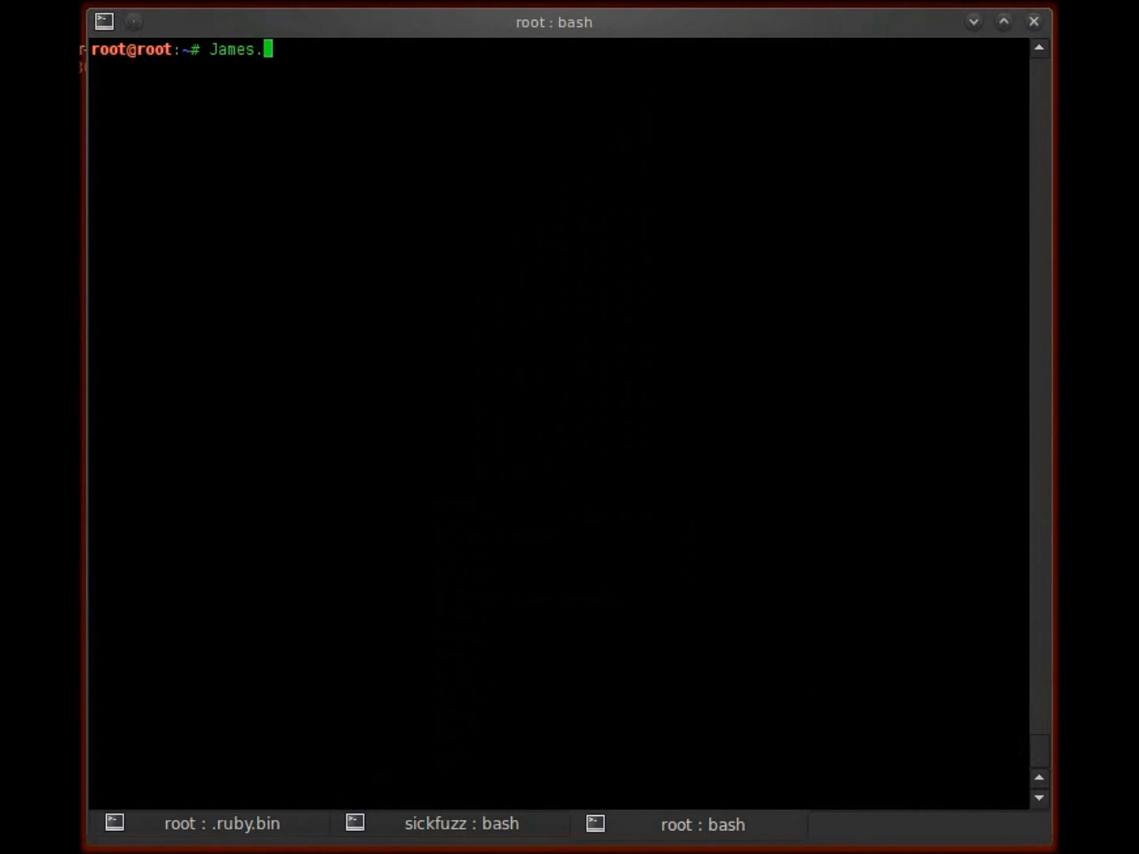